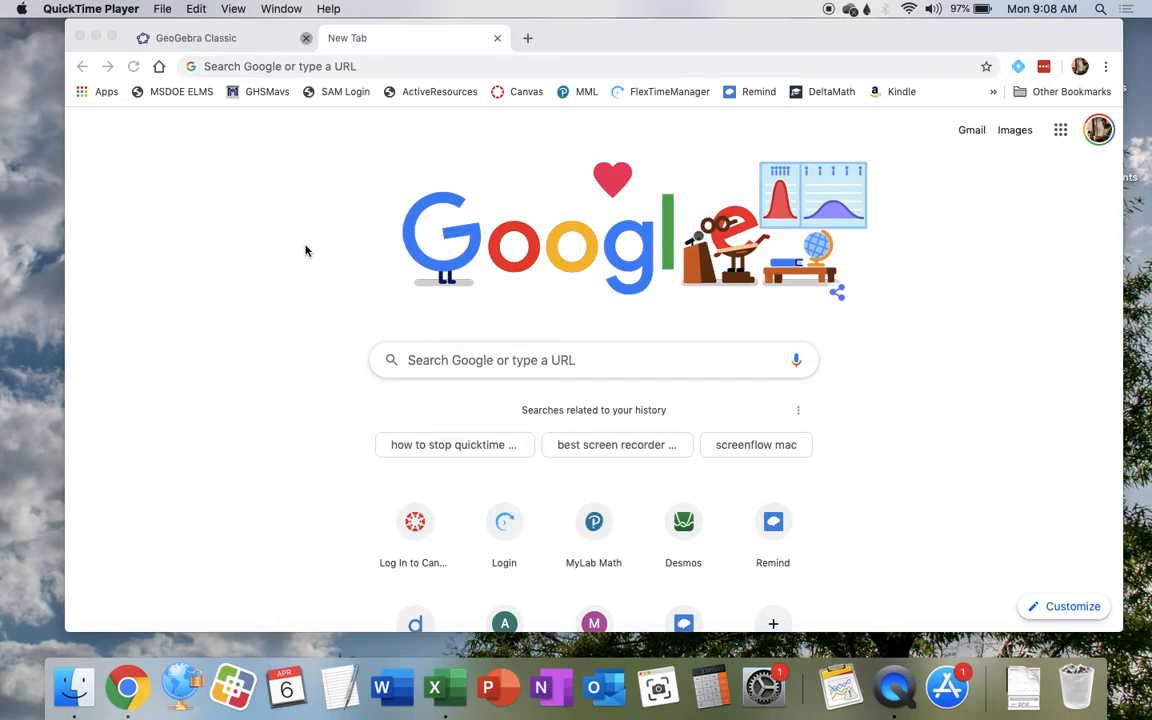
mouse_move(366, 66)
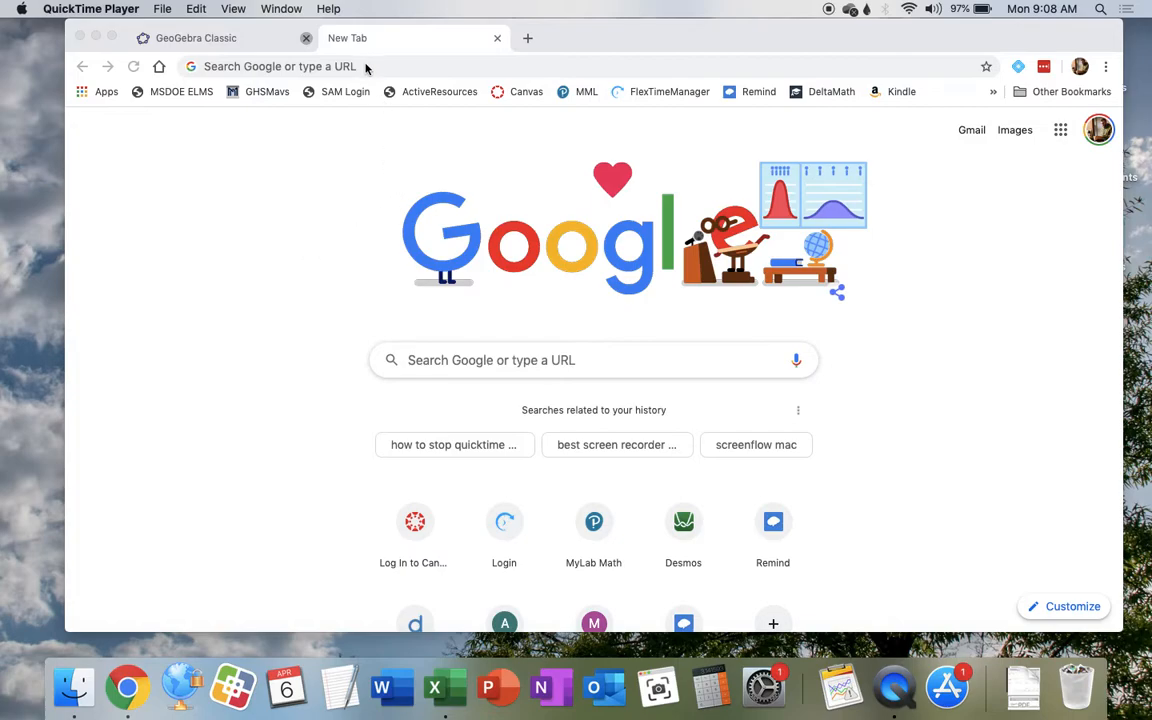
mouse_move(365, 68)
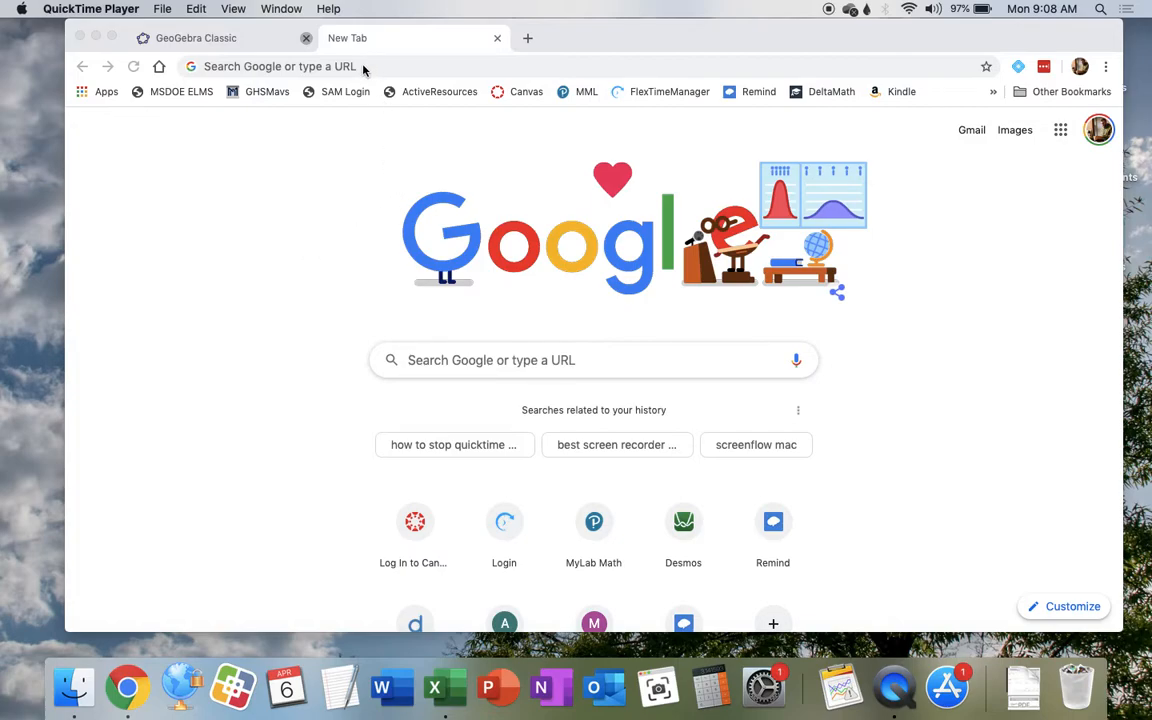
Go to geogebra.org in Chrome and launch GeoGebra Classic from More Apps.
click(363, 66)
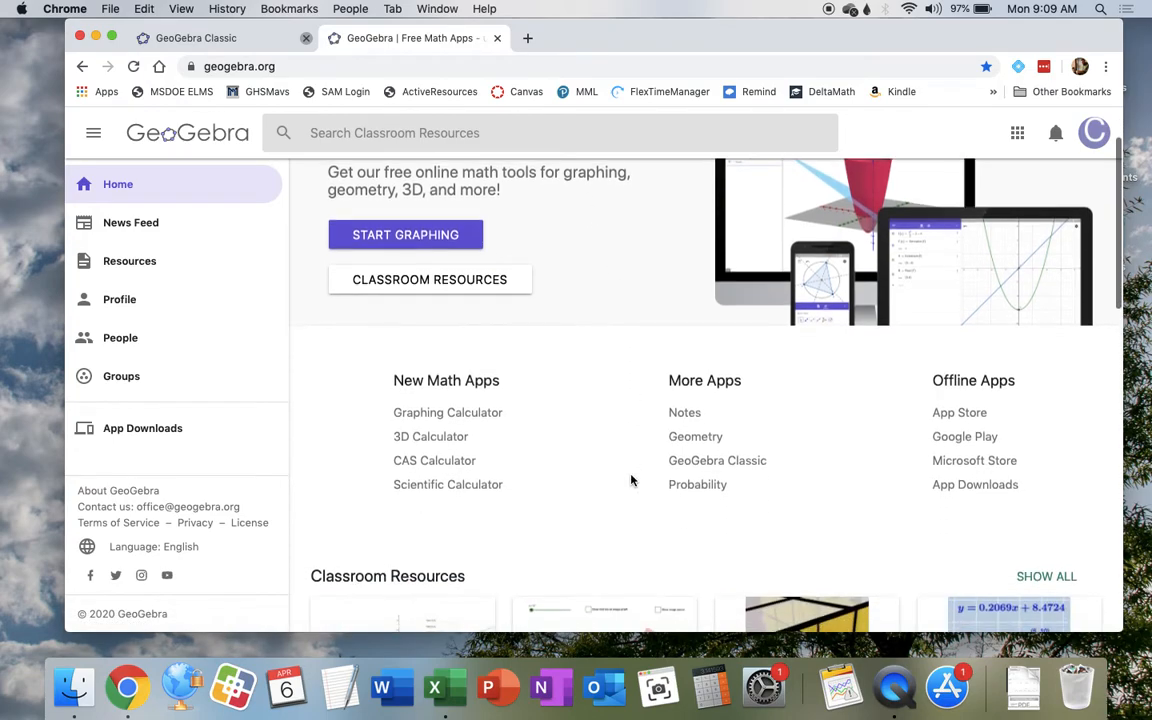
mouse_move(717, 460)
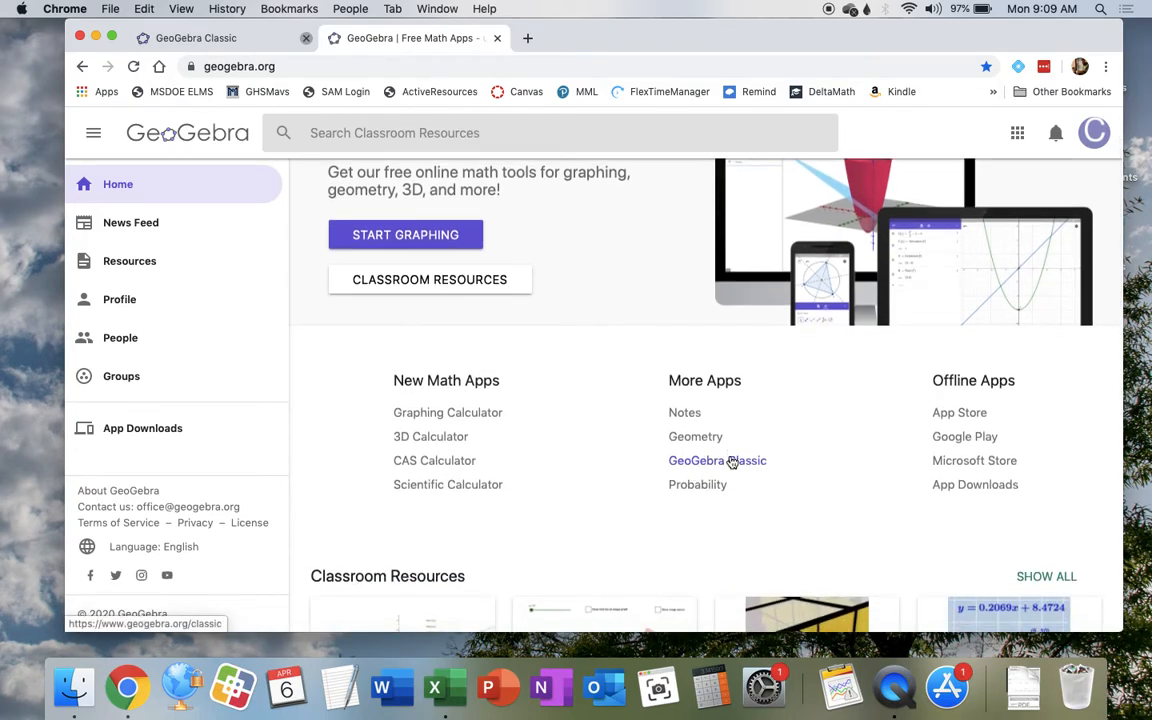
click(717, 460)
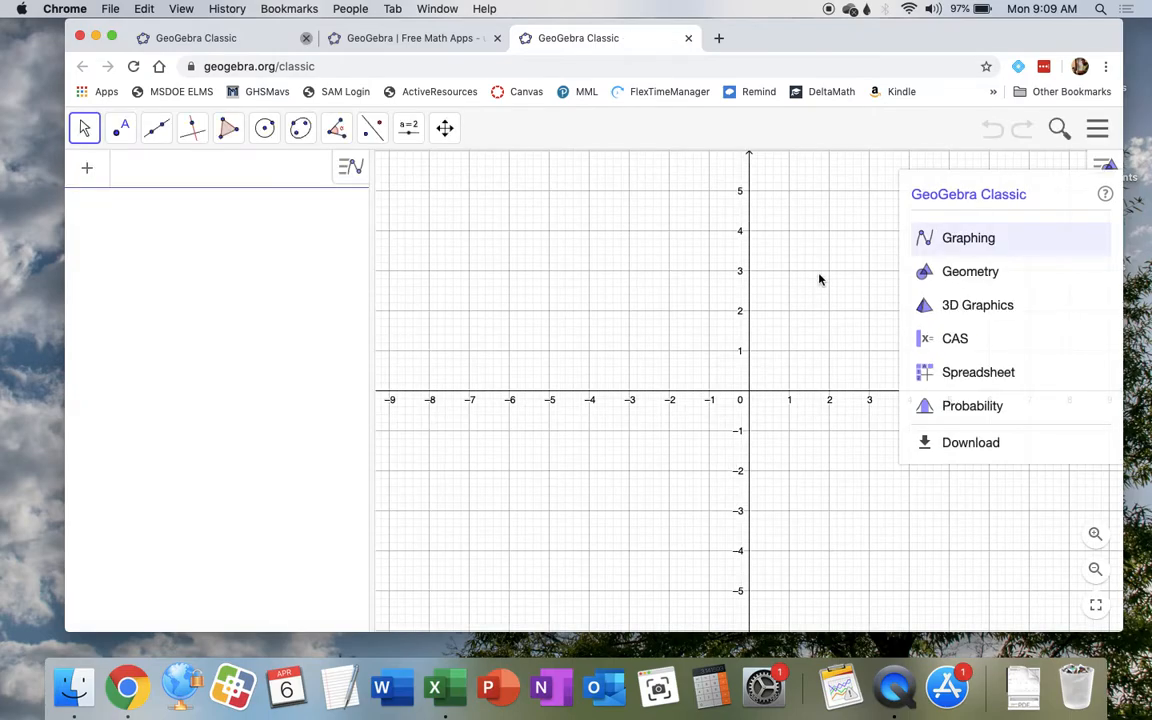
Choose the Graphing layout and set the x-axis window bounds in Graphics settings.
click(968, 238)
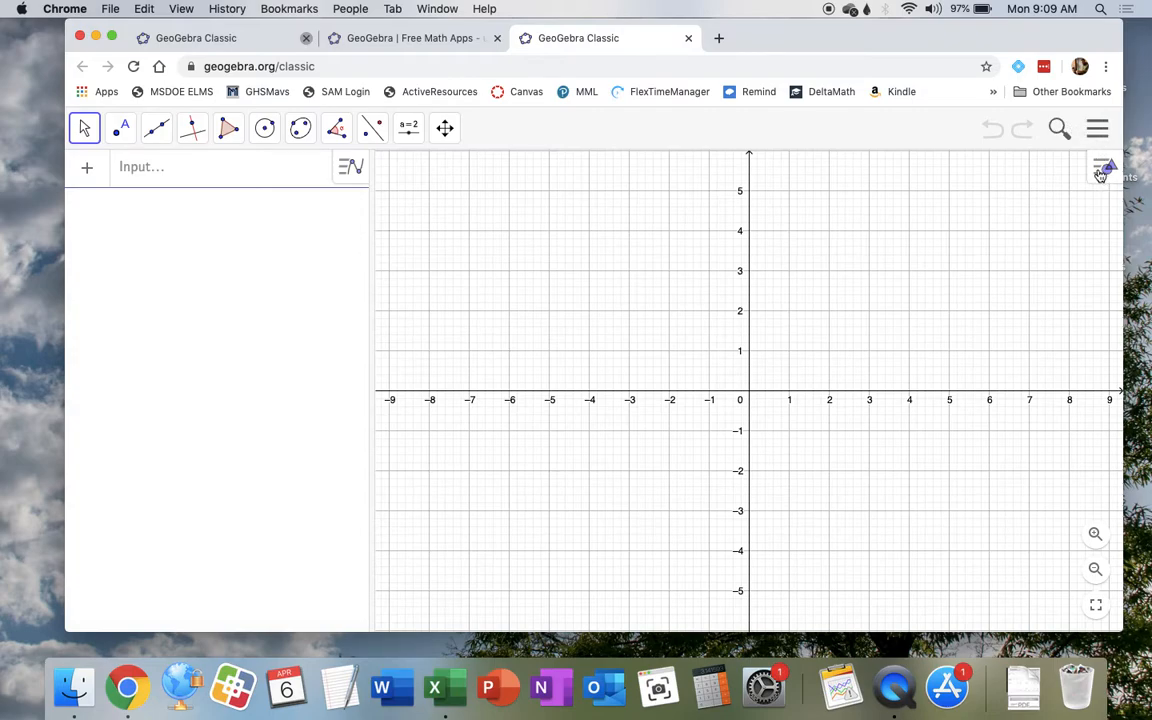
click(1104, 167)
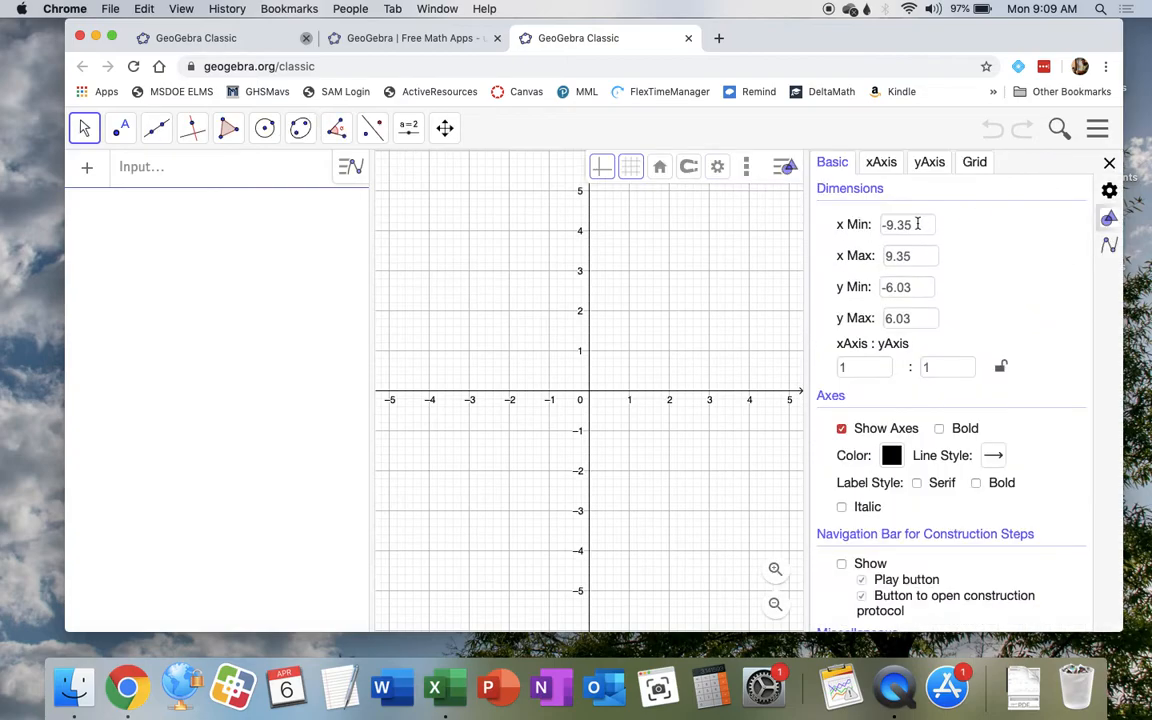
mouse_move(920, 204)
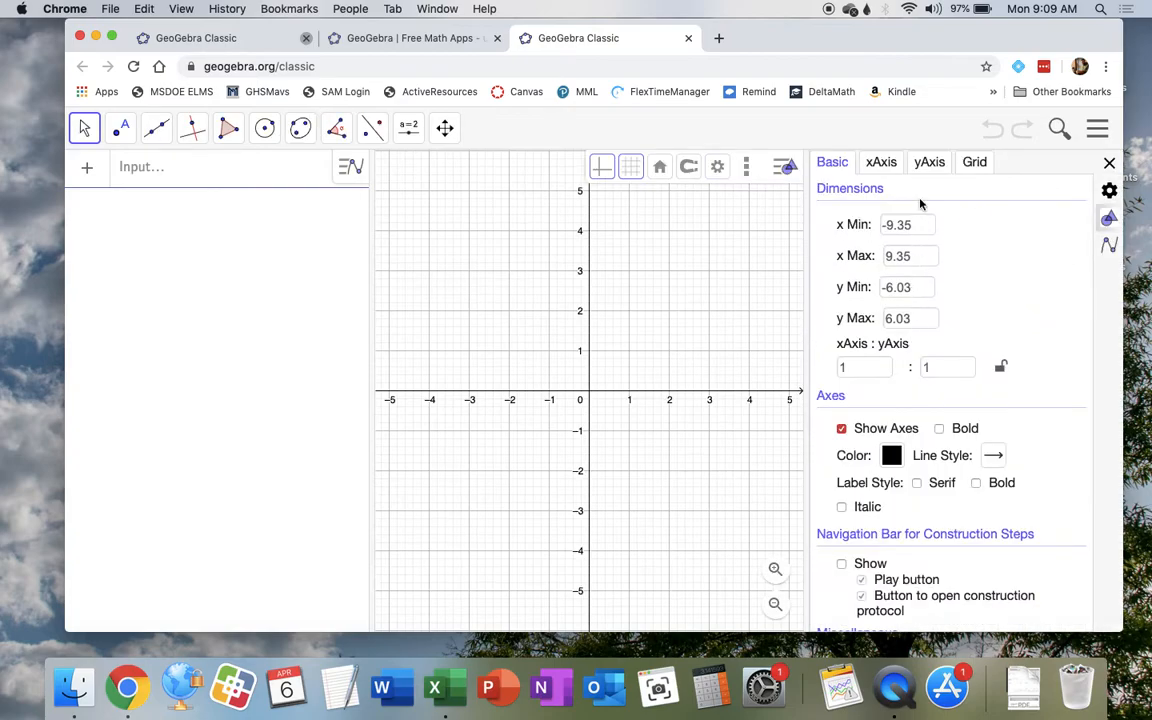
click(905, 224)
text(-1)
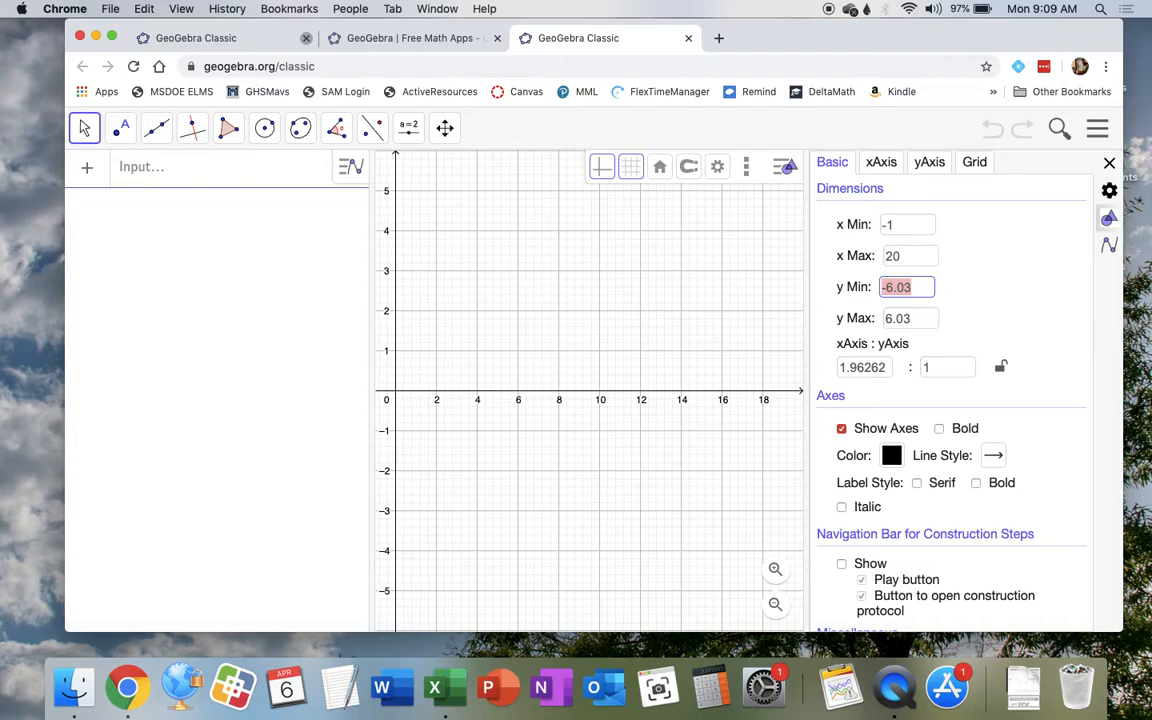
text(0)
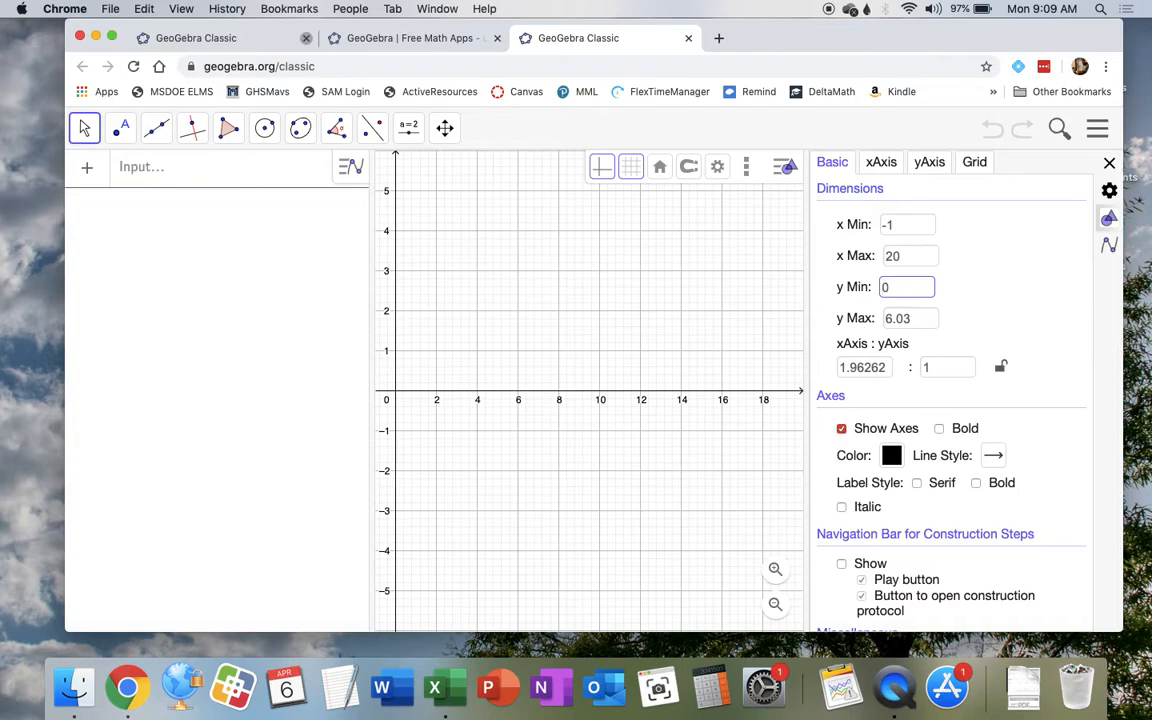
text(2)
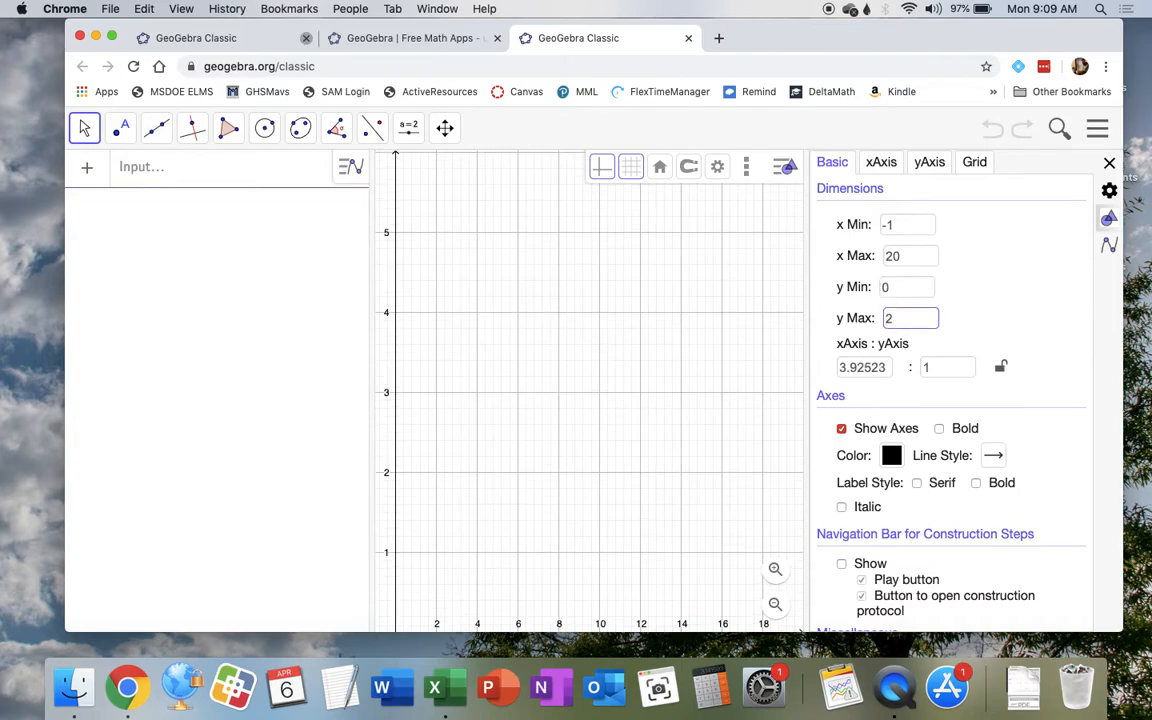
text(6.03)
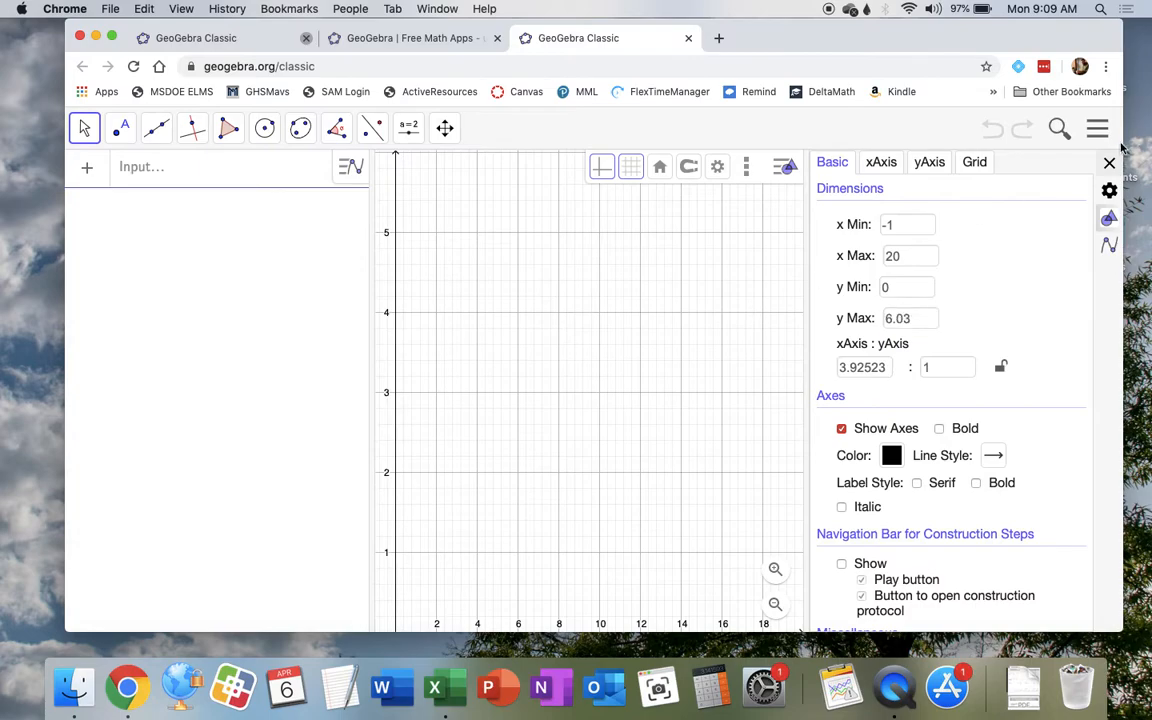
click(1109, 162)
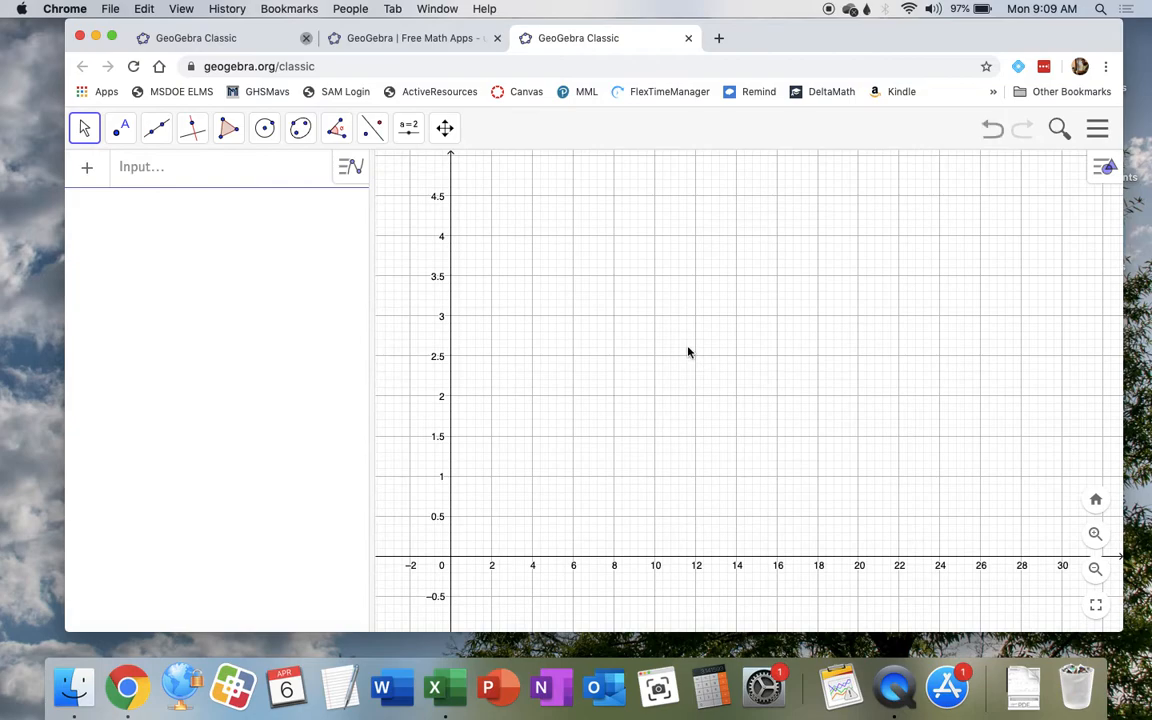
mouse_move(1066, 182)
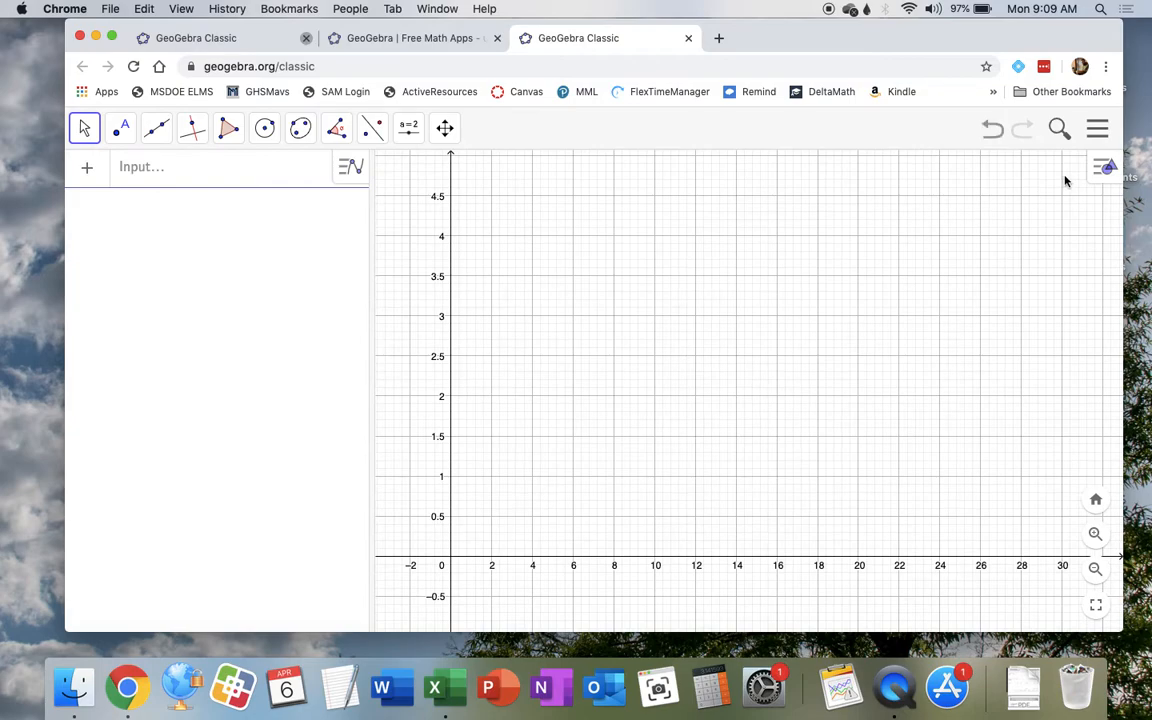
Set the y-axis maximum and pan so the origin sits bottom-left.
click(1105, 167)
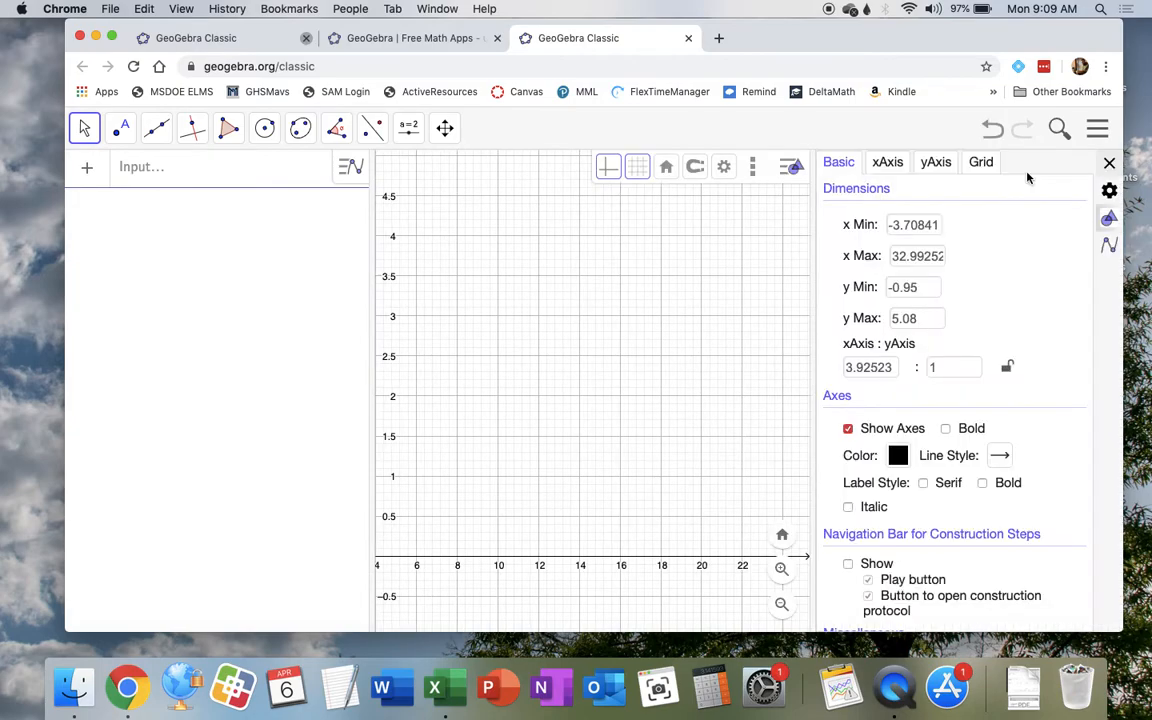
click(910, 318)
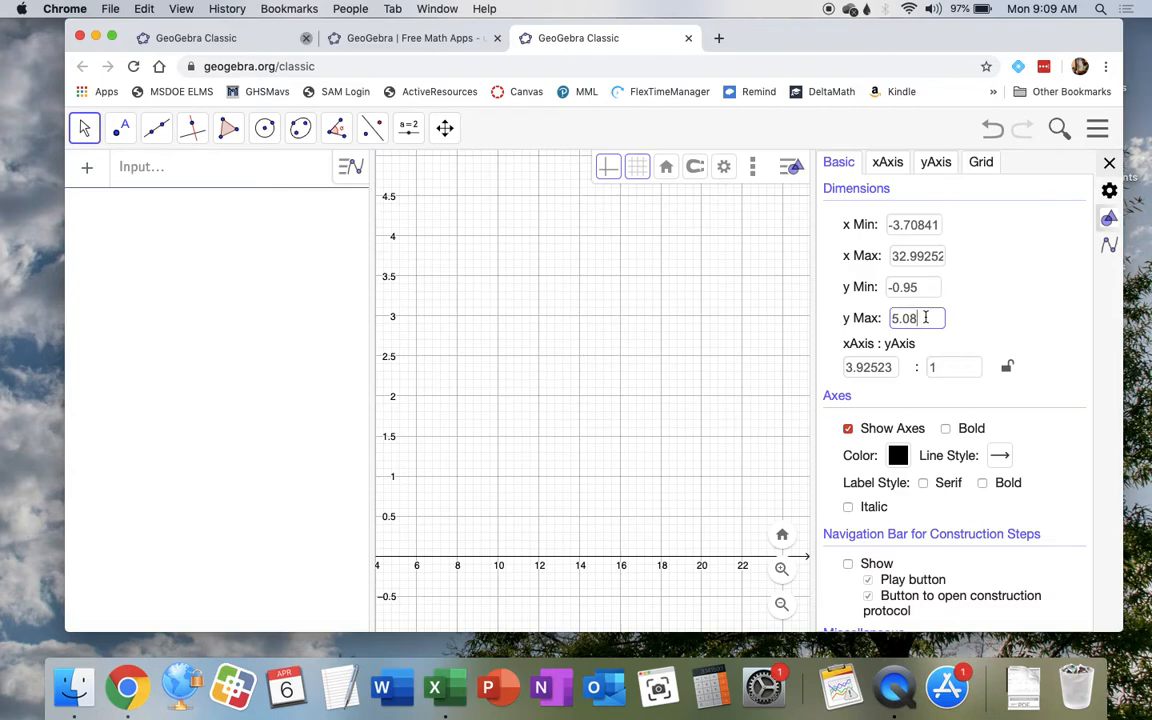
text(2)
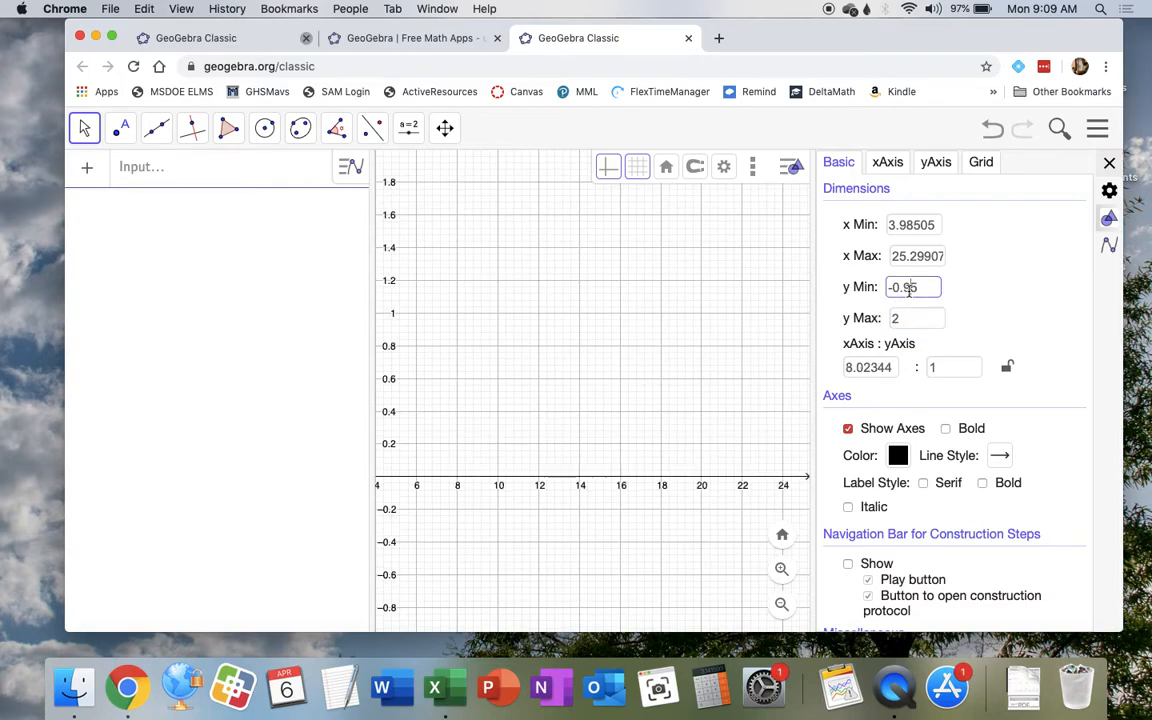
click(1109, 162)
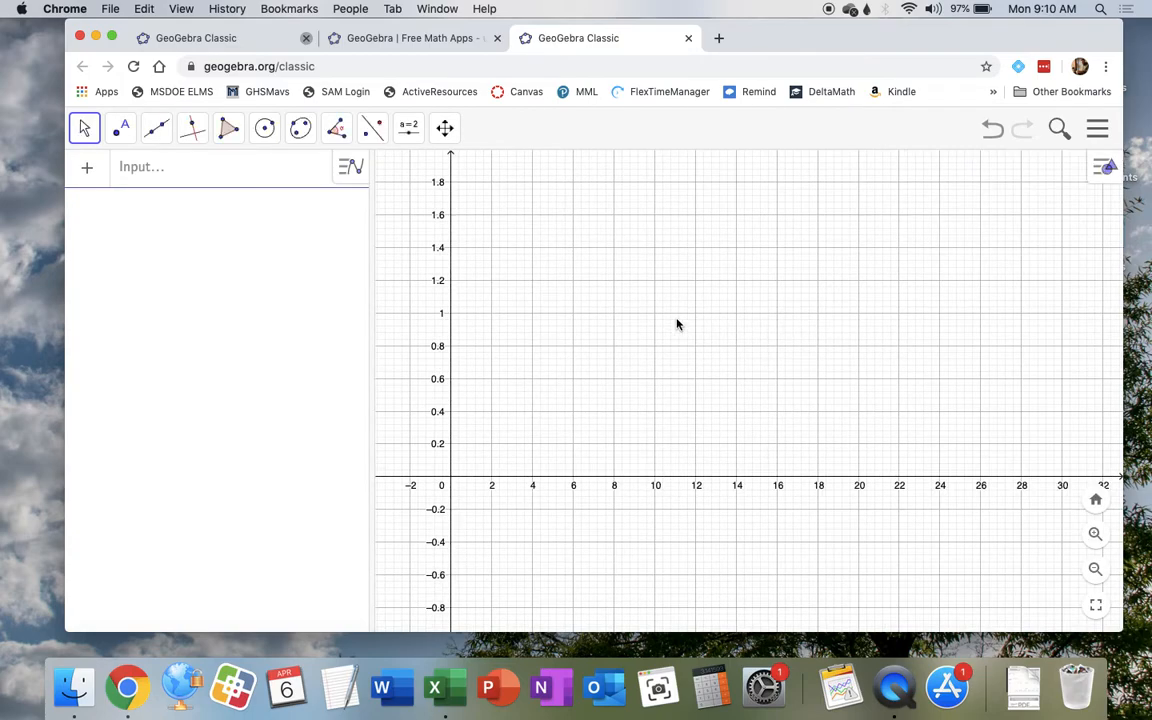
drag(678, 324, 594, 433)
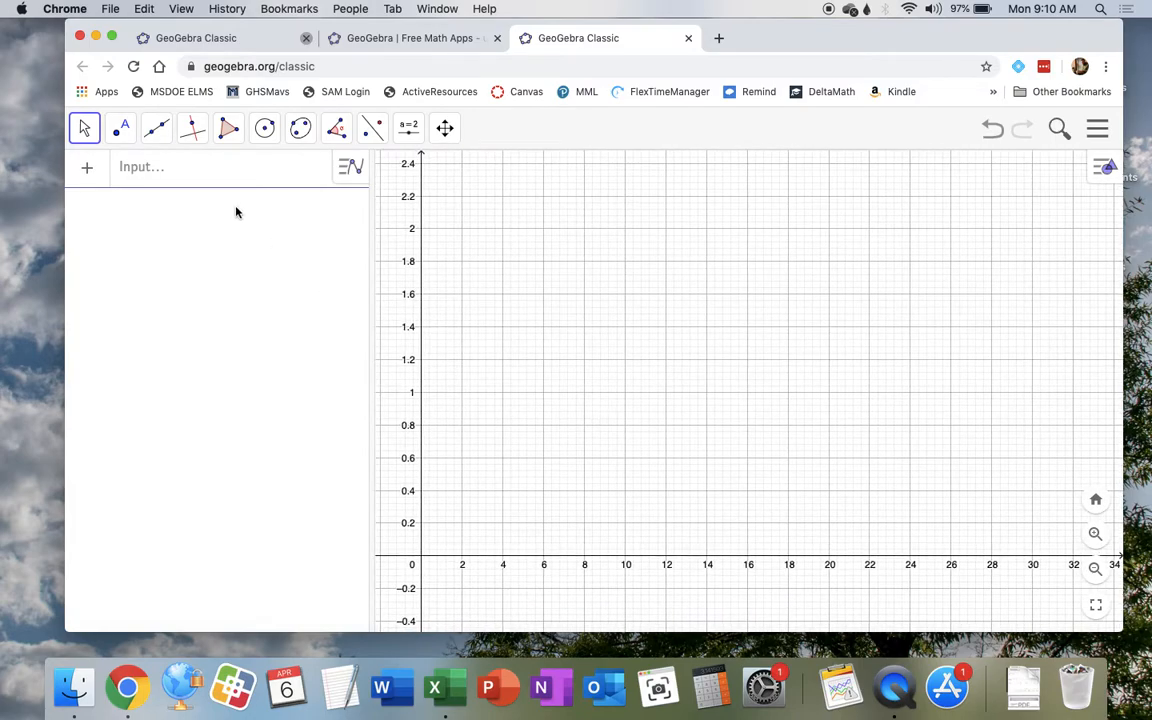
Enter sliders Sstart=0.99, Istart=0.01, Rstart=0, transm=3.2, recov=0.23 and Tmax=1.
click(200, 167)
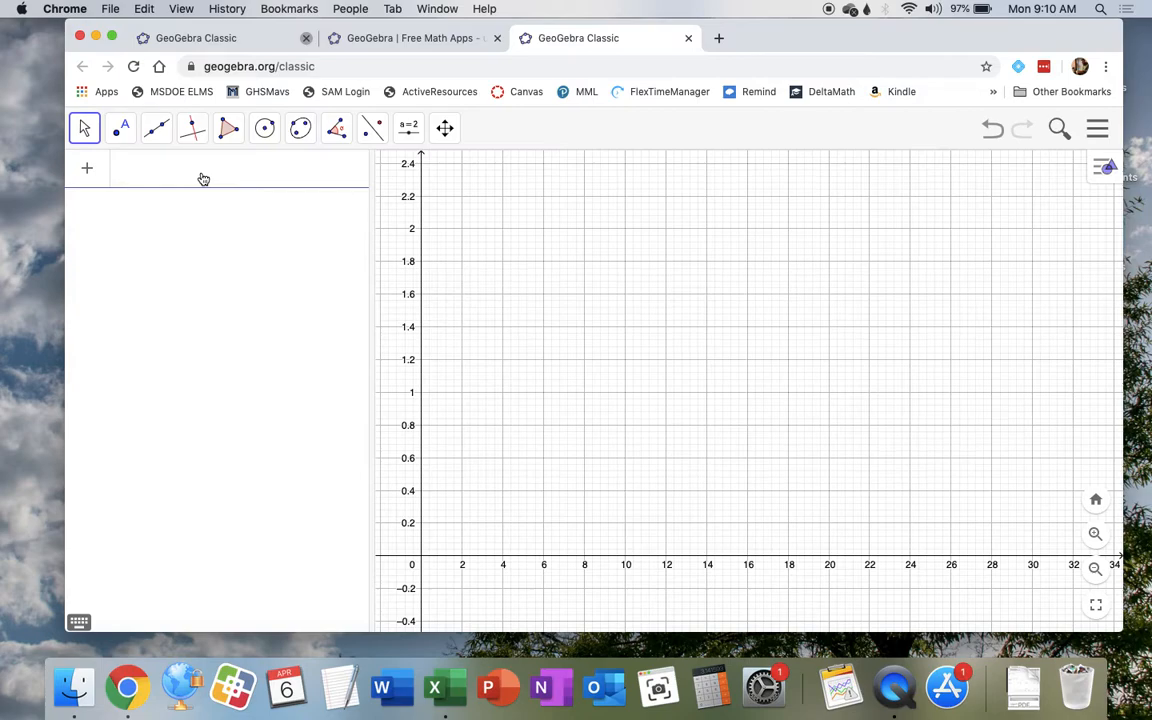
text(SIR)
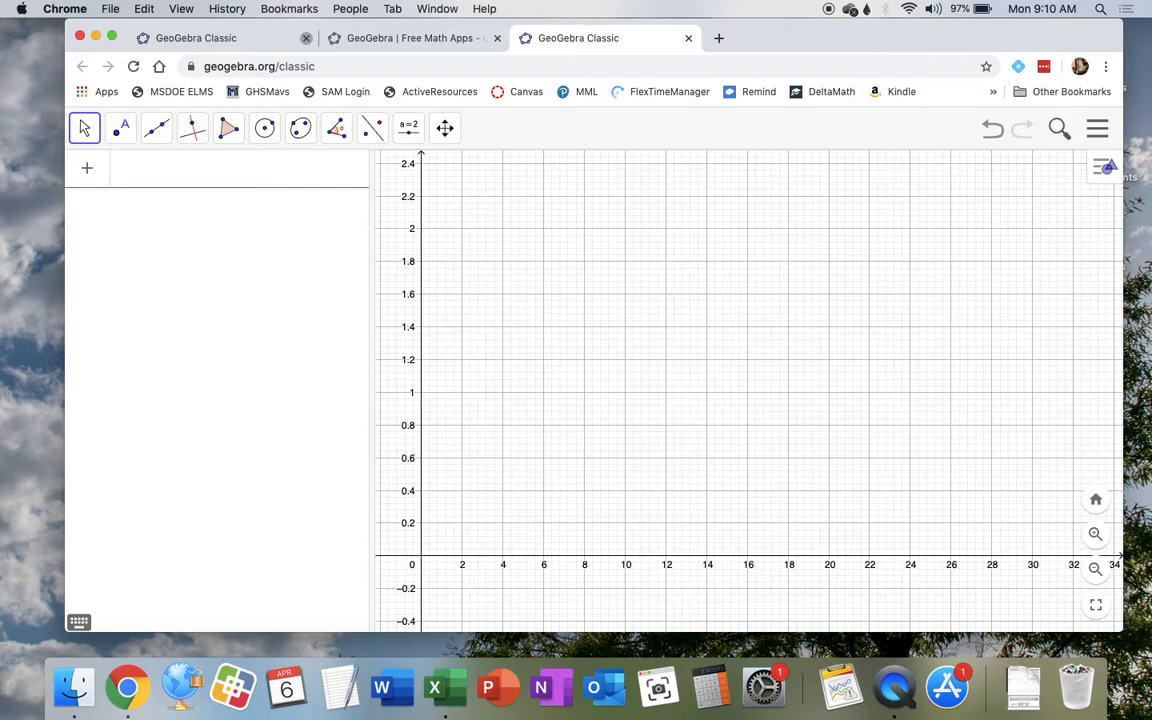
text(Sstart = 0.99)
text(Istart = 0.01)
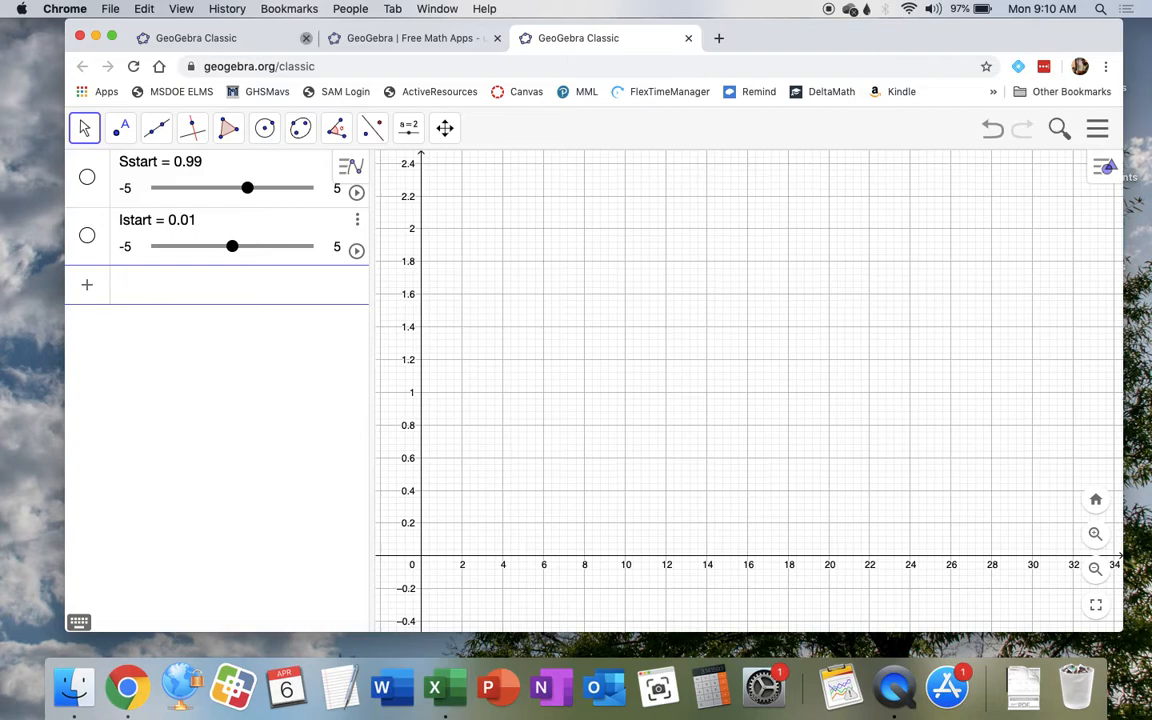
text(Rsta)
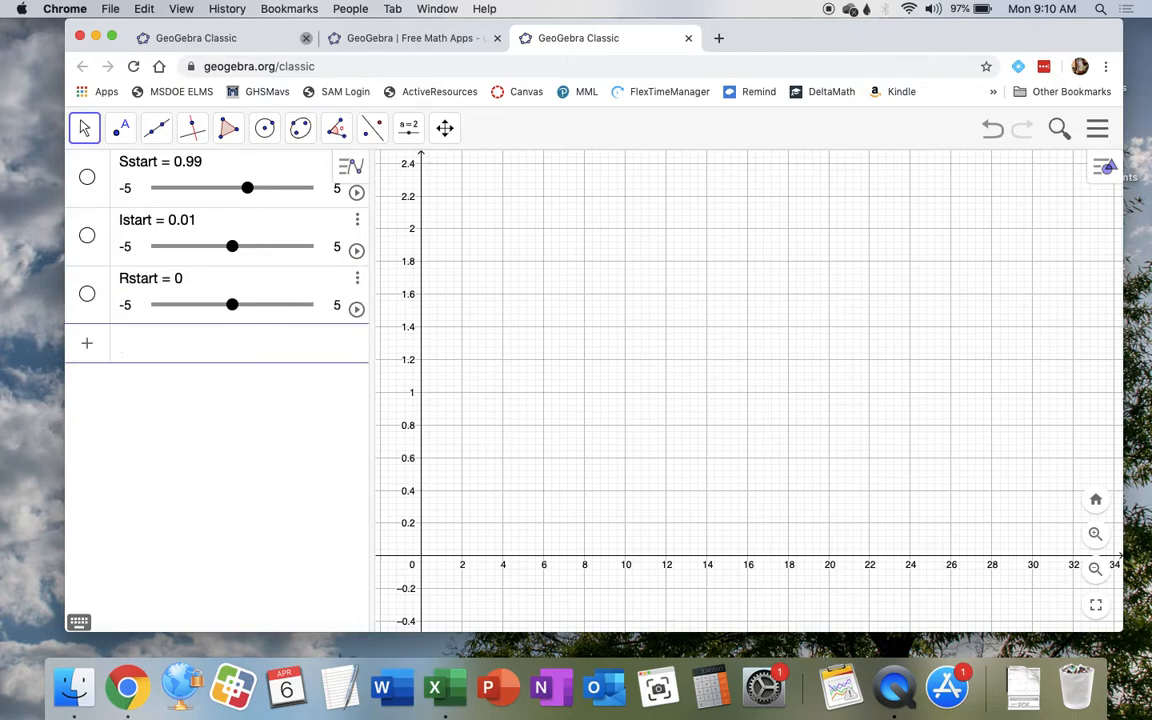
text(tra)
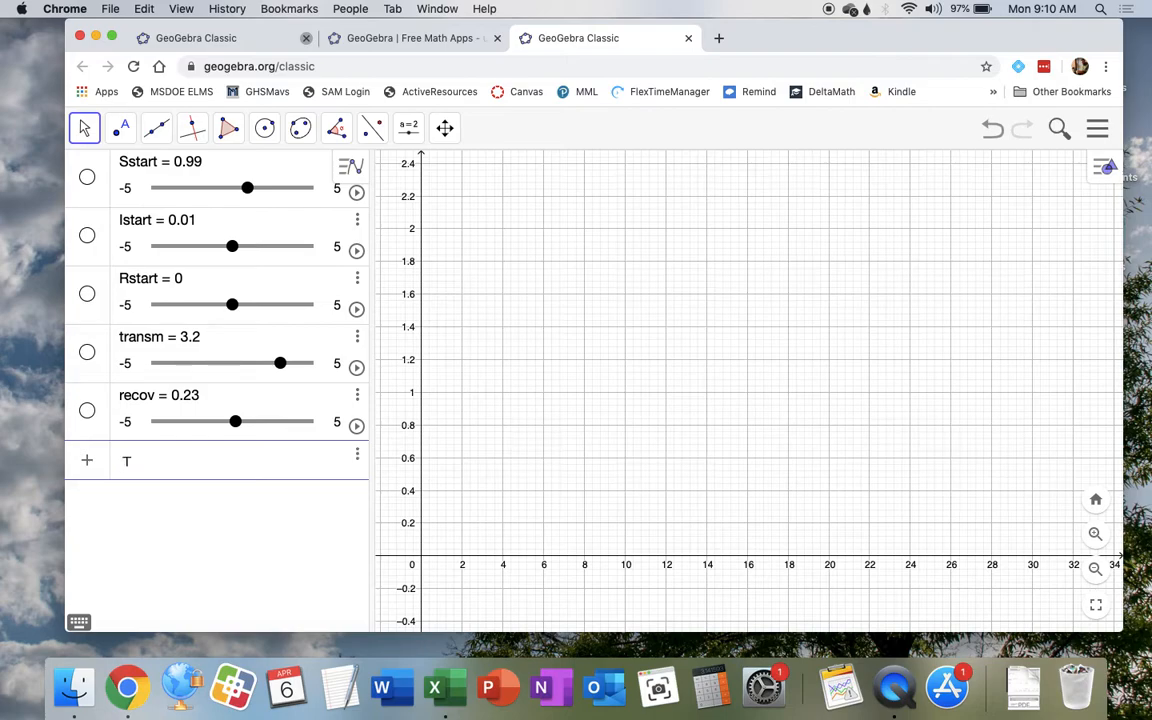
text(max)
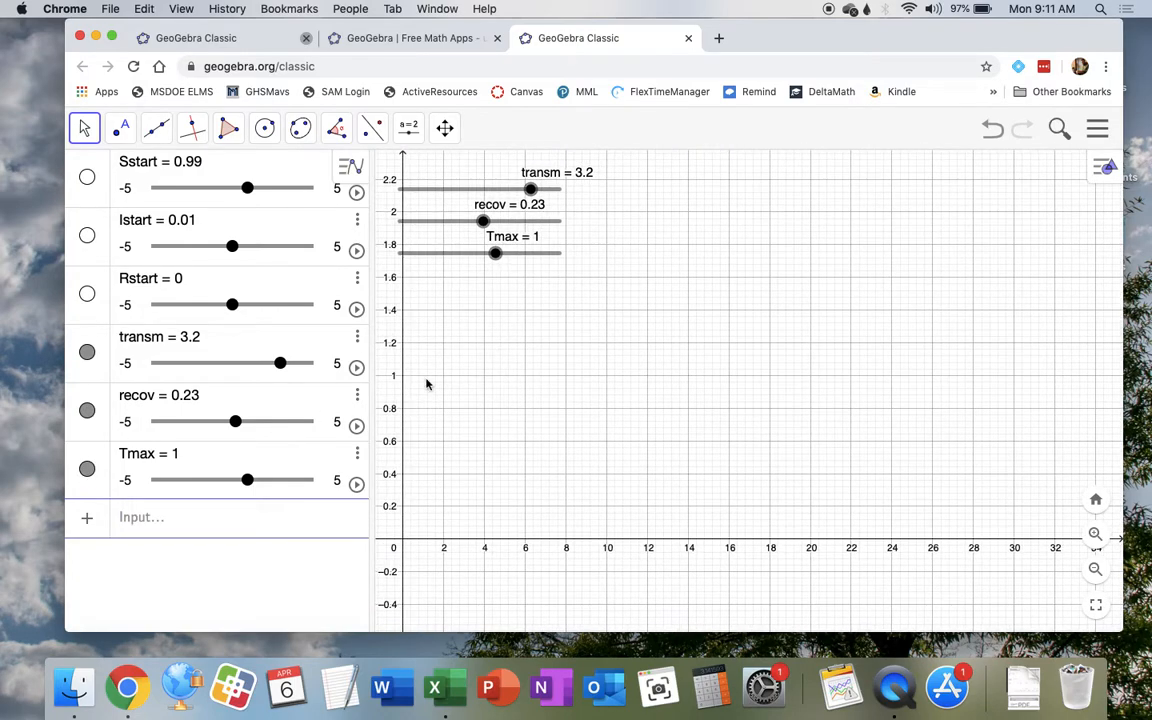
click(167, 517)
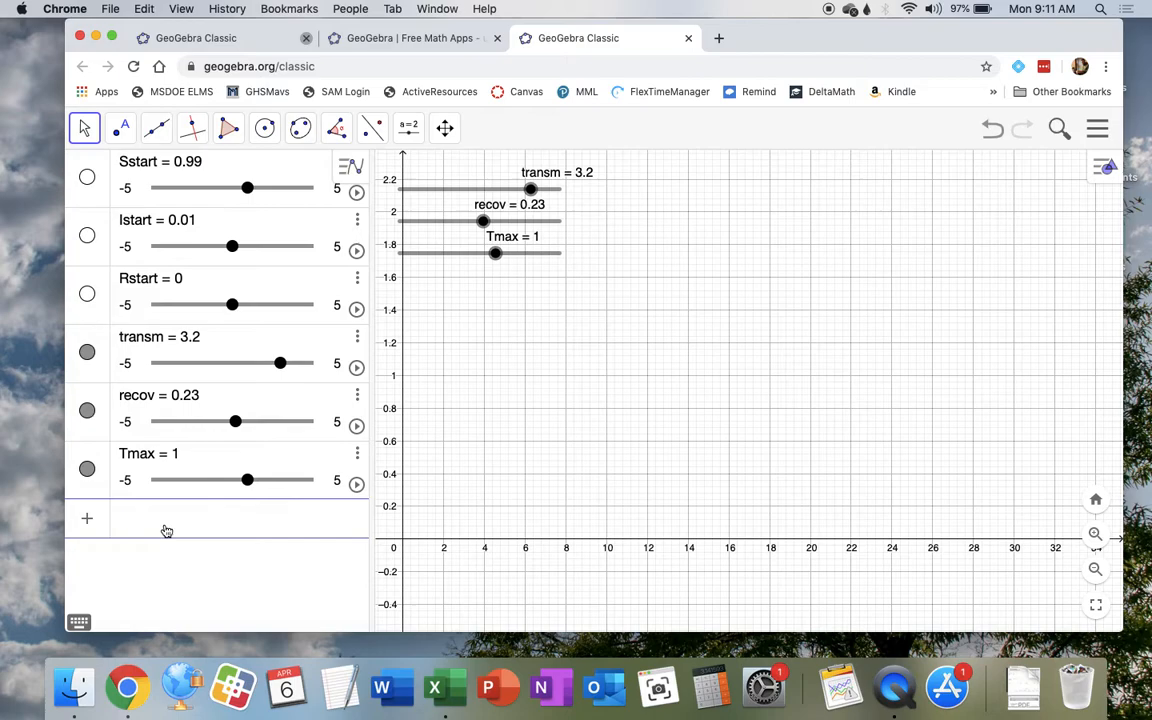
text(differential equation)
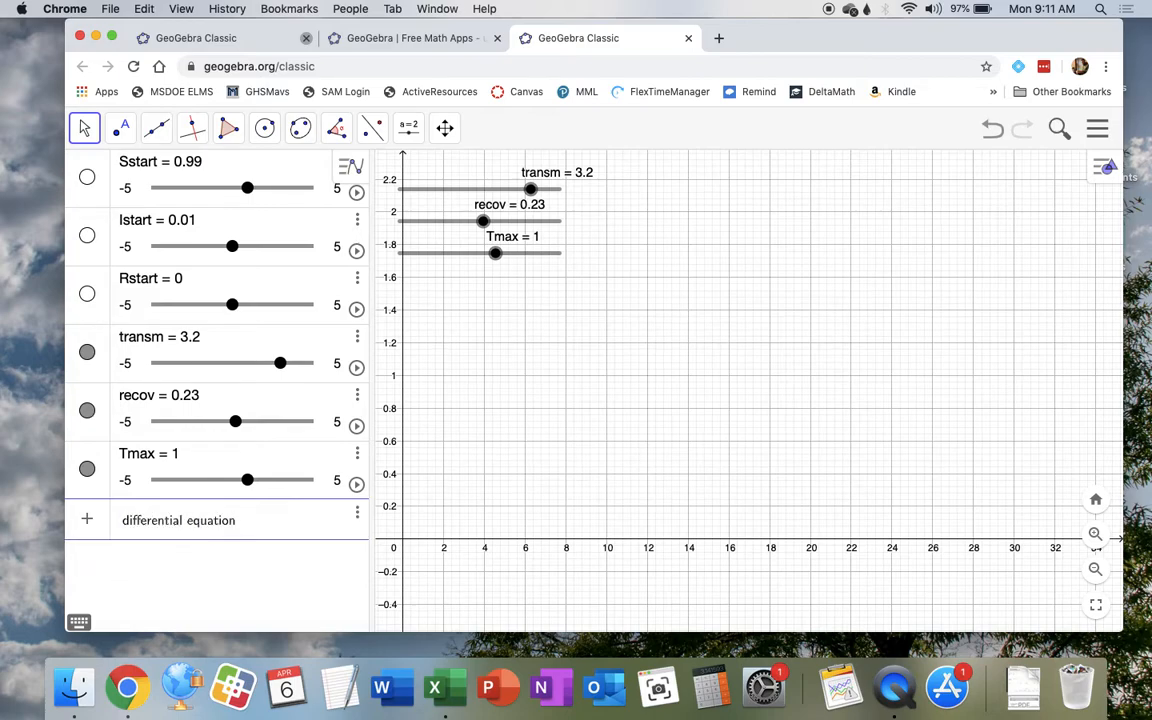
text(dif)
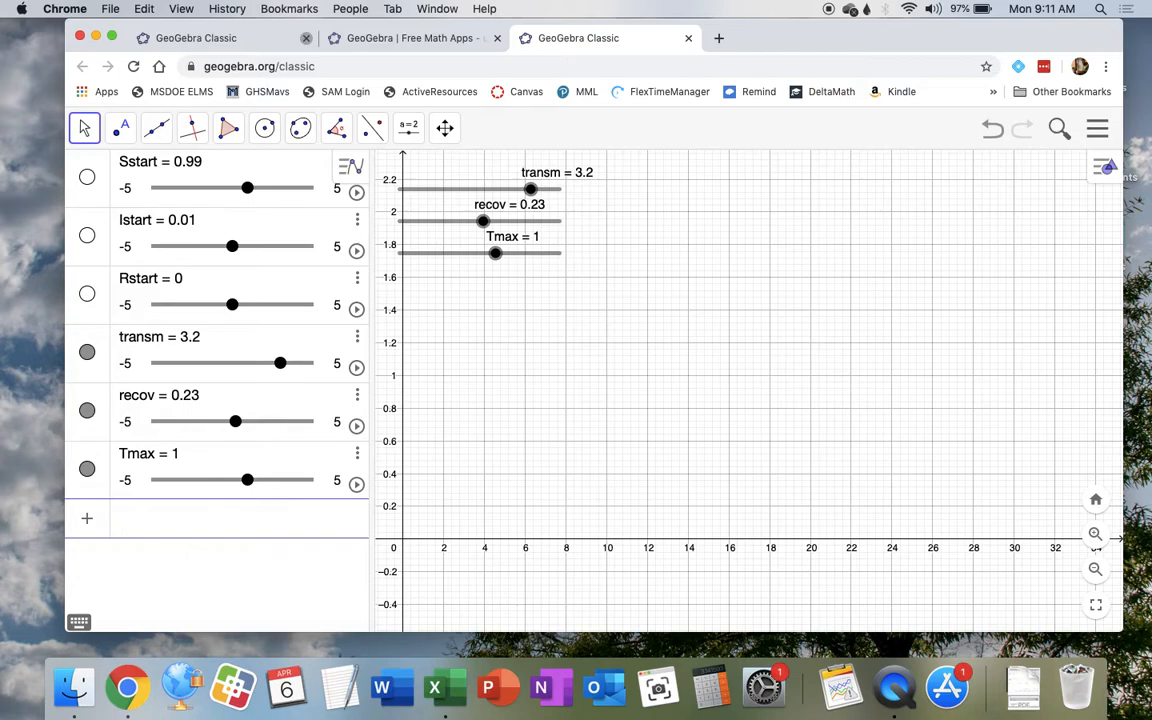
text(y' =)
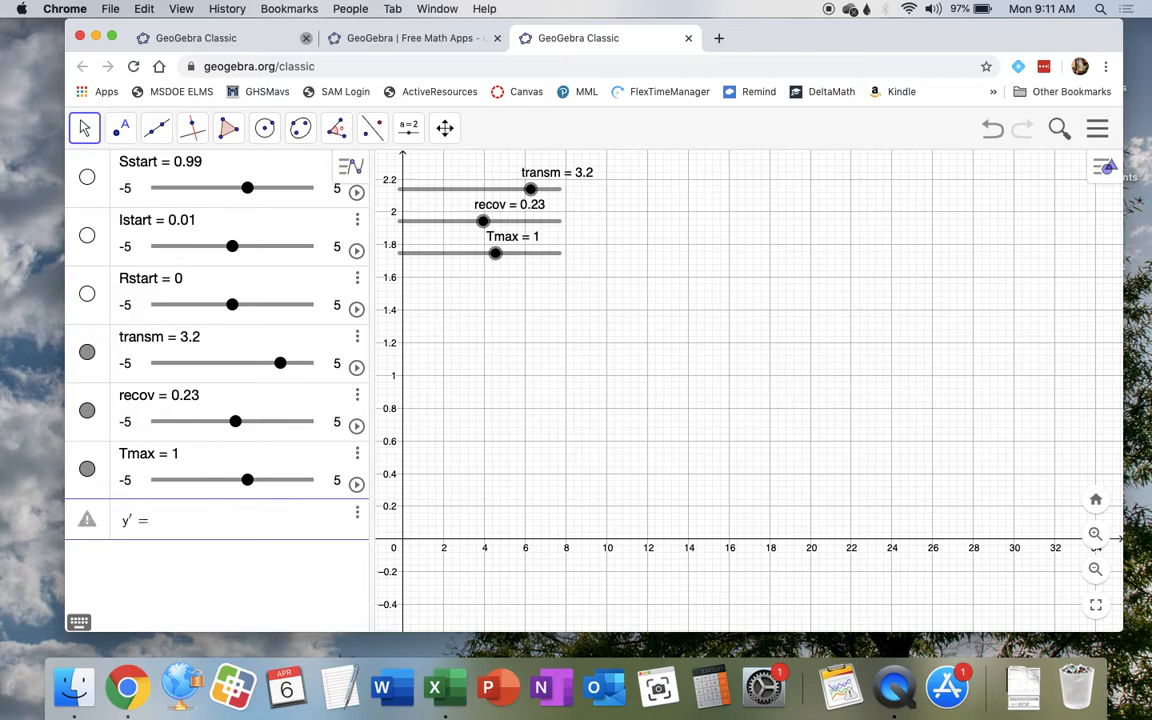
text(2x)
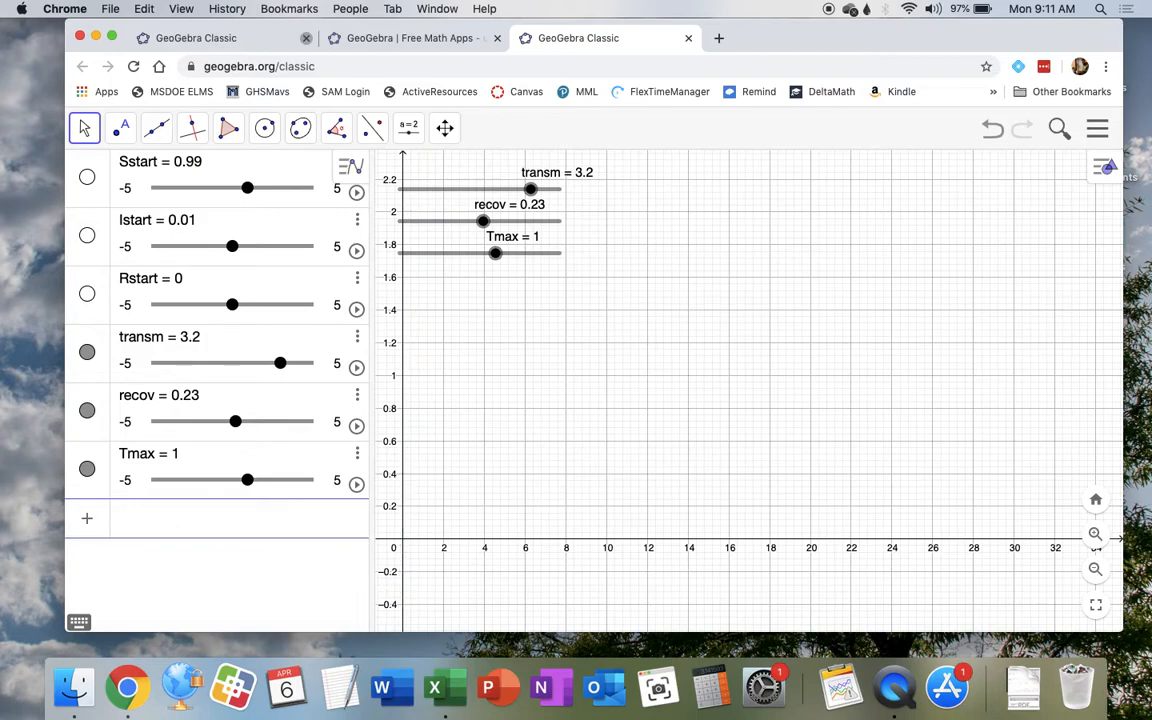
Define S'(t,S,I,R) = -transm*S*I and begin the I'(t,S,I,R) = entry.
text(S)
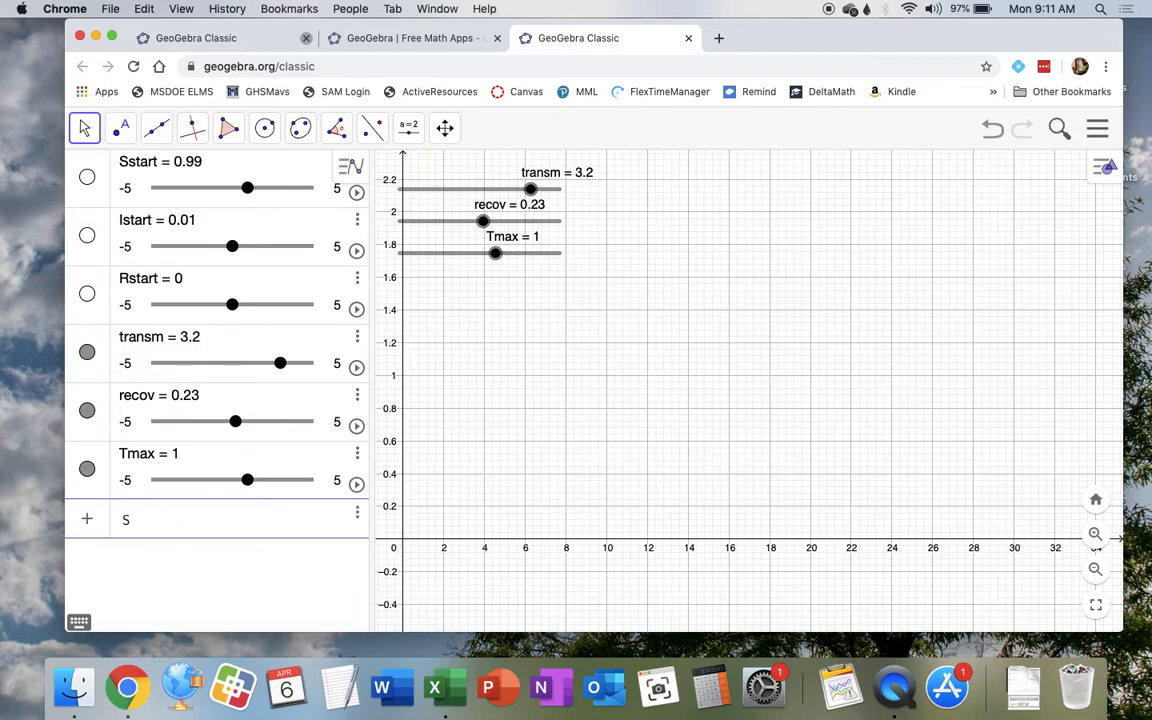
text('())
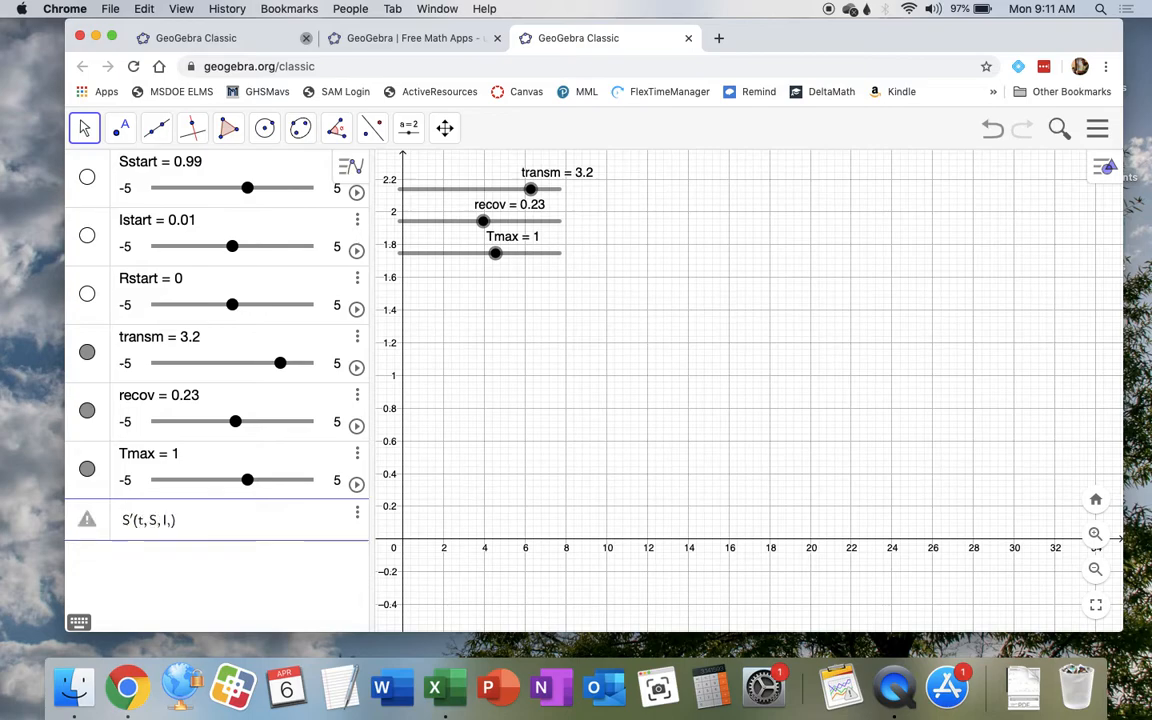
text(R)
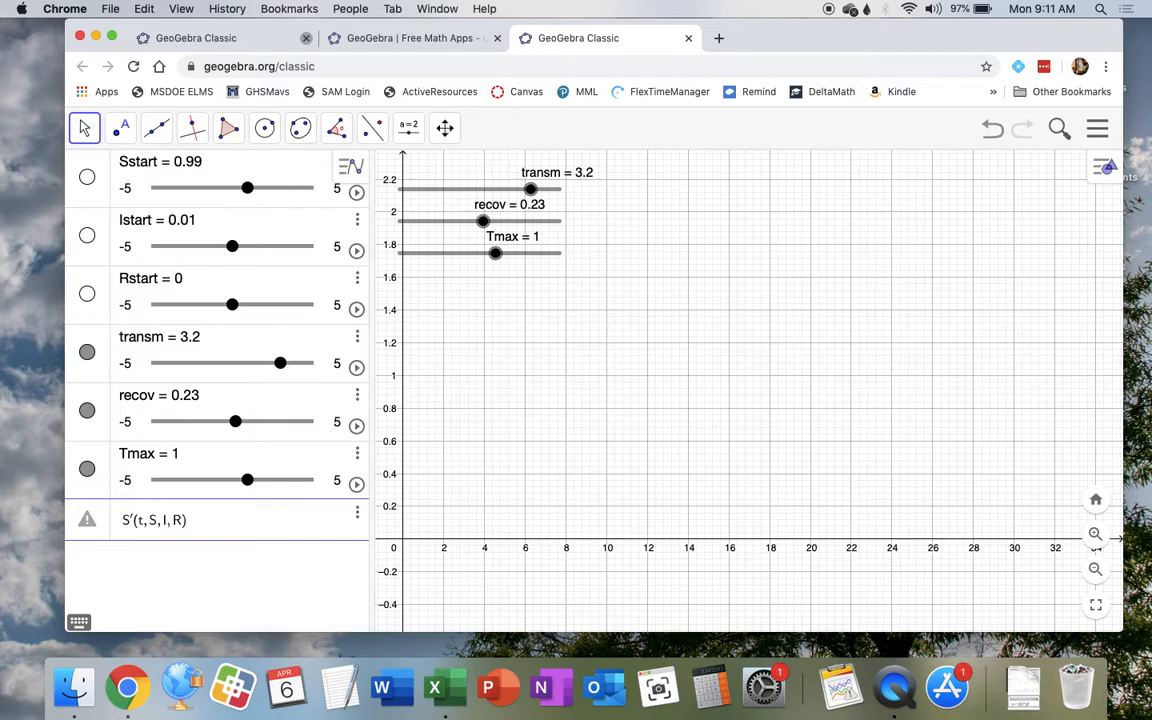
text(=)
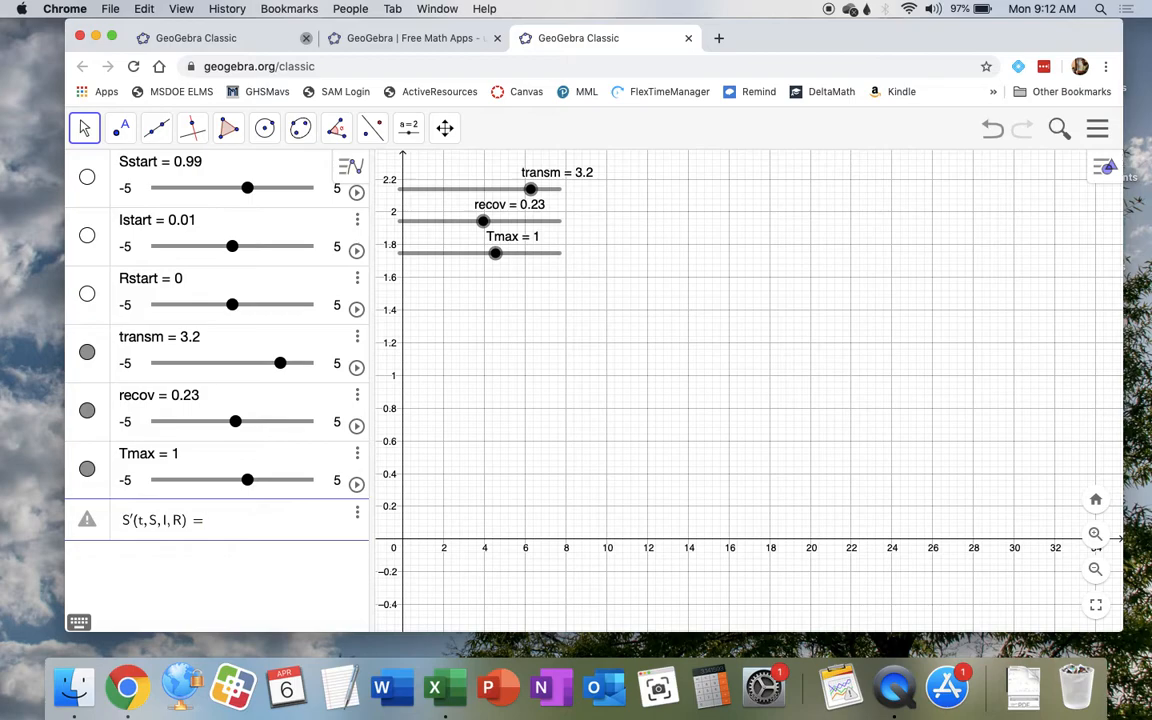
text(-)
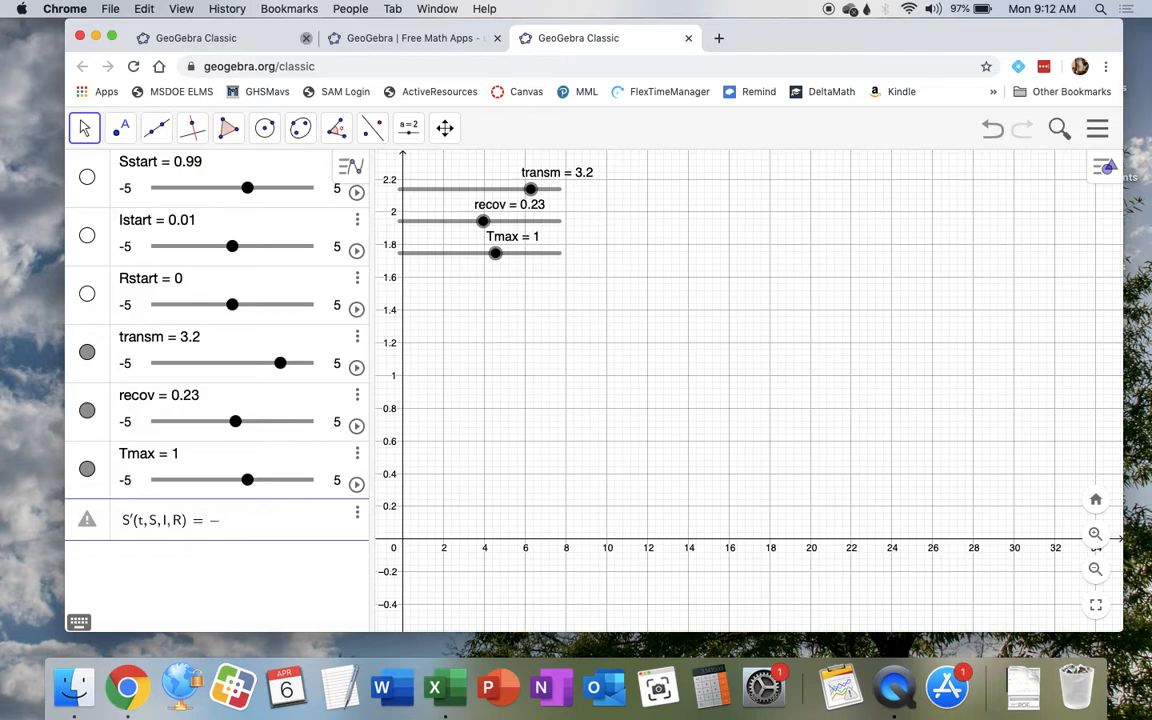
text(transm · S ·)
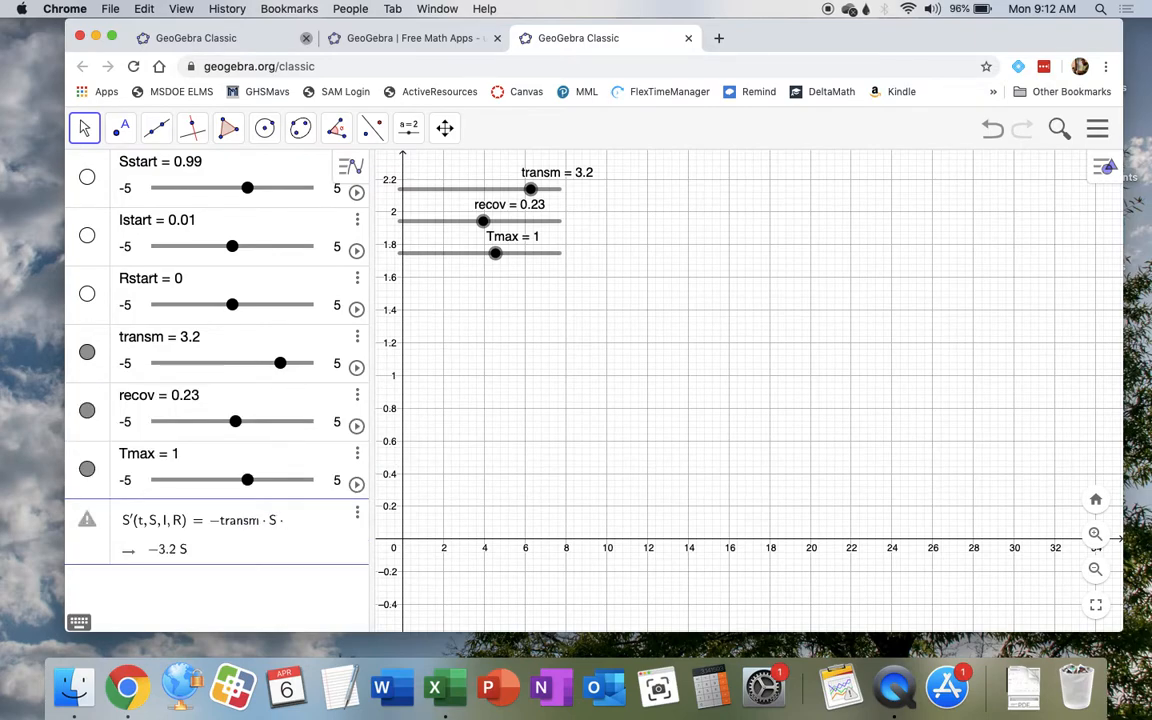
text(I)
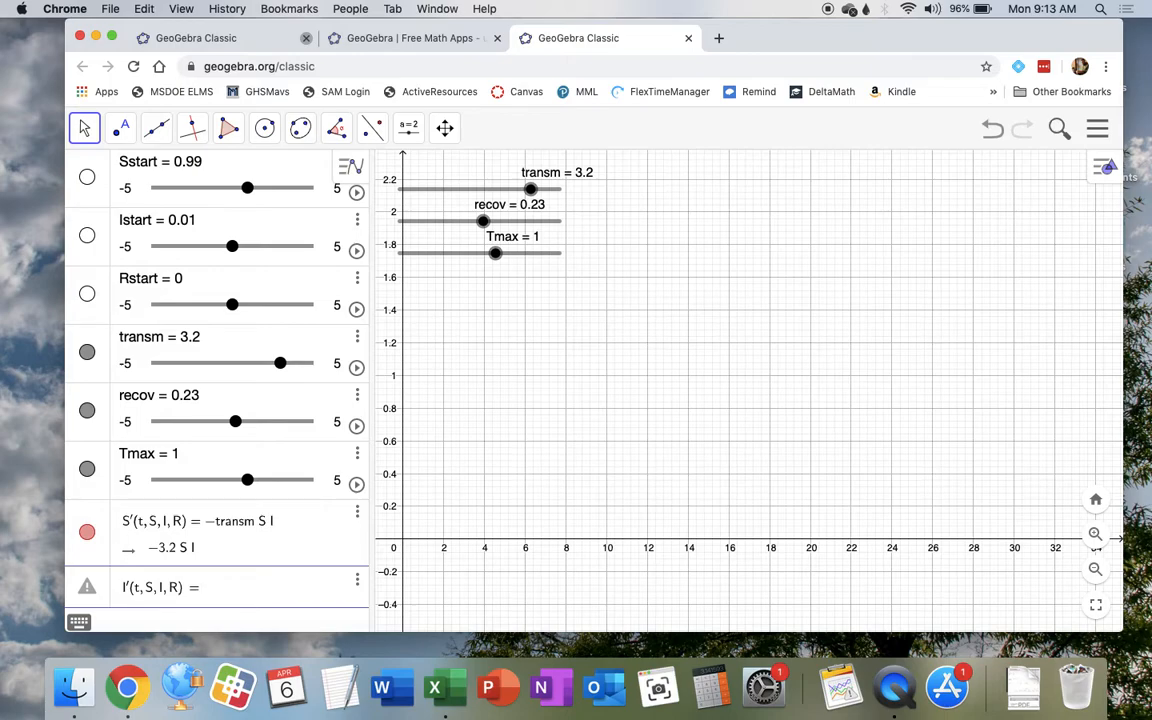
Type transm*S*I - R'(t,S,I,R) into the I' row.
text(transm · S · I −)
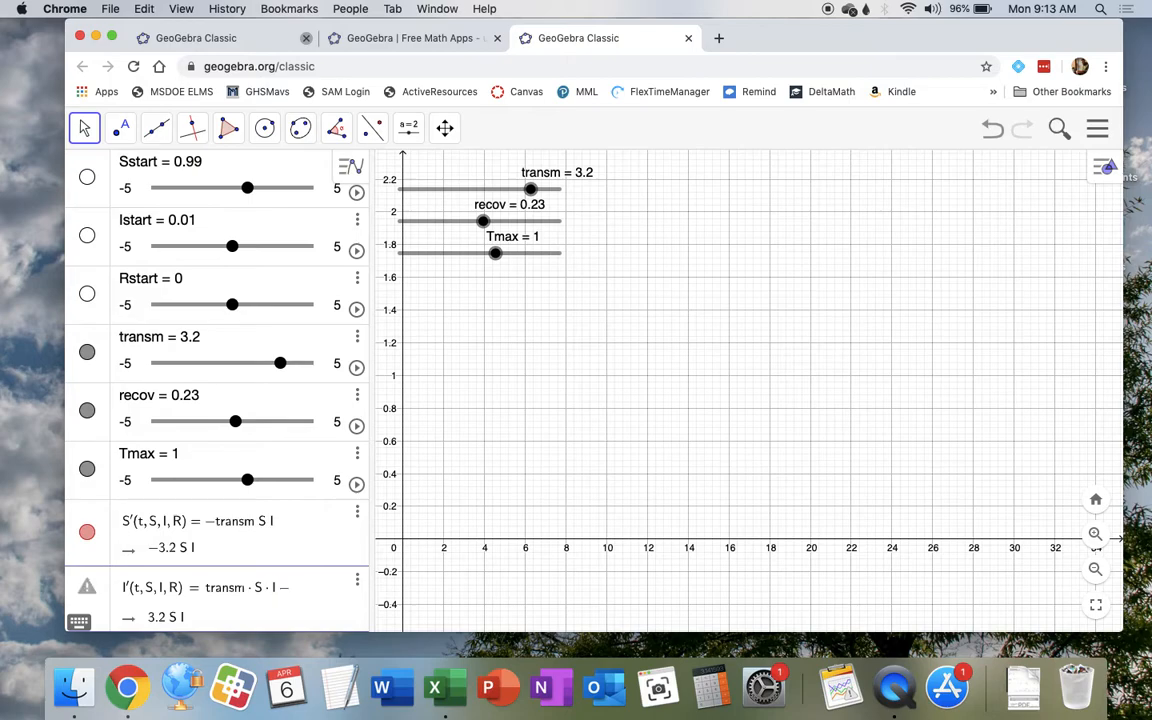
text(R'())
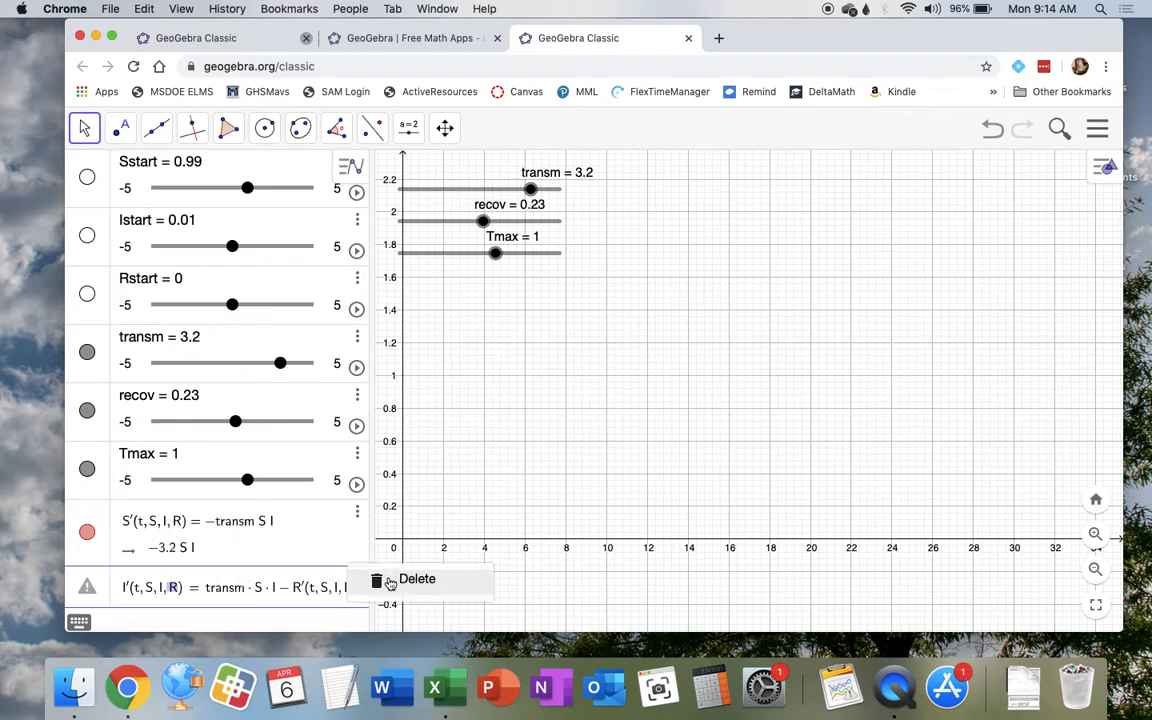
Delete the flagged I' row and define R'(t,S,I,R) = recov*I.
click(417, 579)
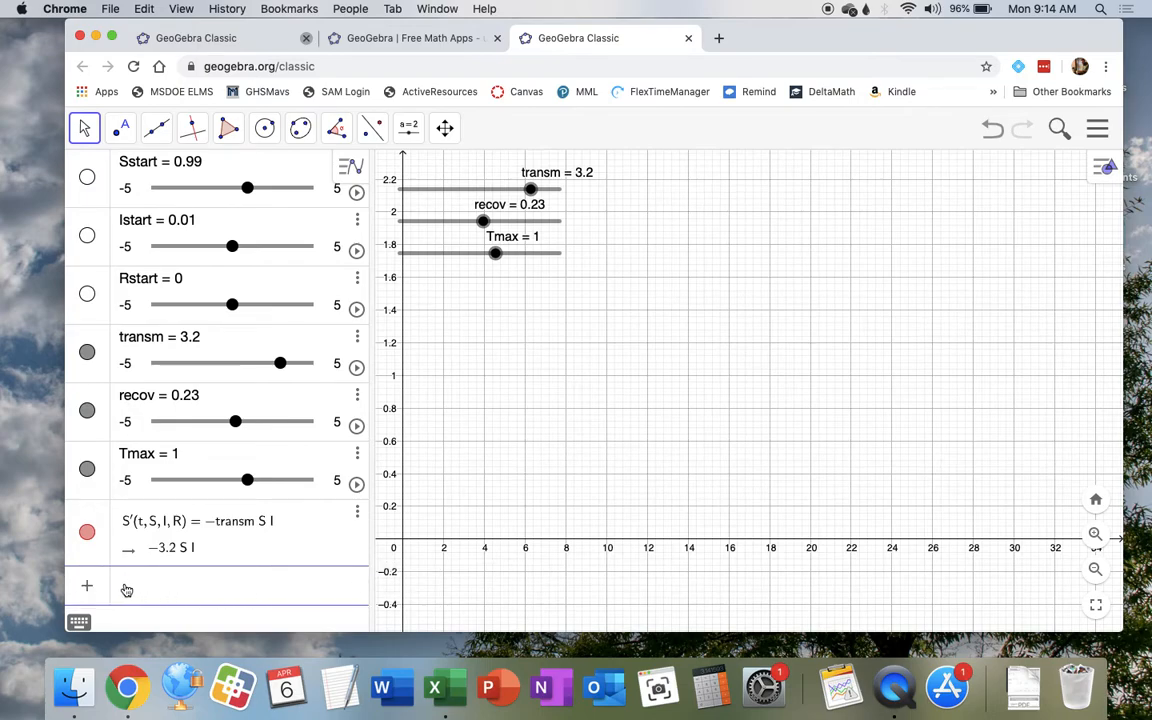
text(R'(t, S, I, R) =)
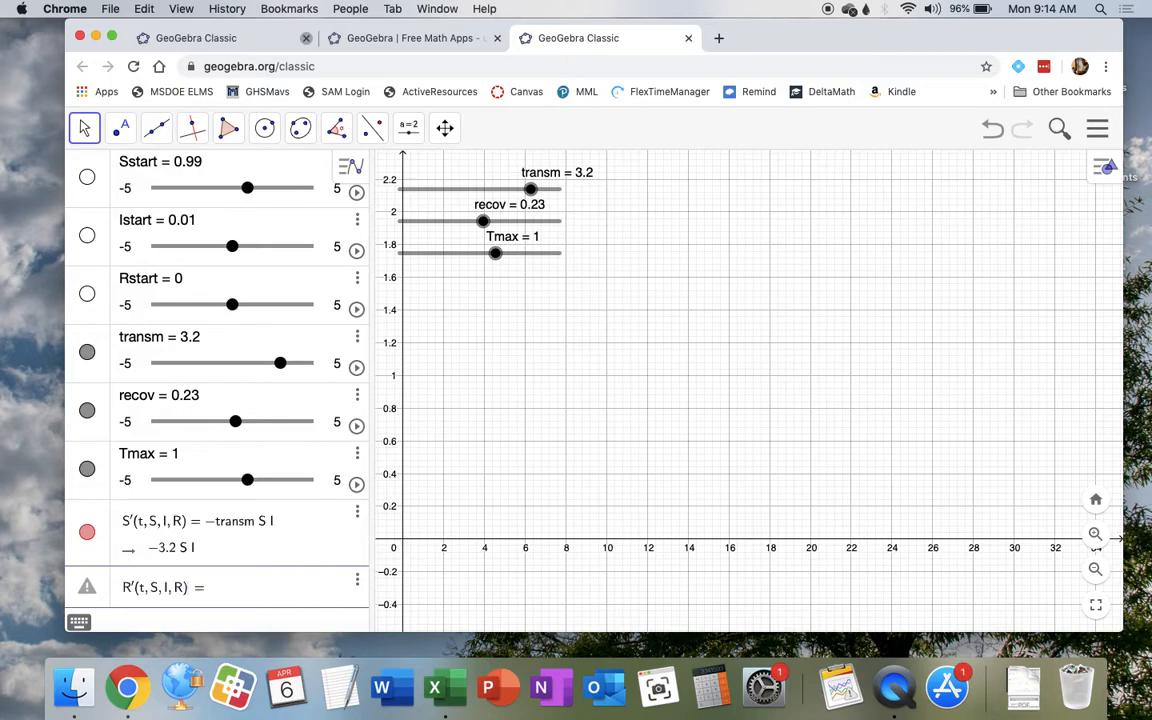
text(recov · I)
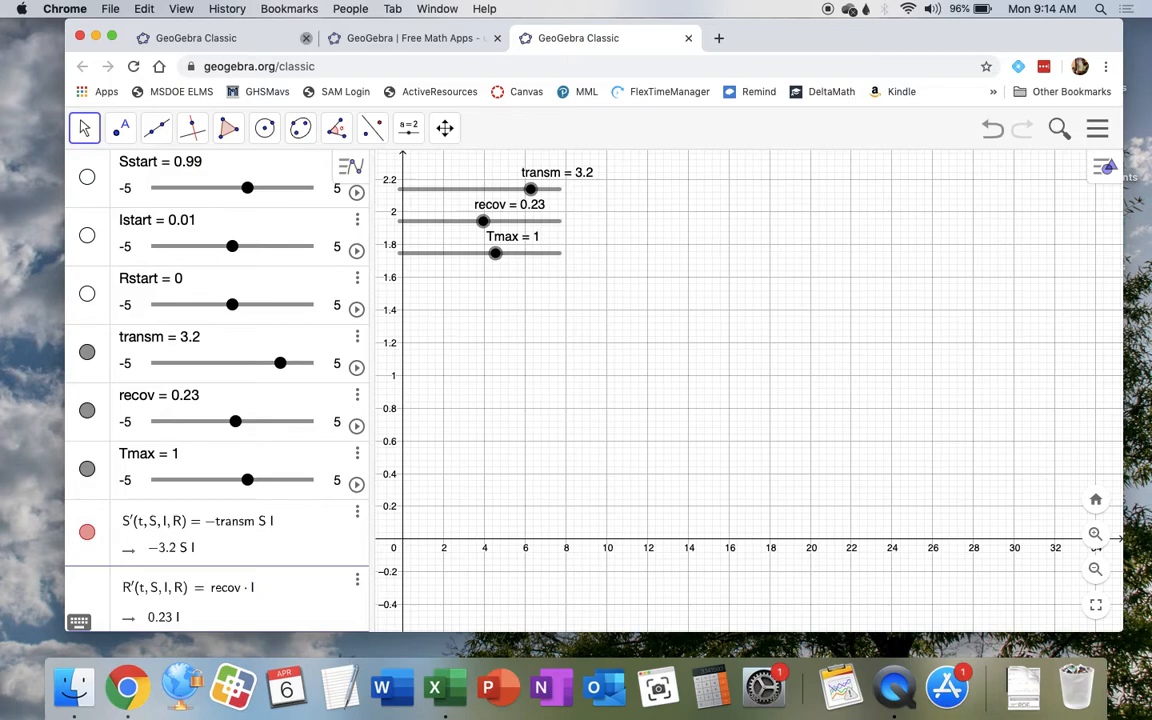
Define I'(t,S,I,R) = transm*S*I - R'(t,S,I,R).
scroll(down, 3)
text(I'(t,S,I,R) =)
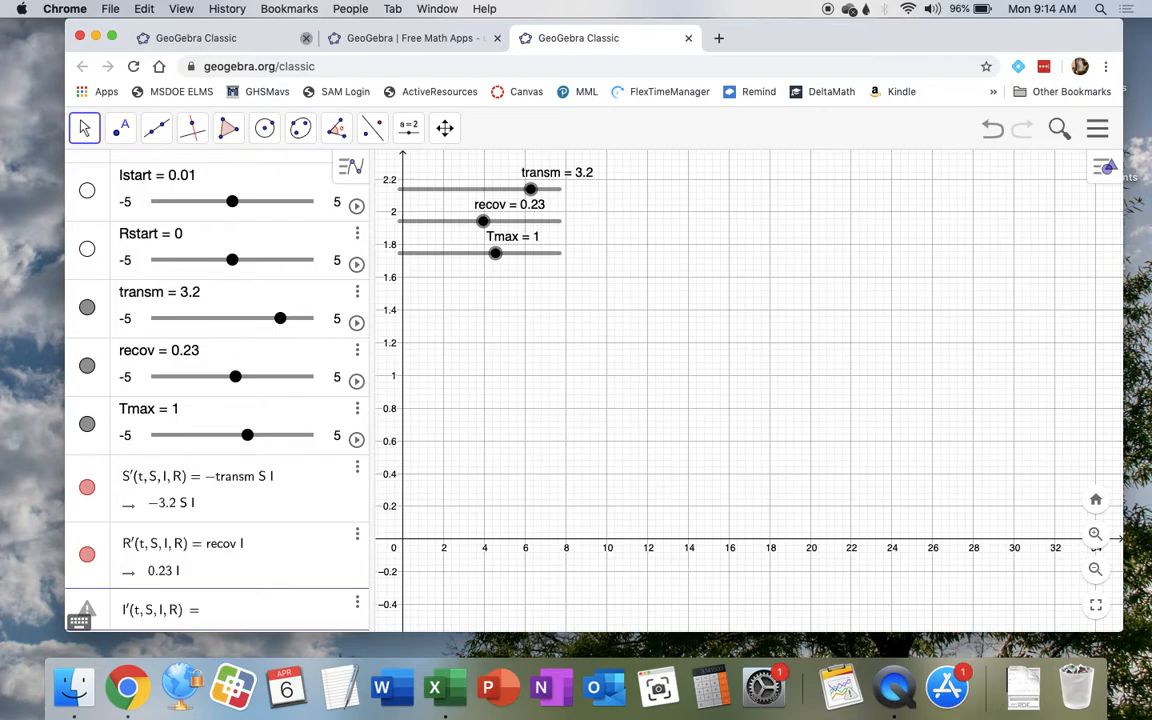
text(tran)
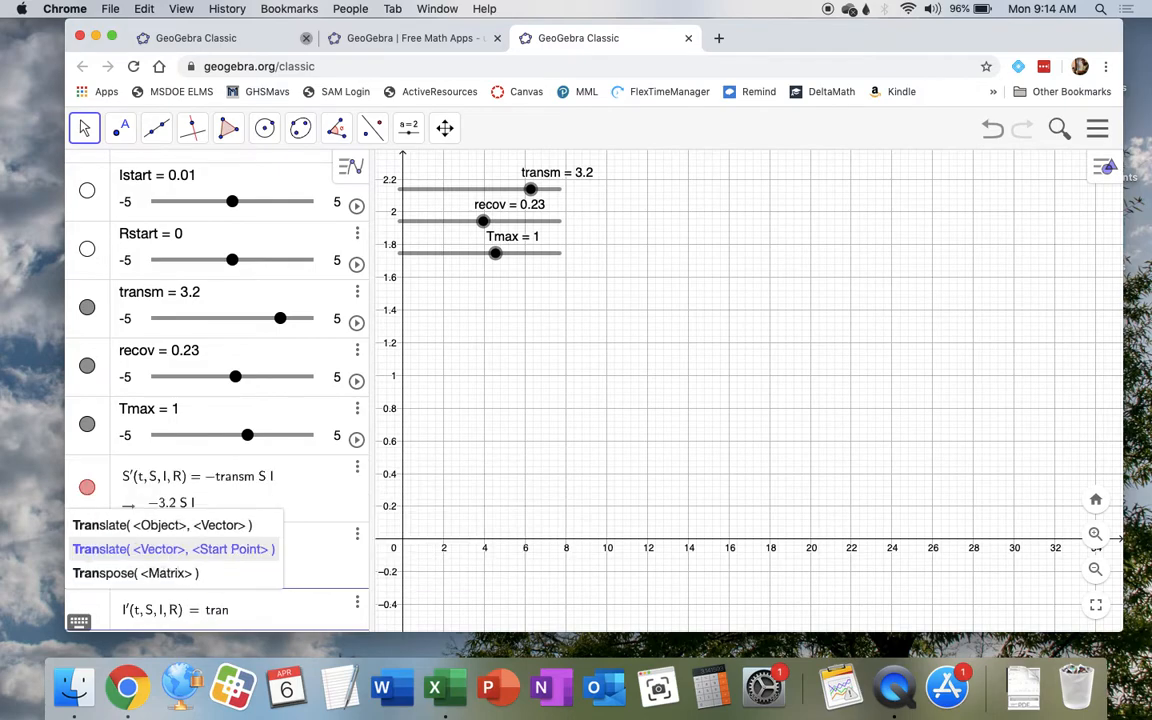
key(Return)
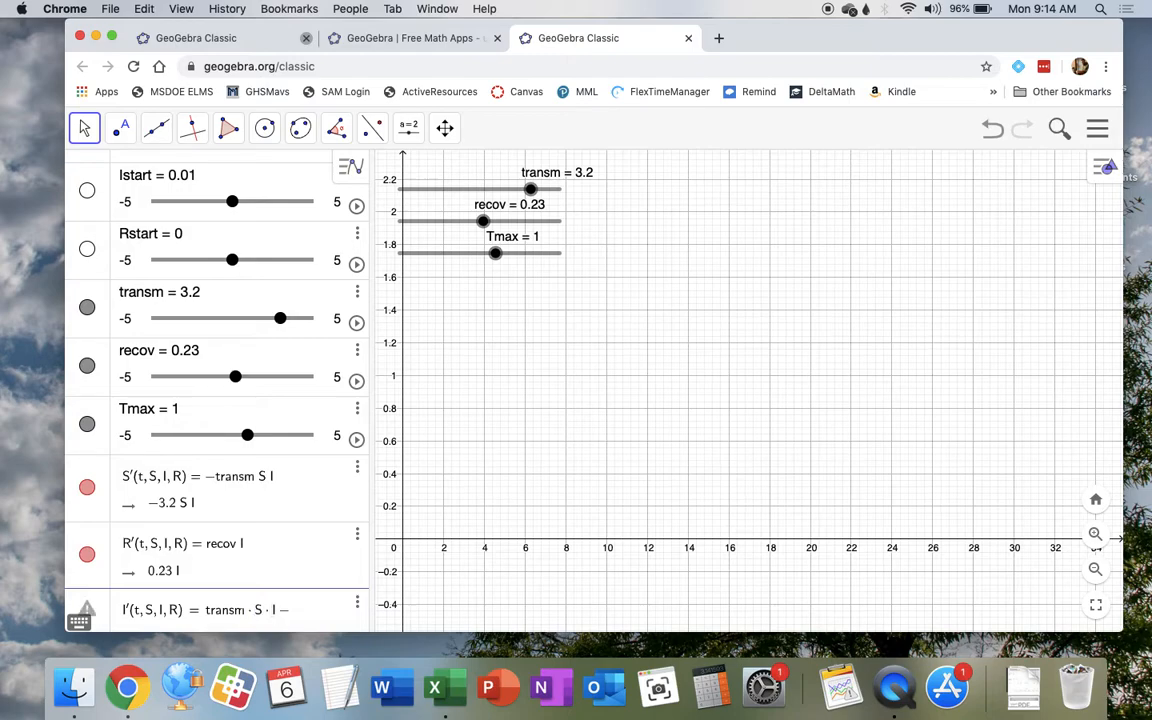
text(R'(t <))
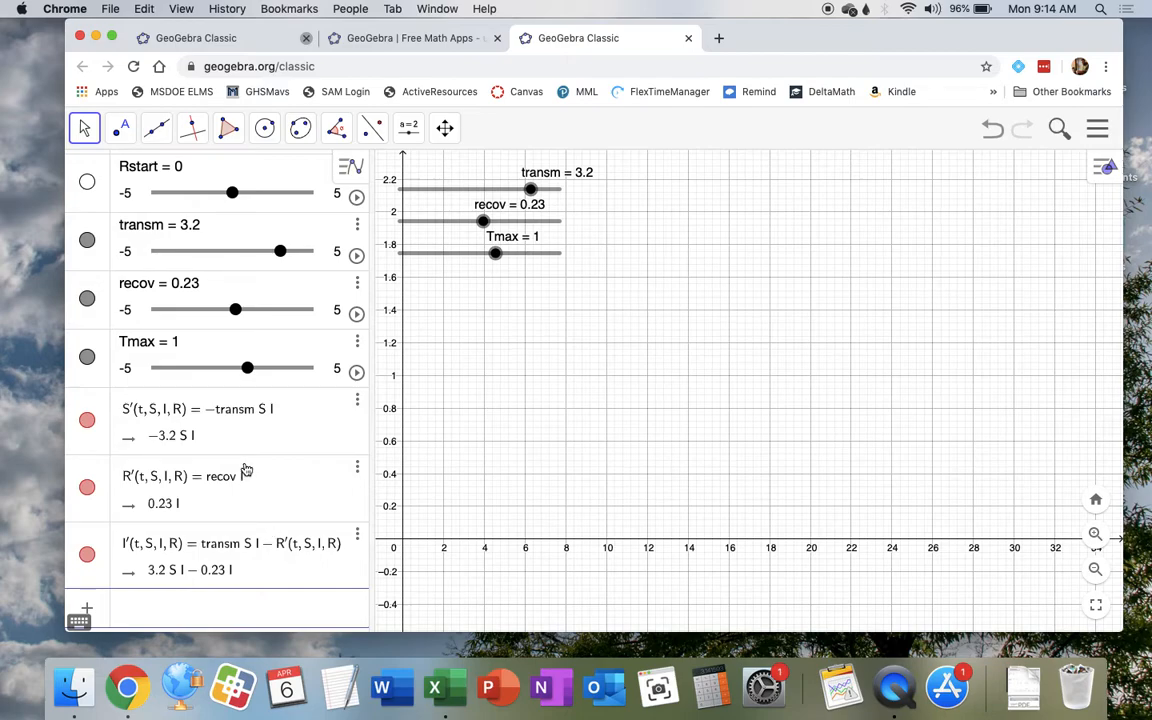
Enter NSolveODE({S', I', R'}, 0, {Sstart, Istart, Rstart}, Tmax) in the Input bar.
text(nsolve)
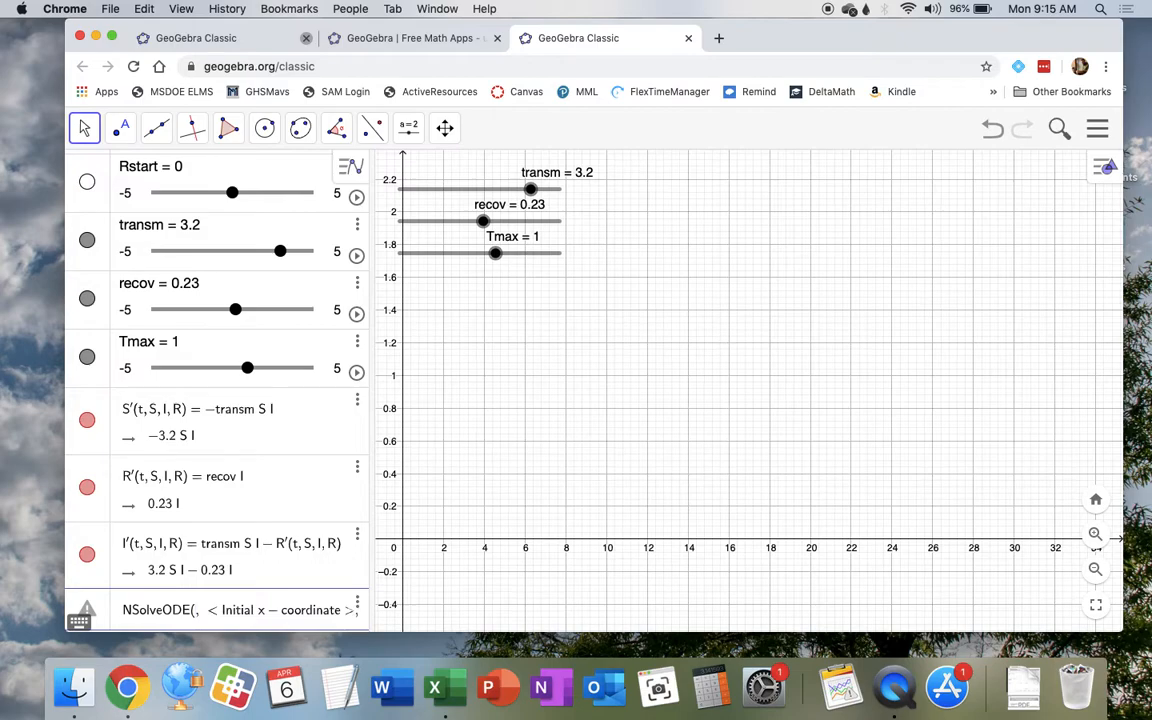
text({})
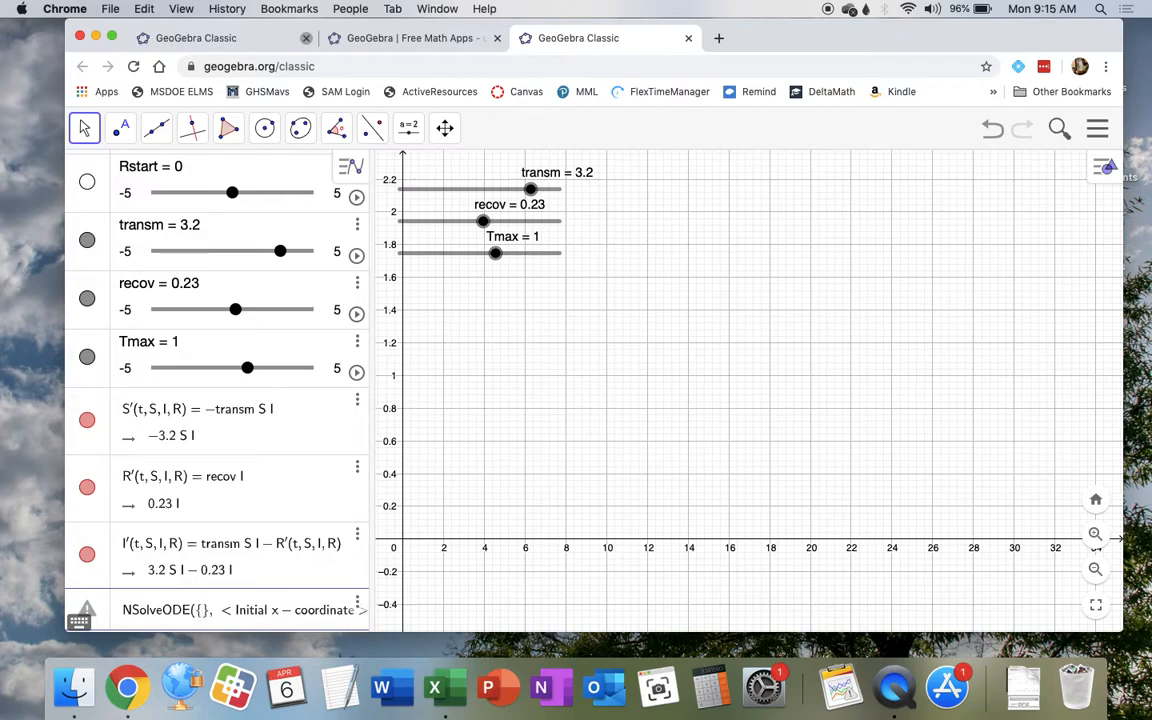
text(S',)
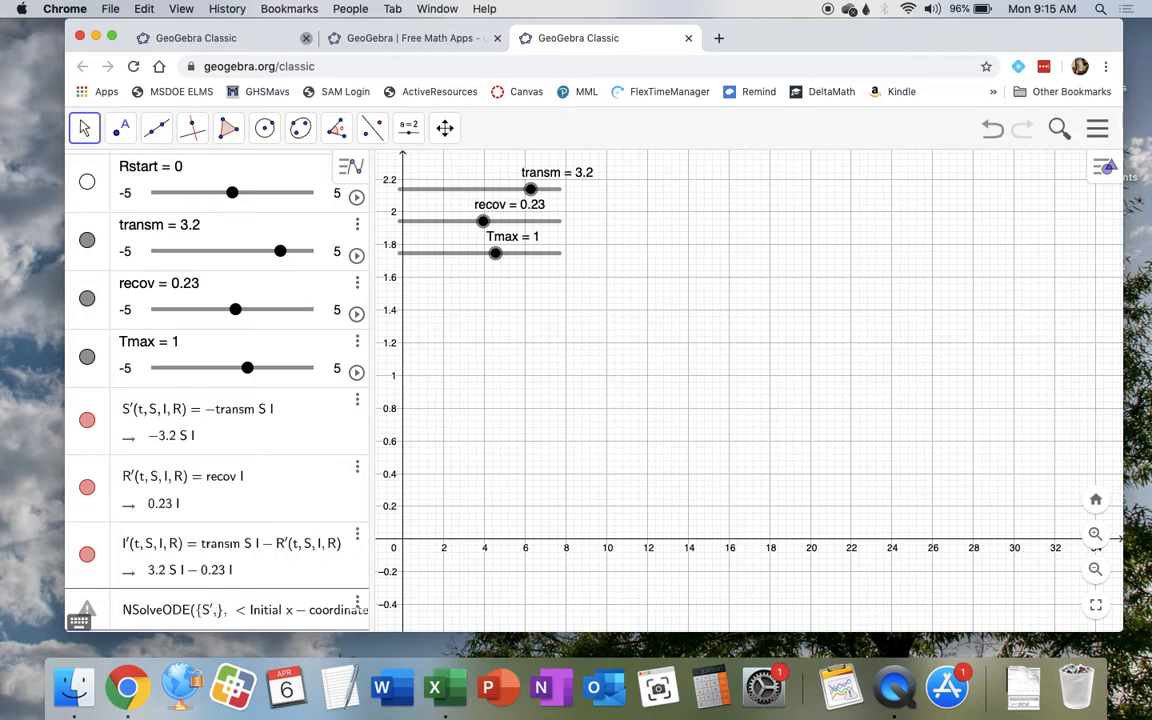
text(R')
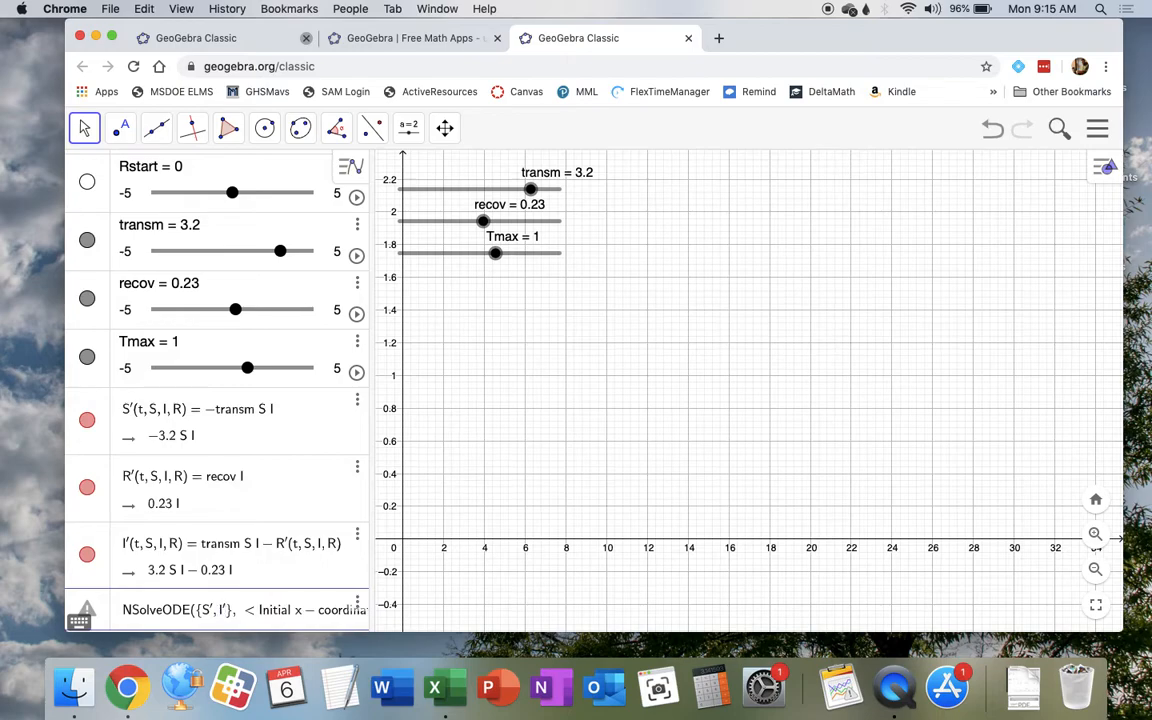
double_click(300, 609)
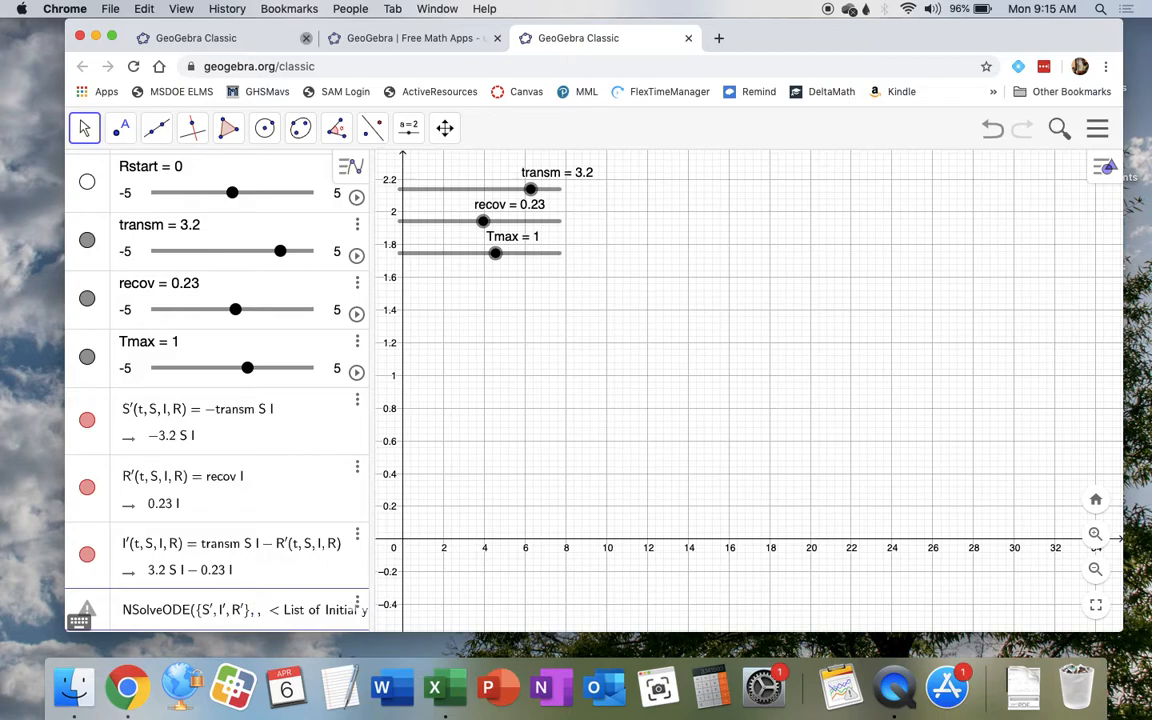
text(0)
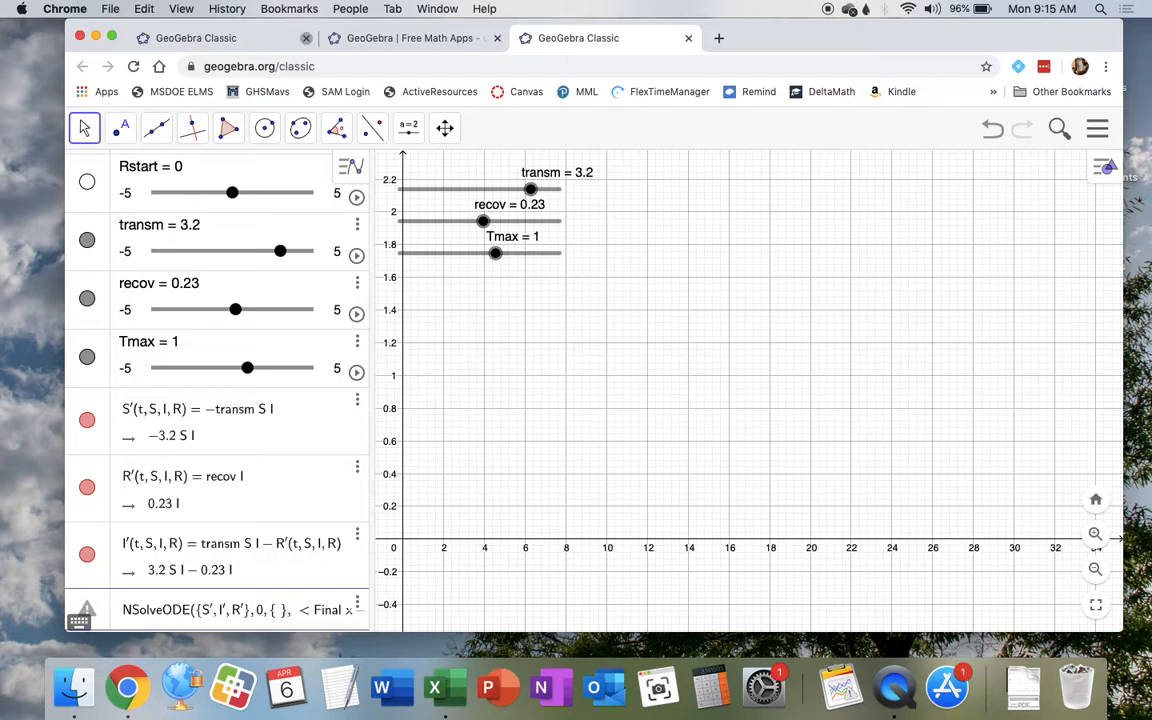
text(Sstart,)
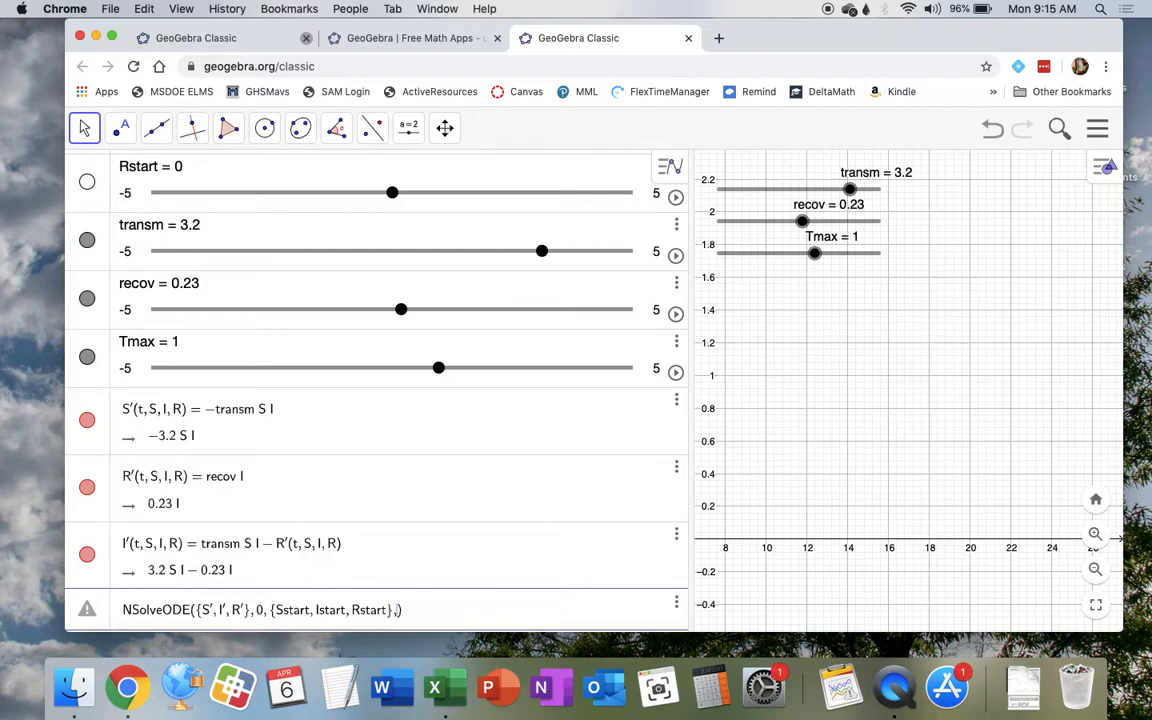
text(Tmax)
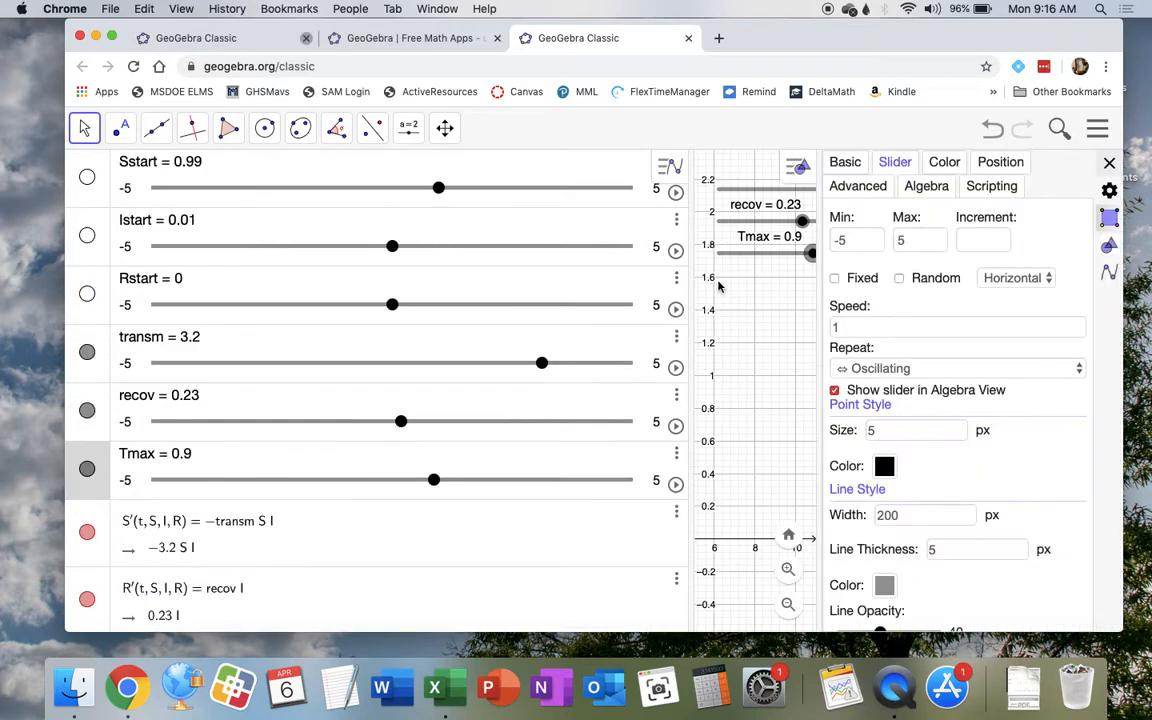
Set the Tmax slider to min 0, max 20, increment 1, then drag it to 8.
click(856, 239)
text(0)
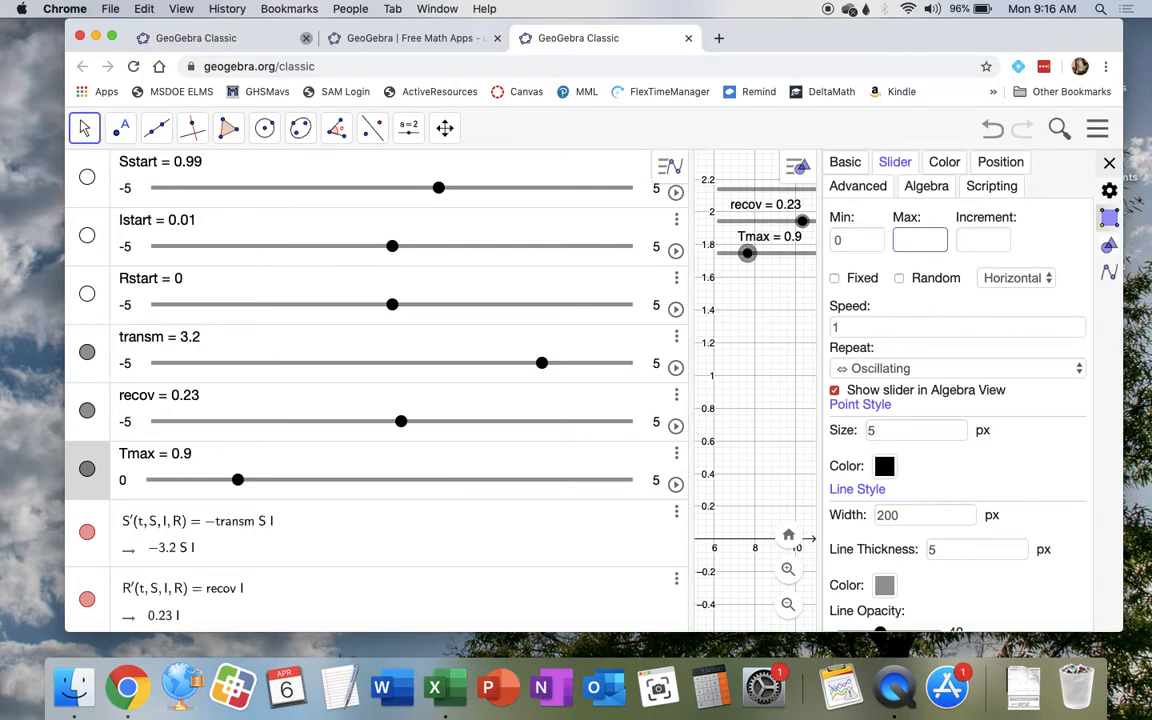
text(20)
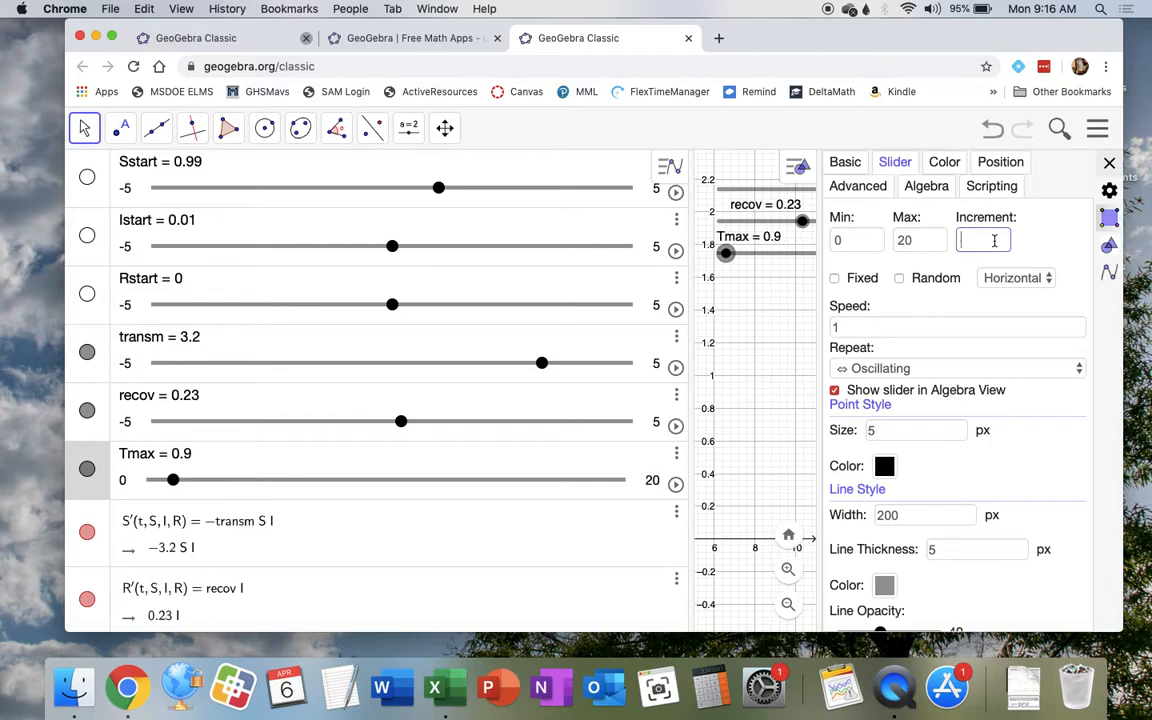
text(1)
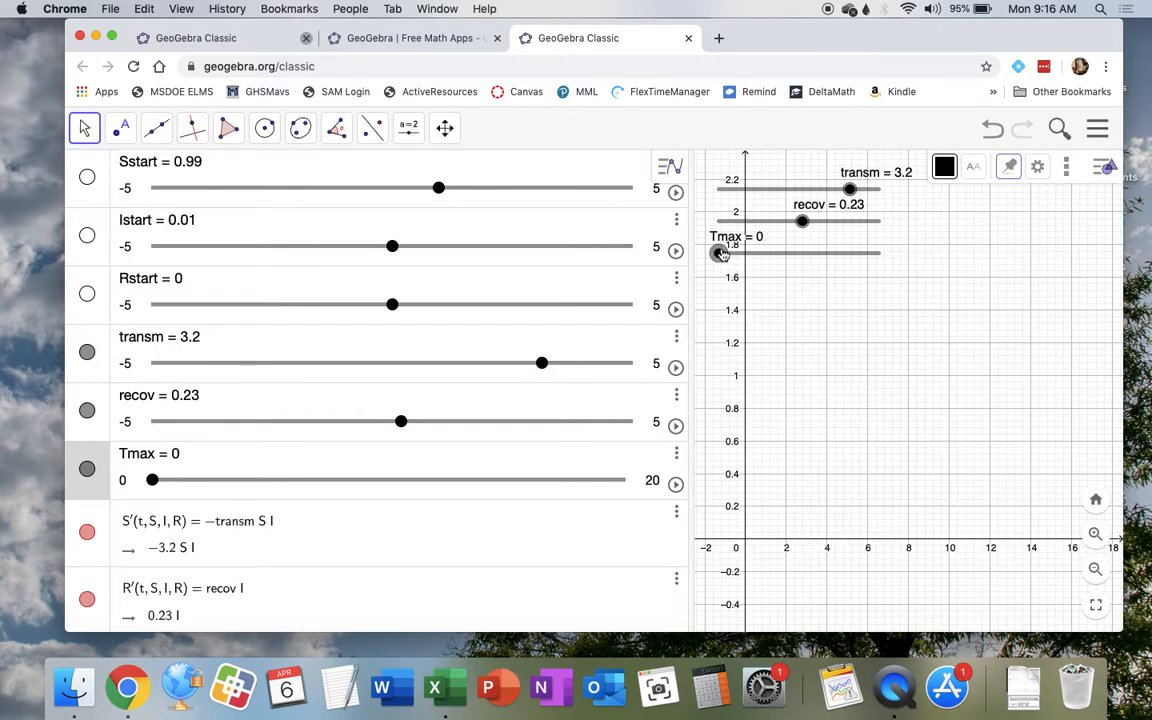
drag(152, 480, 292, 480)
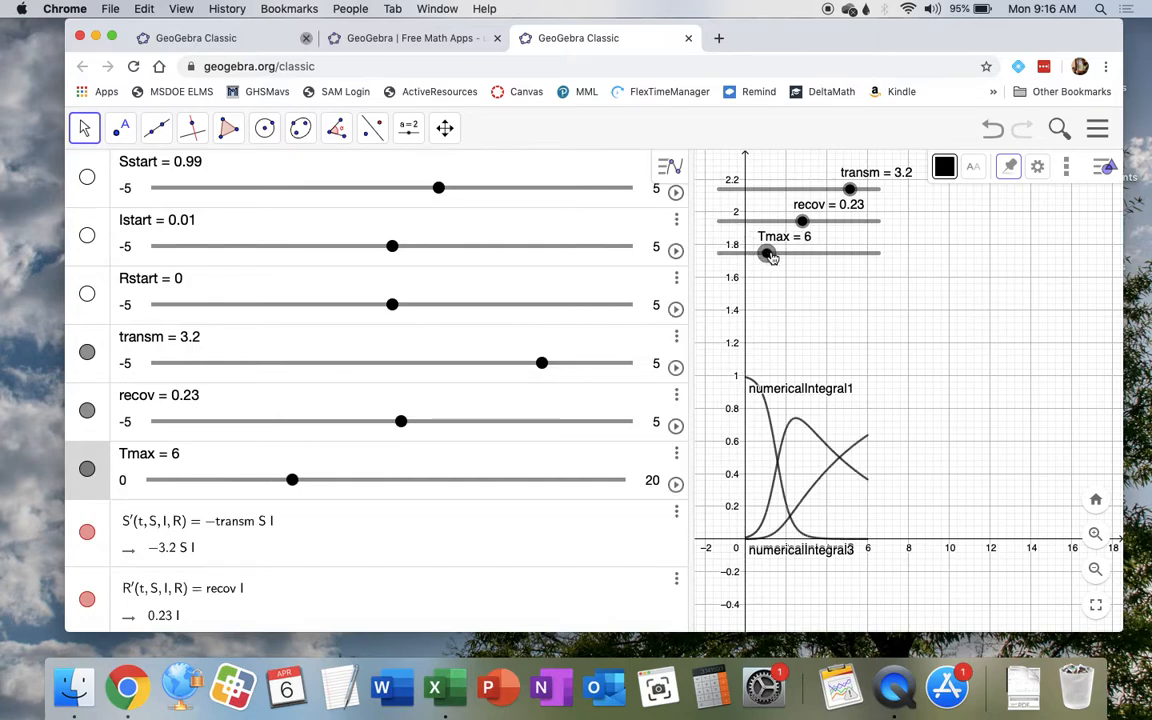
drag(768, 253, 822, 253)
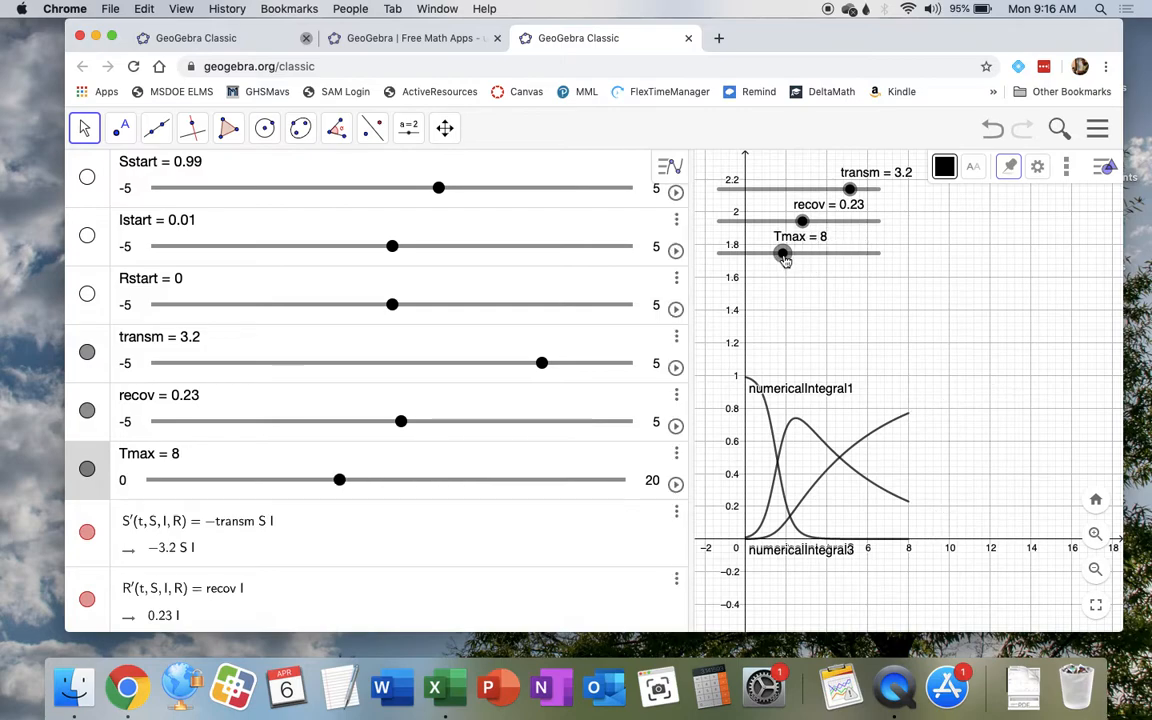
scroll(down, 3)
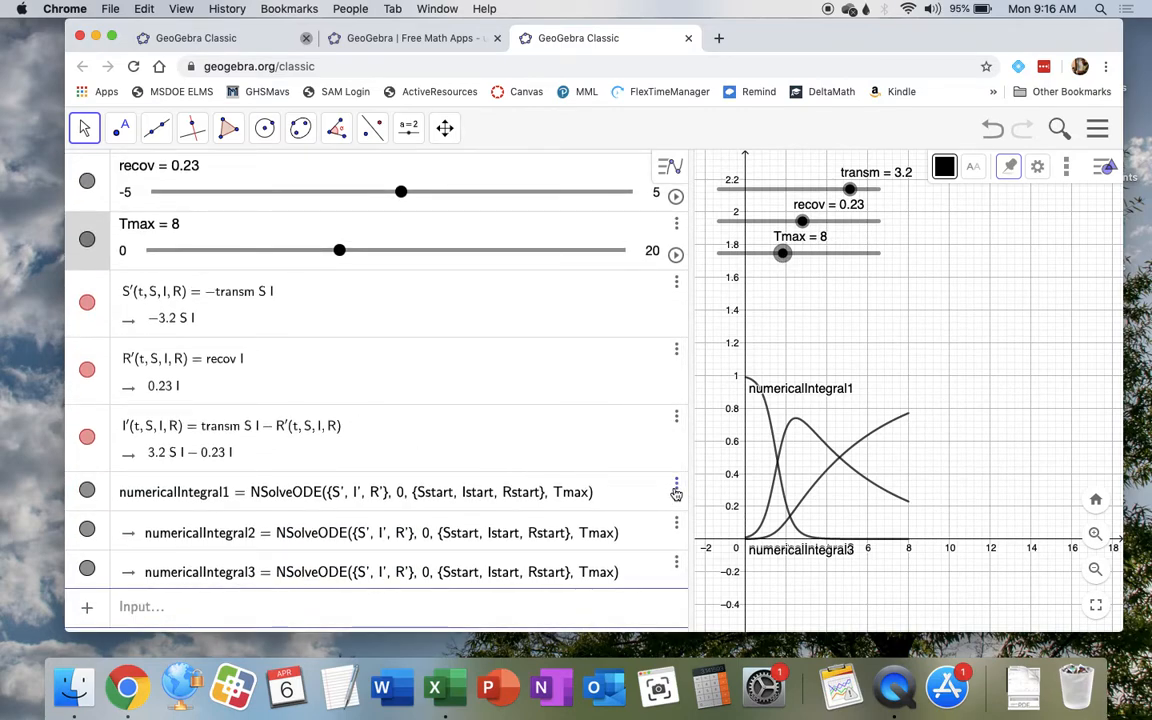
Rename numericalIntegral1 to S in Object Properties and colour its curve blue.
click(676, 486)
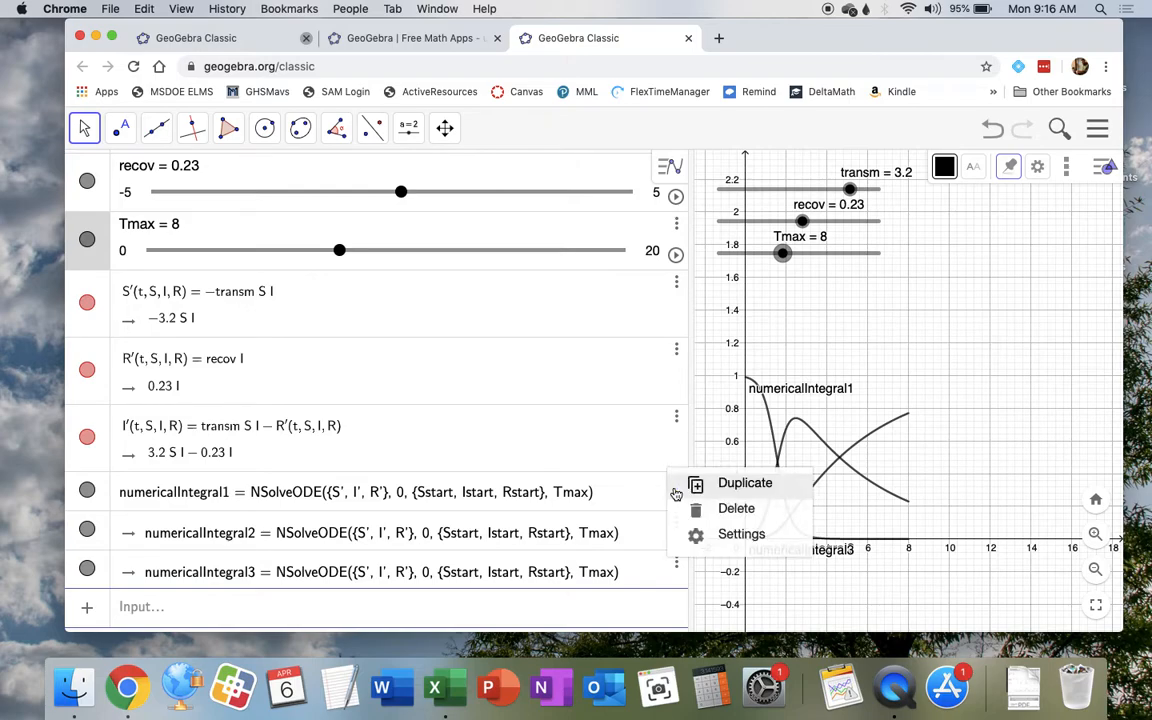
click(741, 533)
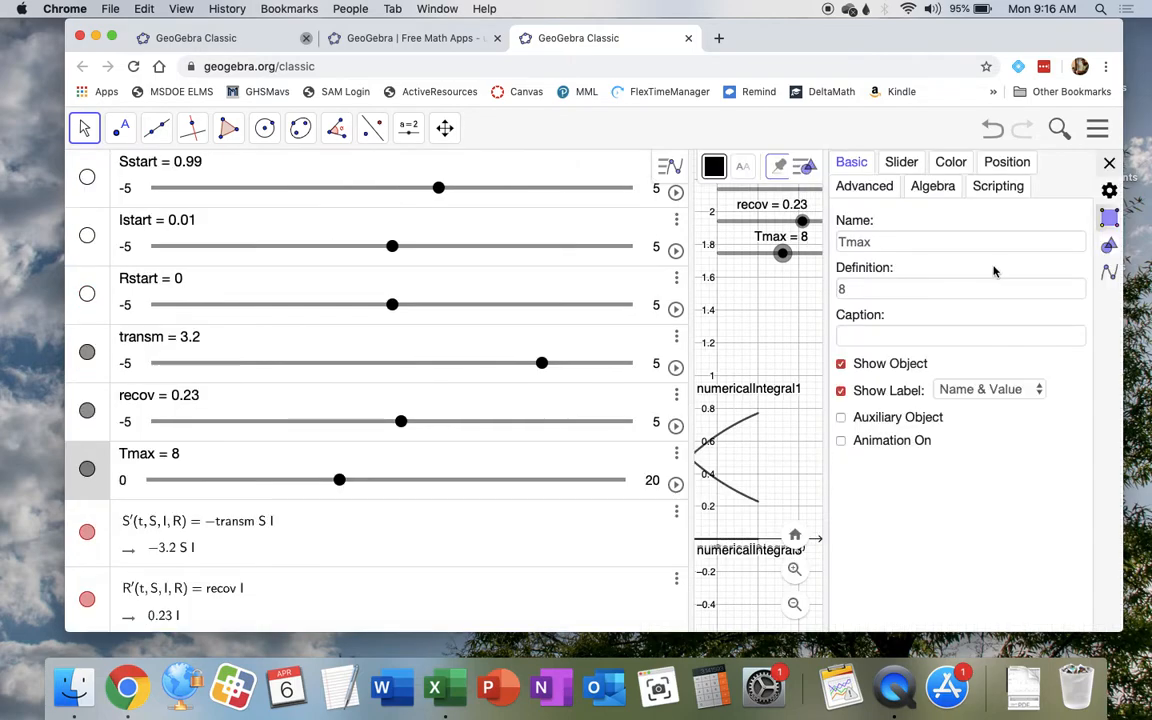
mouse_move(784, 434)
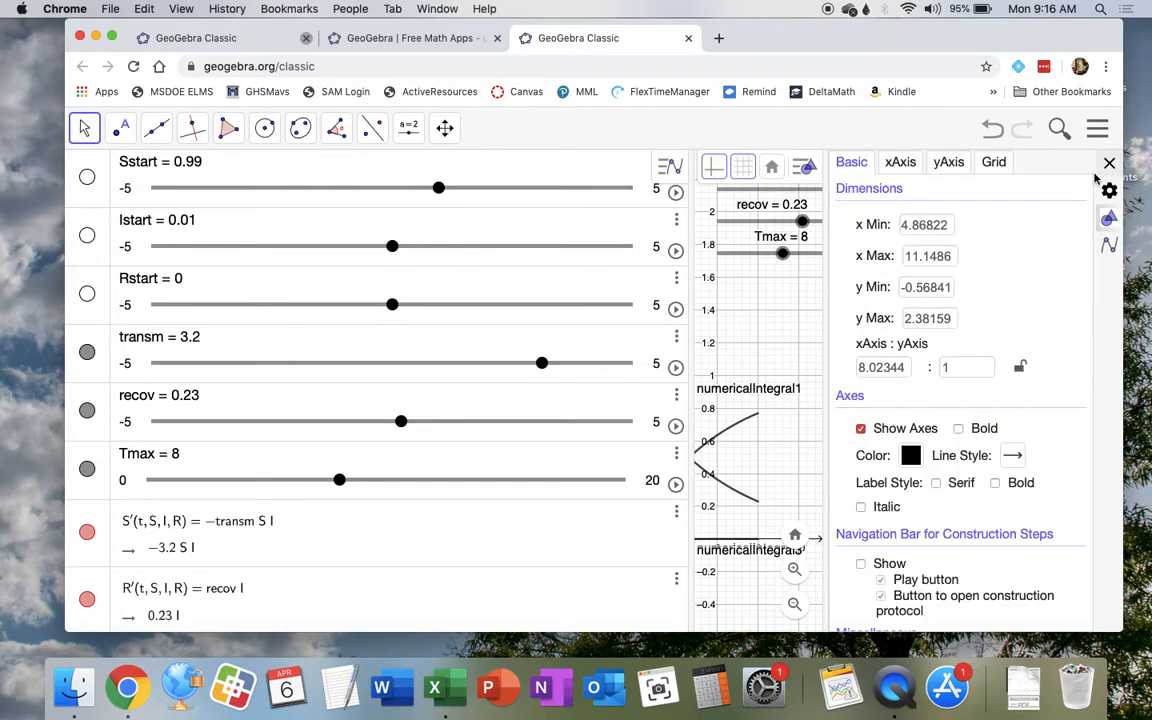
scroll(down, 3)
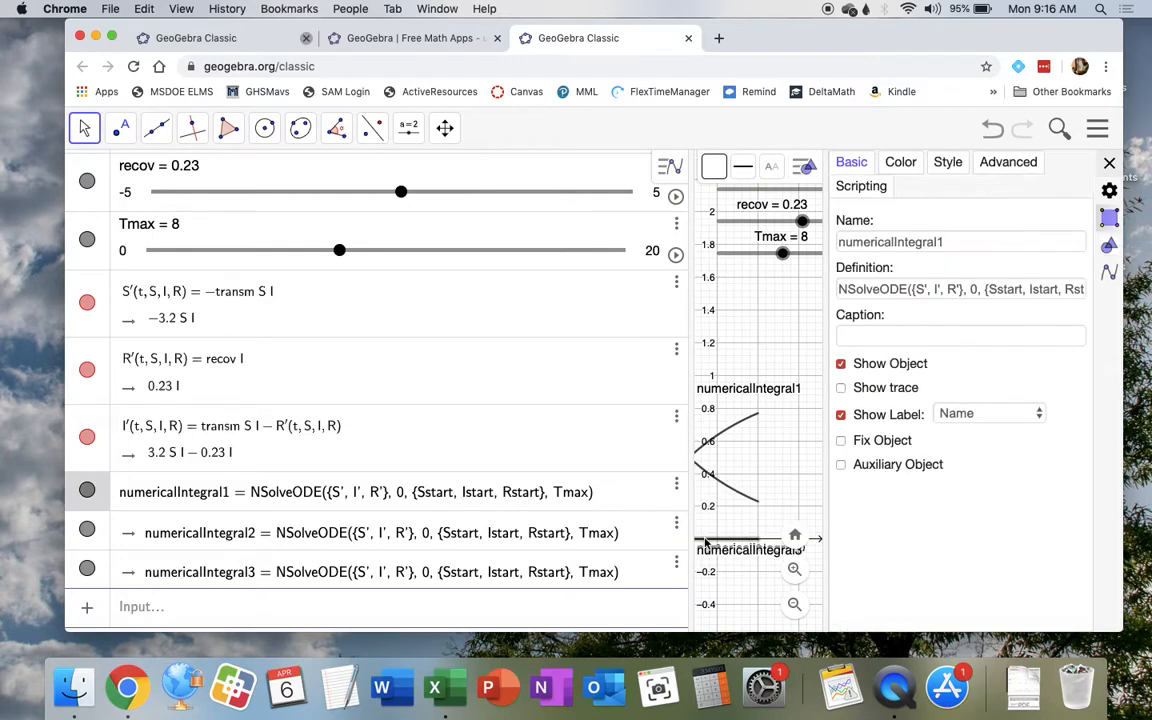
click(959, 242)
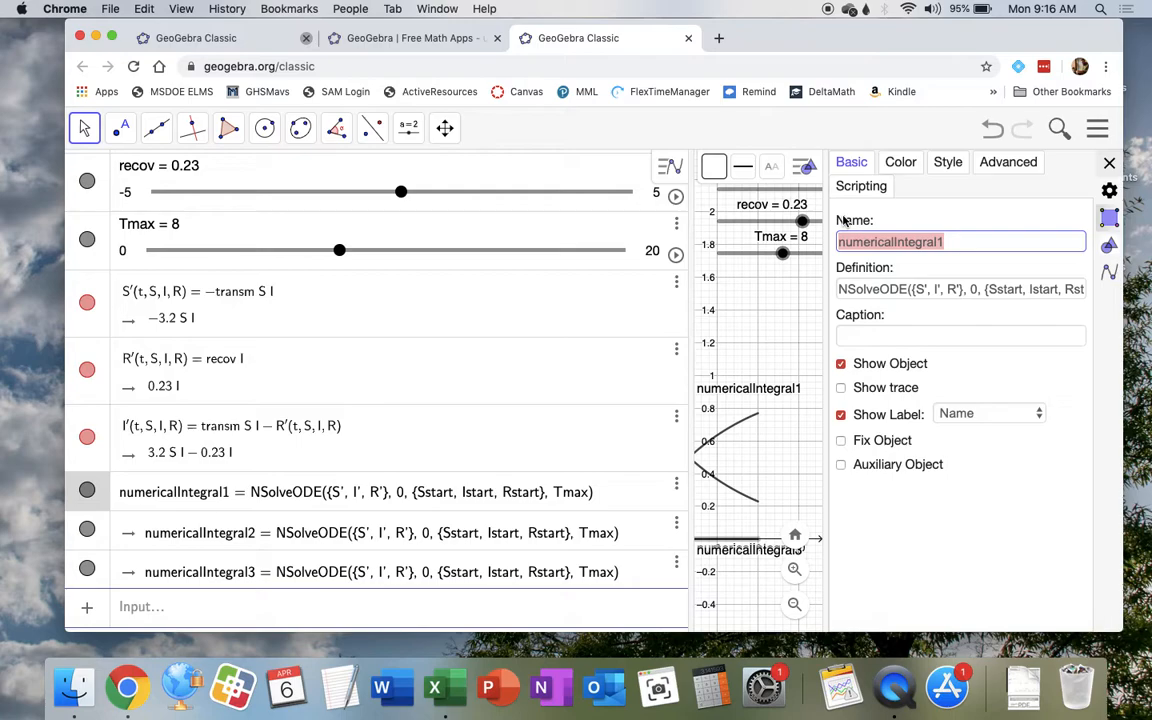
text(S)
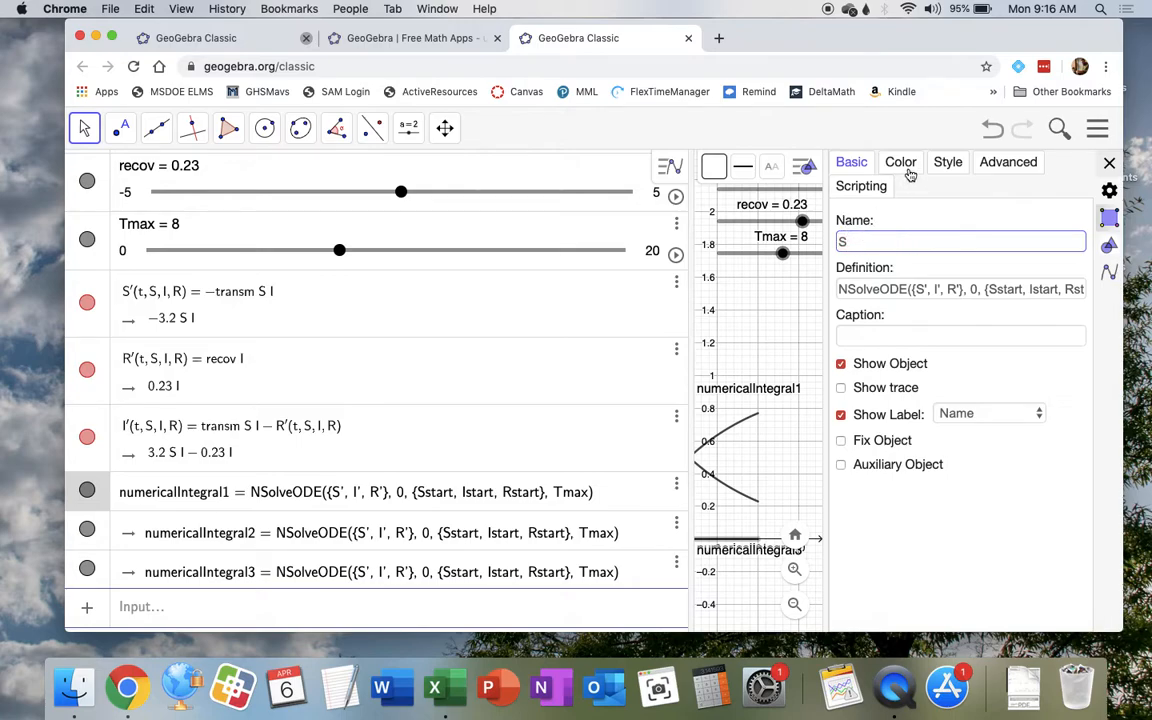
click(900, 161)
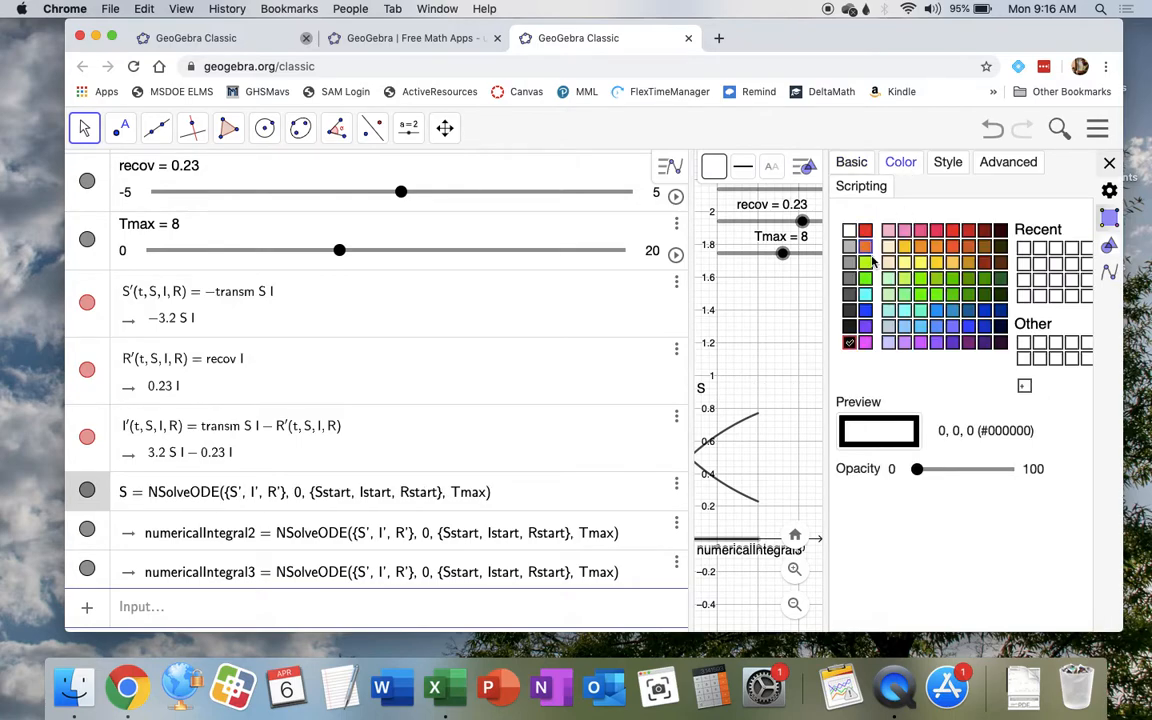
click(864, 247)
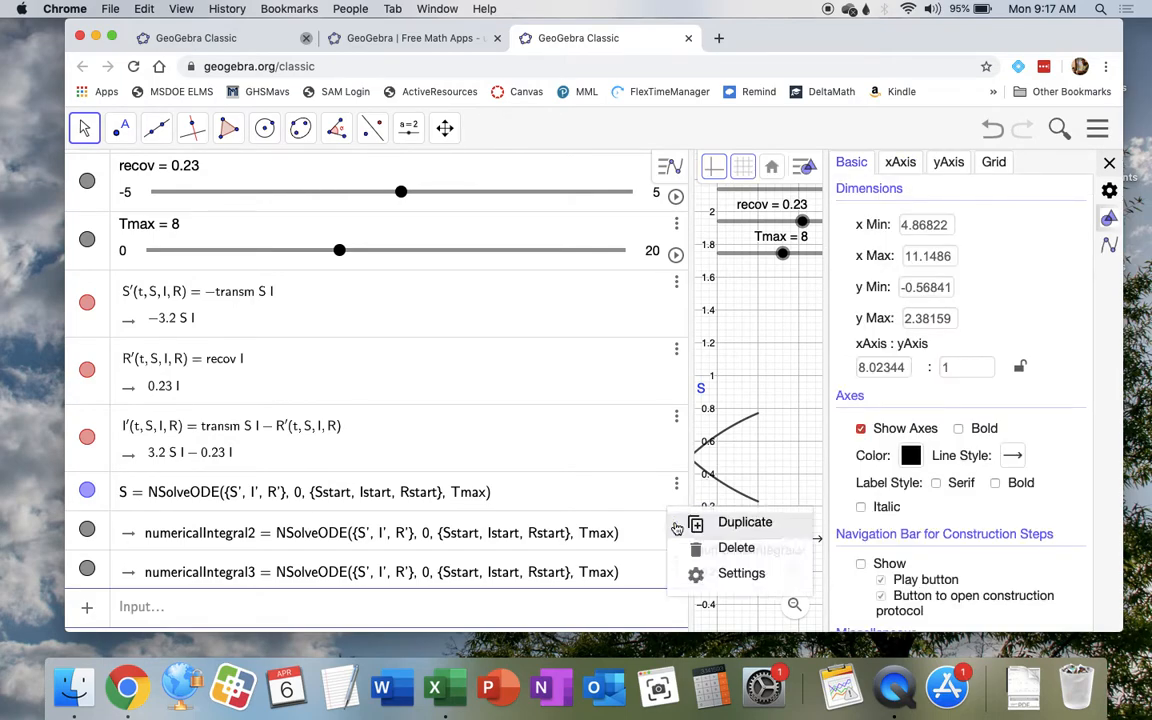
Rename numericalIntegral2 to I and colour its curve red.
click(741, 573)
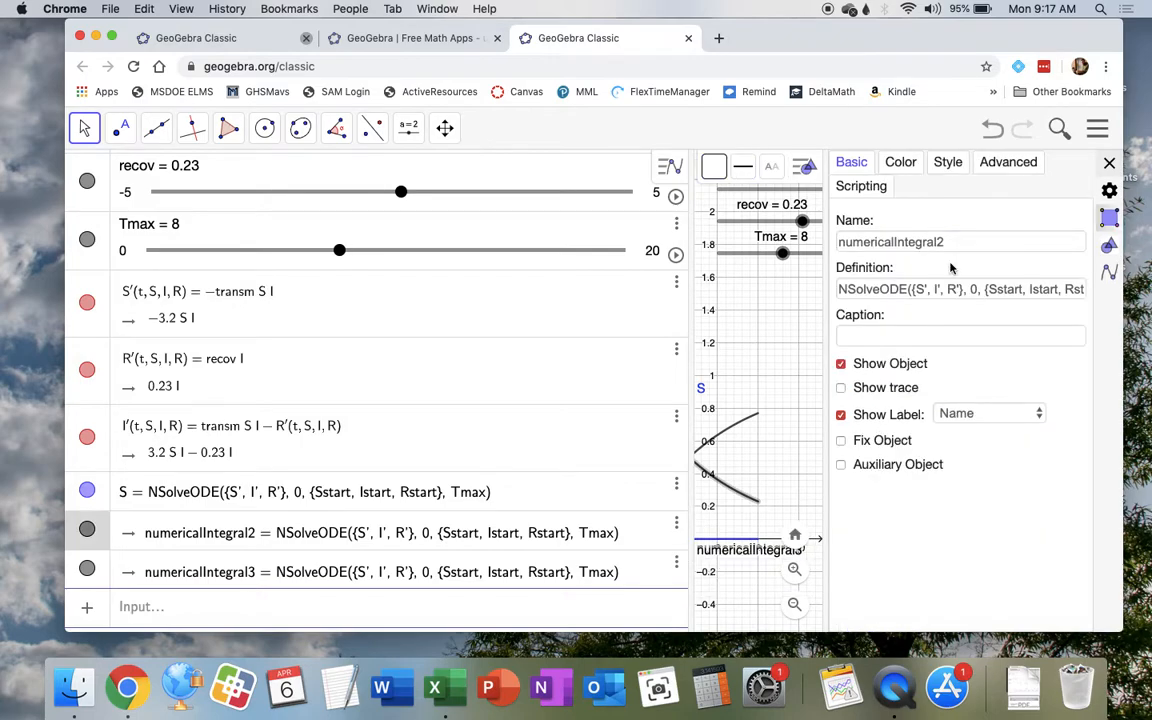
click(960, 241)
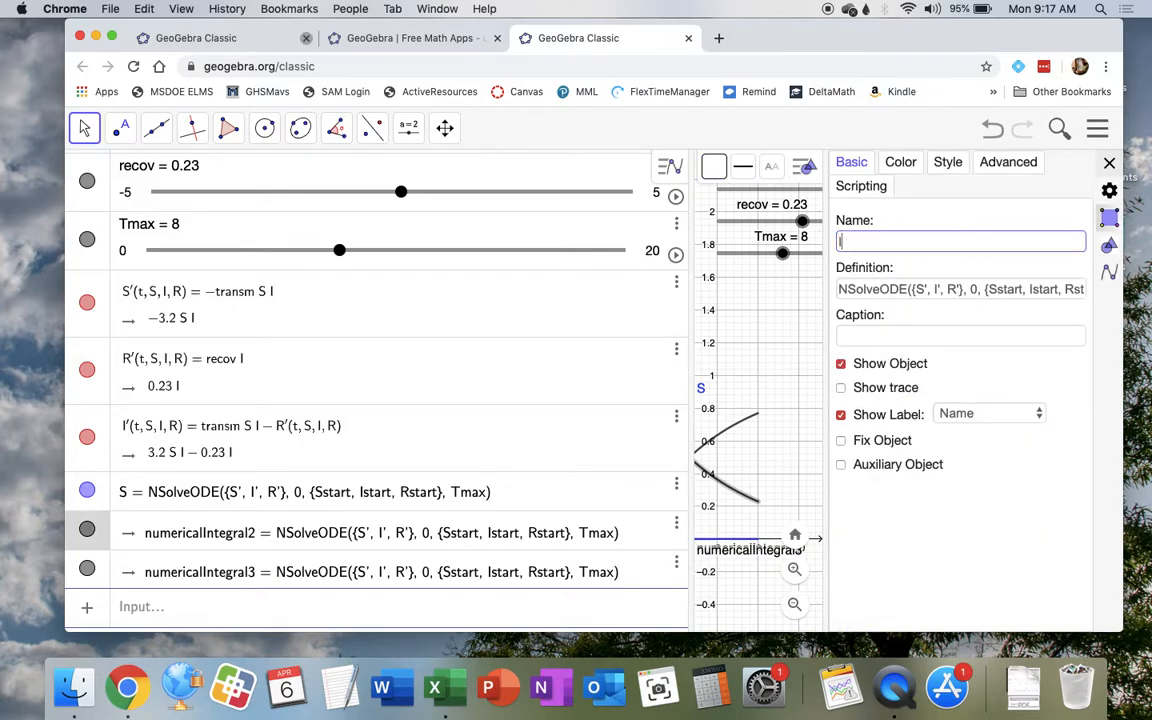
text(I)
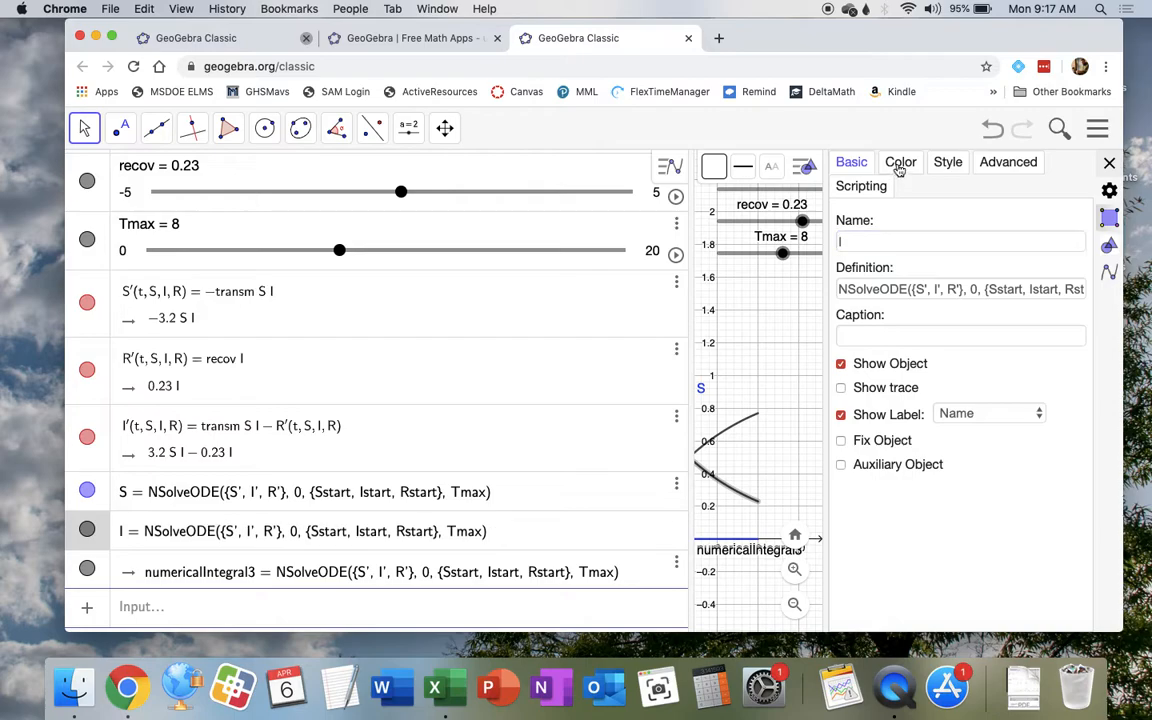
click(899, 161)
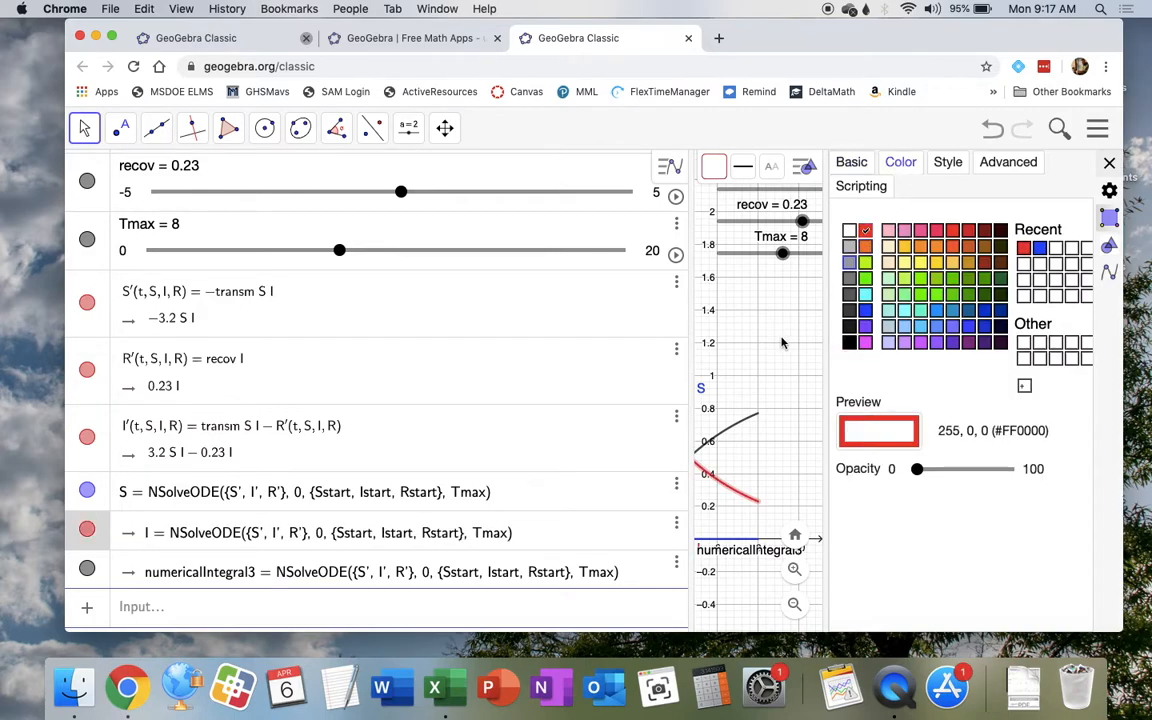
mouse_move(765, 344)
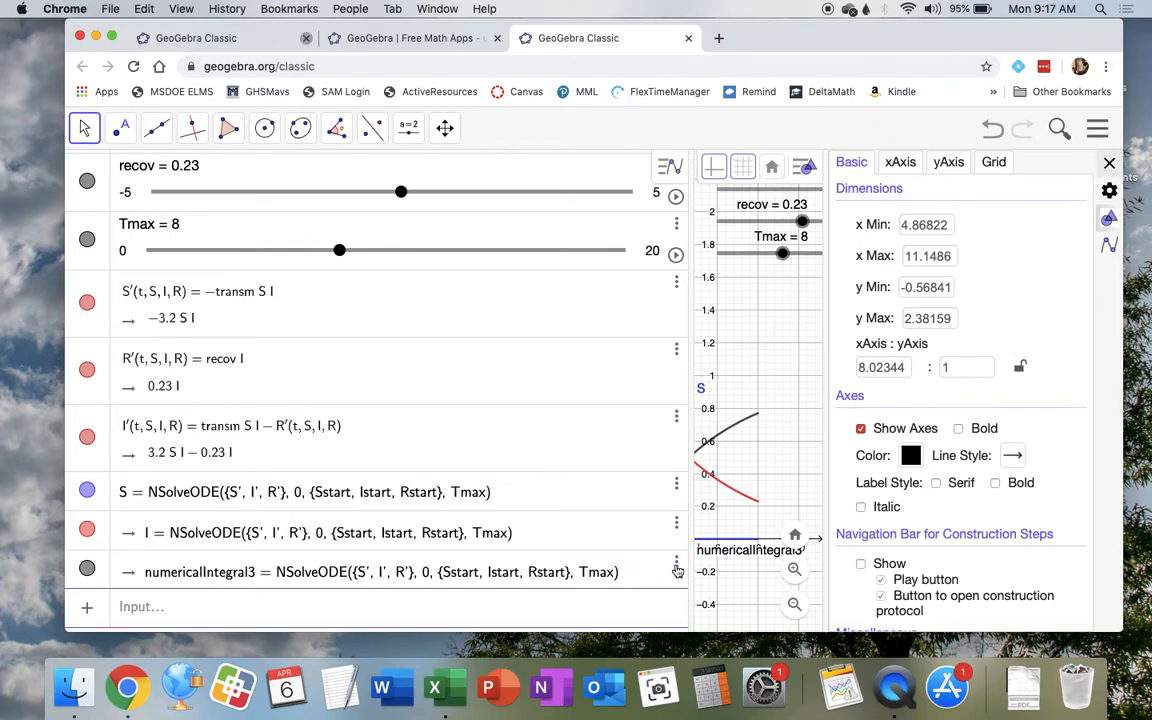
Open numericalIntegral3's properties, selecting its name field and Color tab.
click(677, 560)
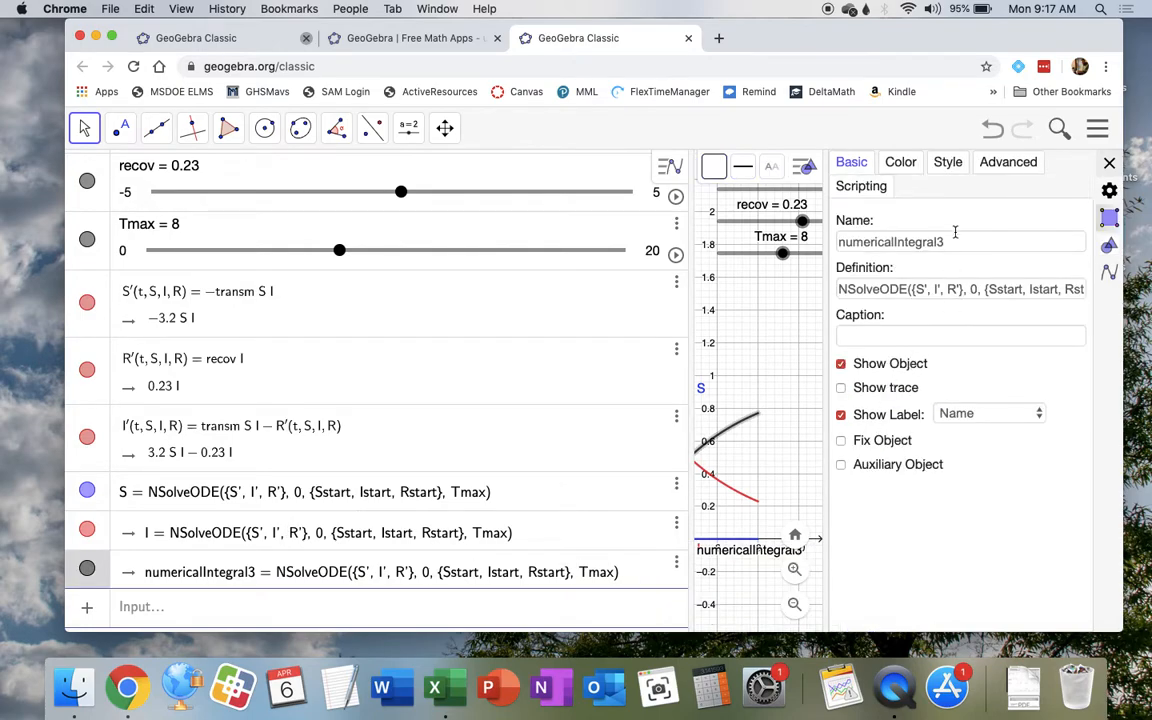
click(960, 241)
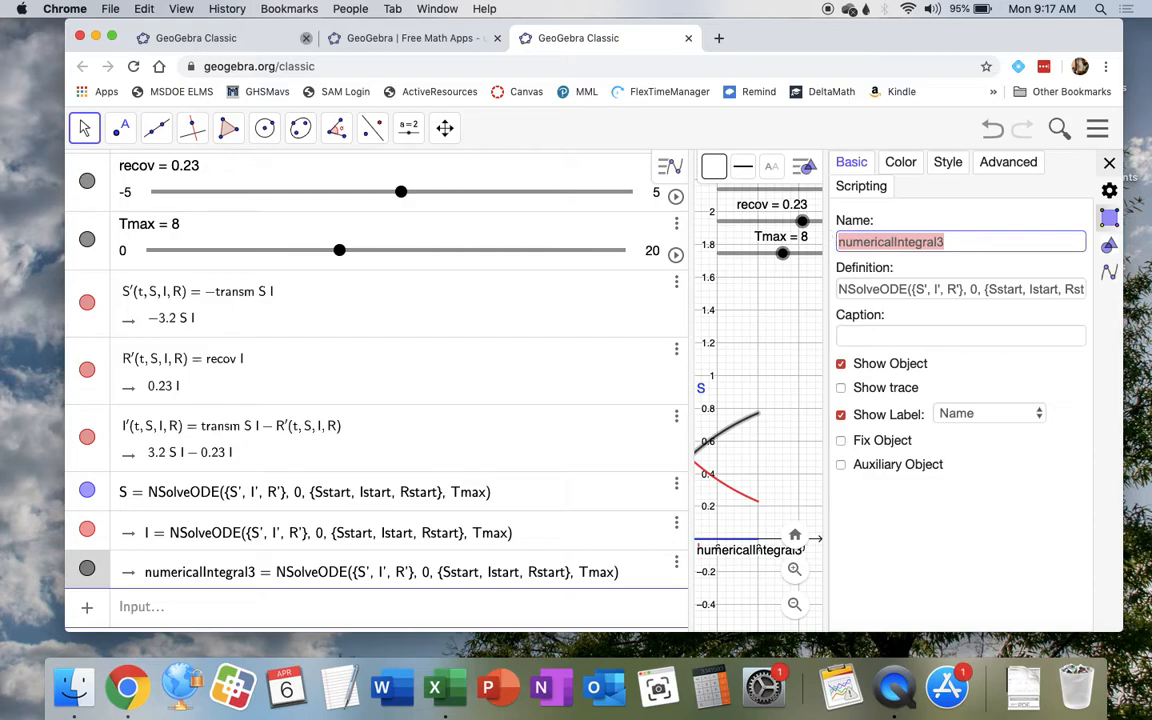
click(899, 161)
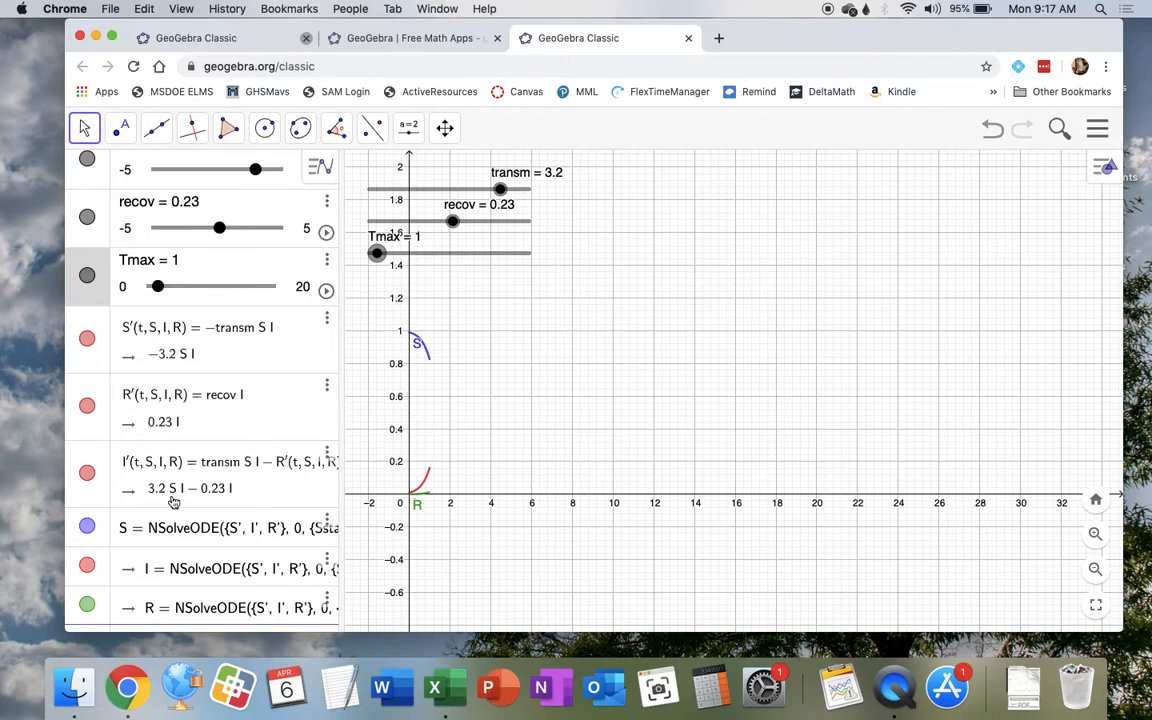
mouse_move(215, 349)
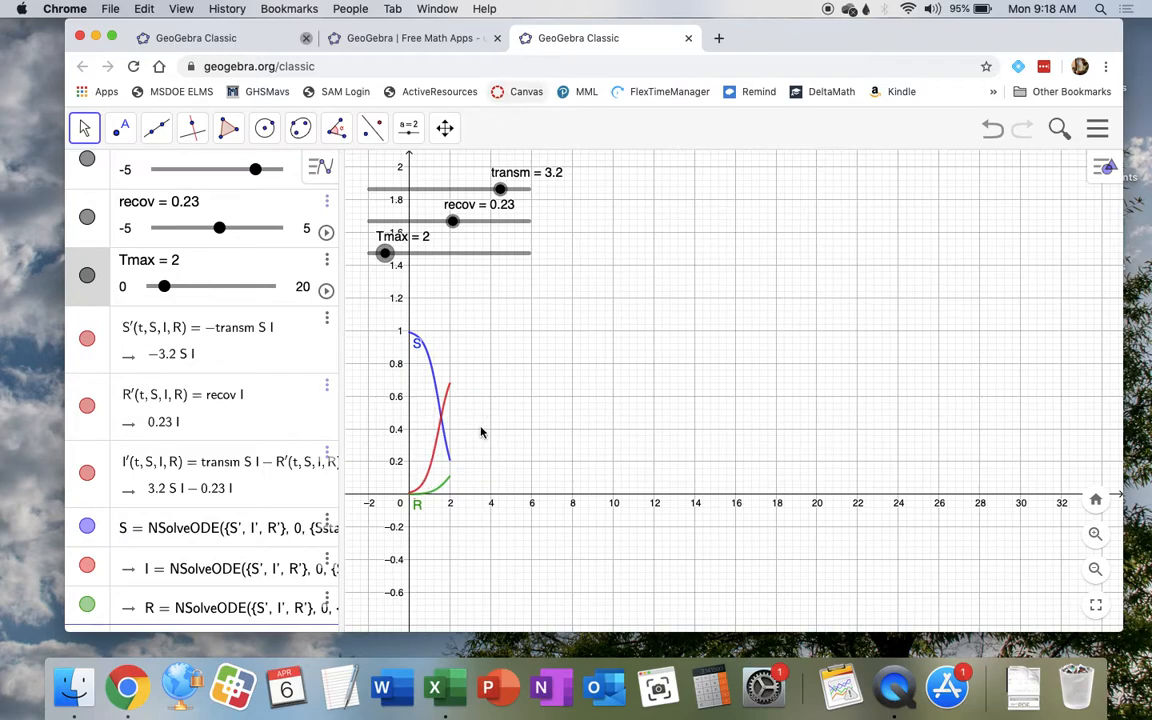
mouse_move(461, 365)
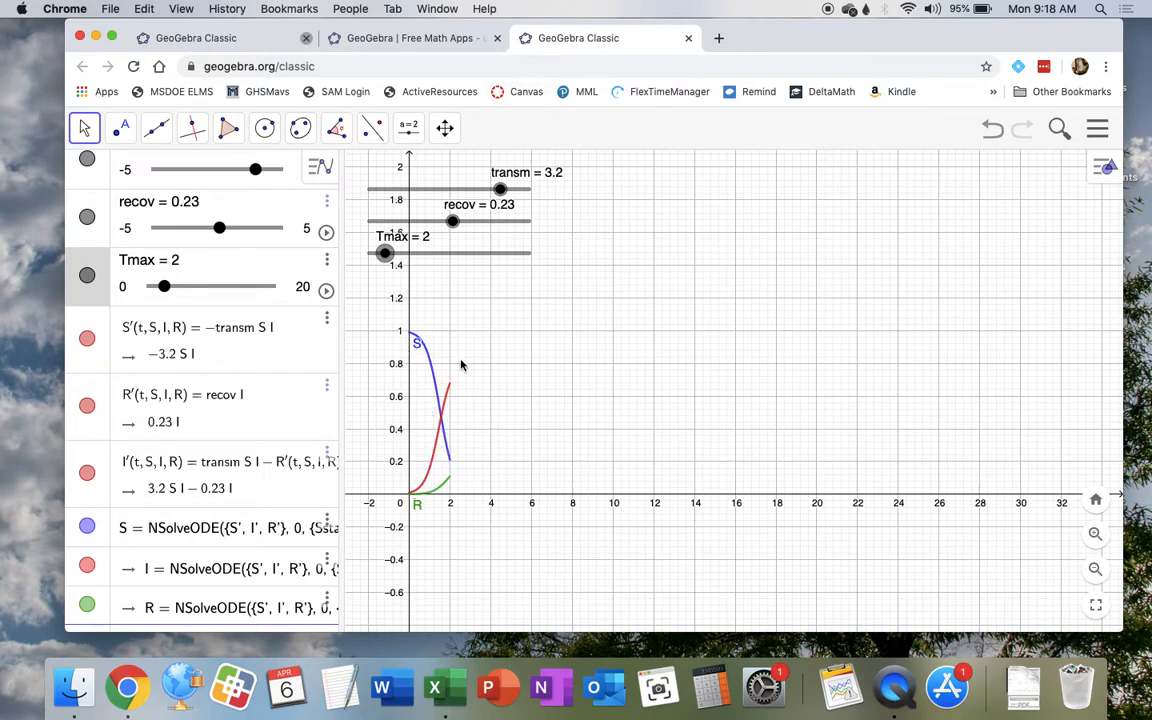
mouse_move(450, 393)
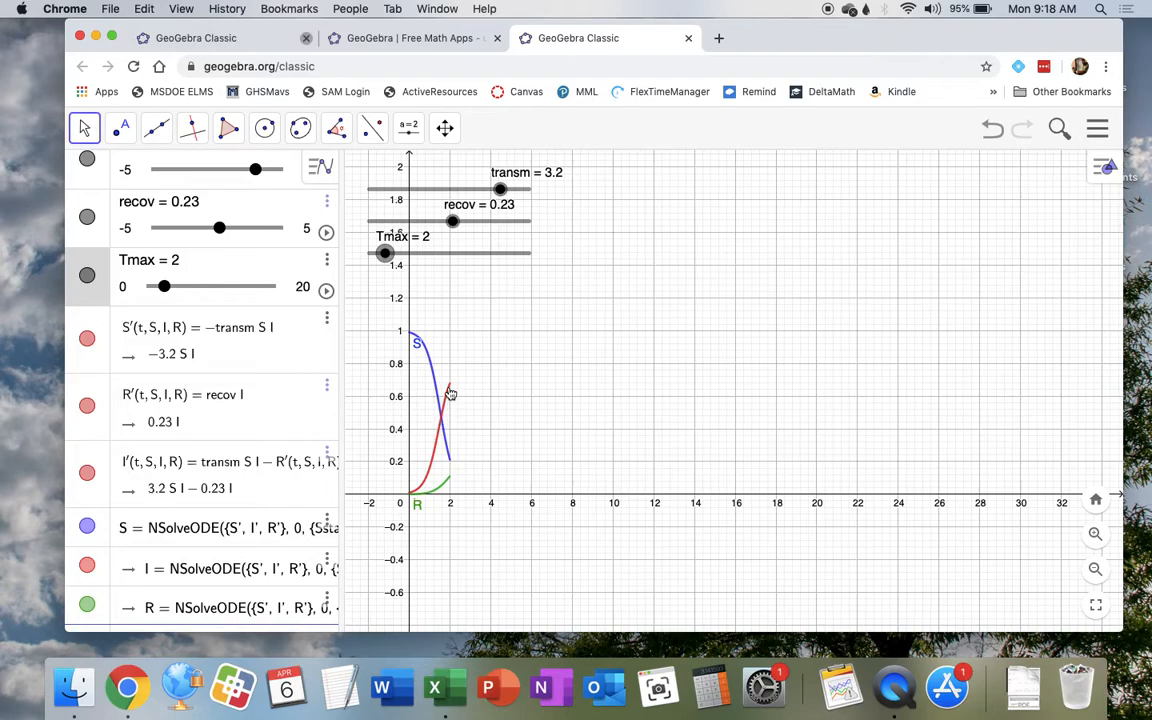
mouse_move(432, 445)
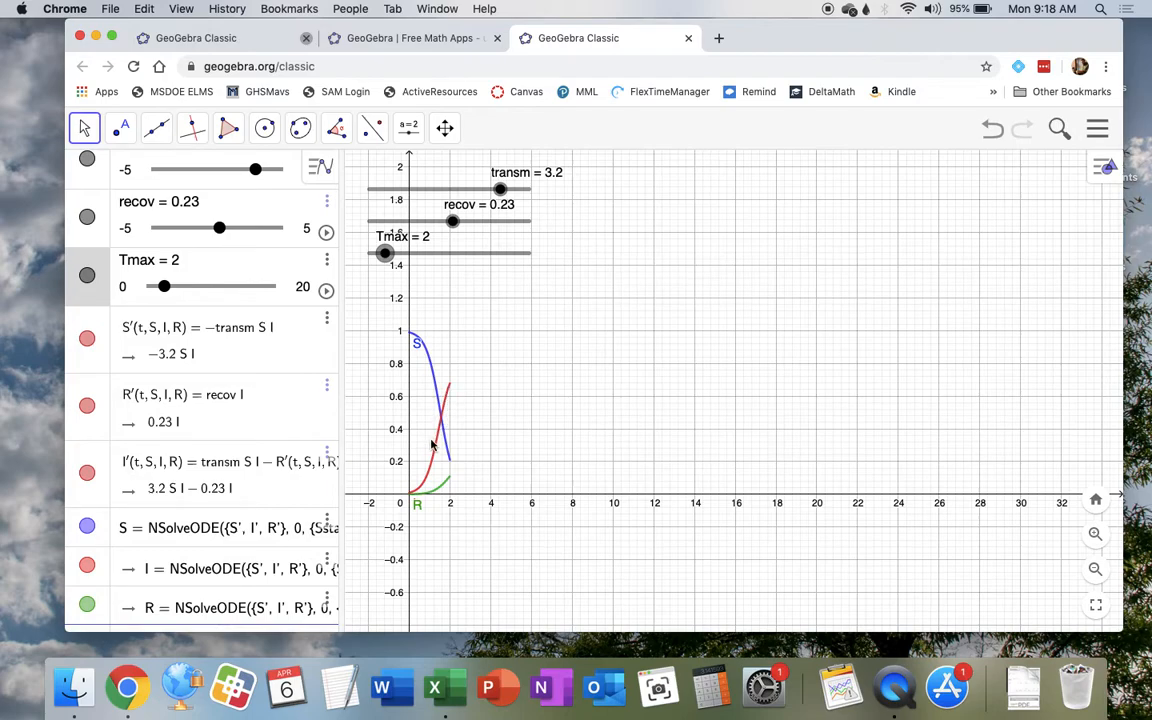
mouse_move(427, 494)
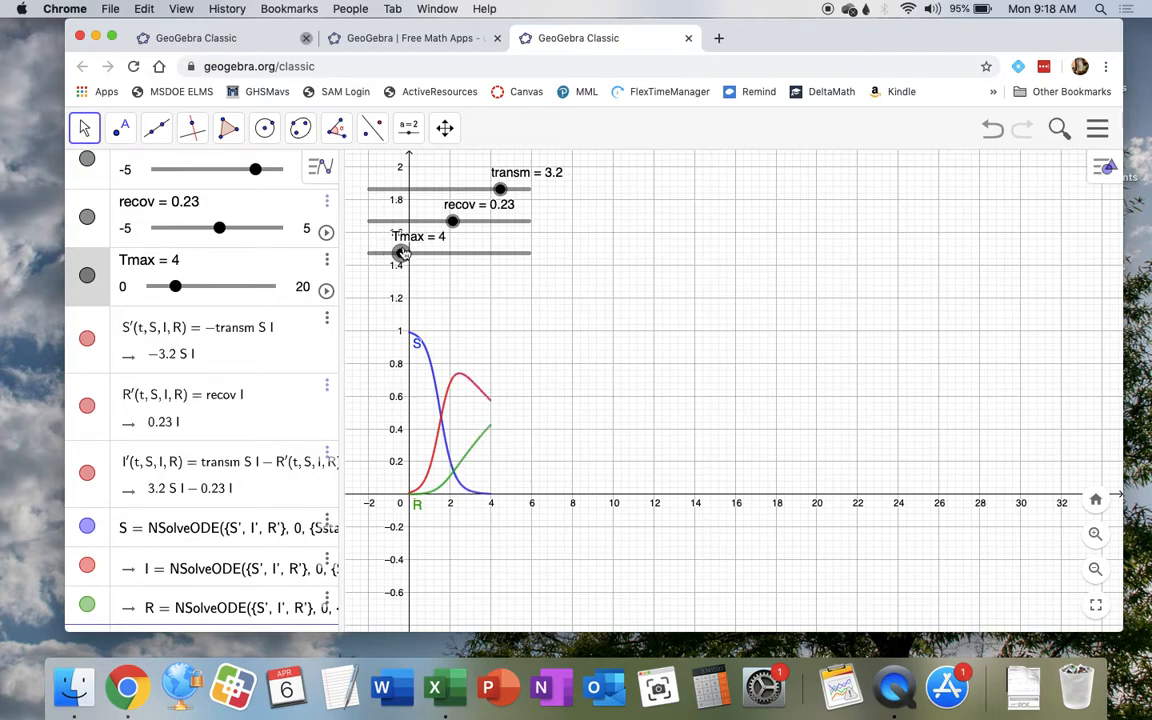
Raise the Tmax slider through 7 and 14 to 17 to lengthen the curves.
drag(403, 252, 425, 252)
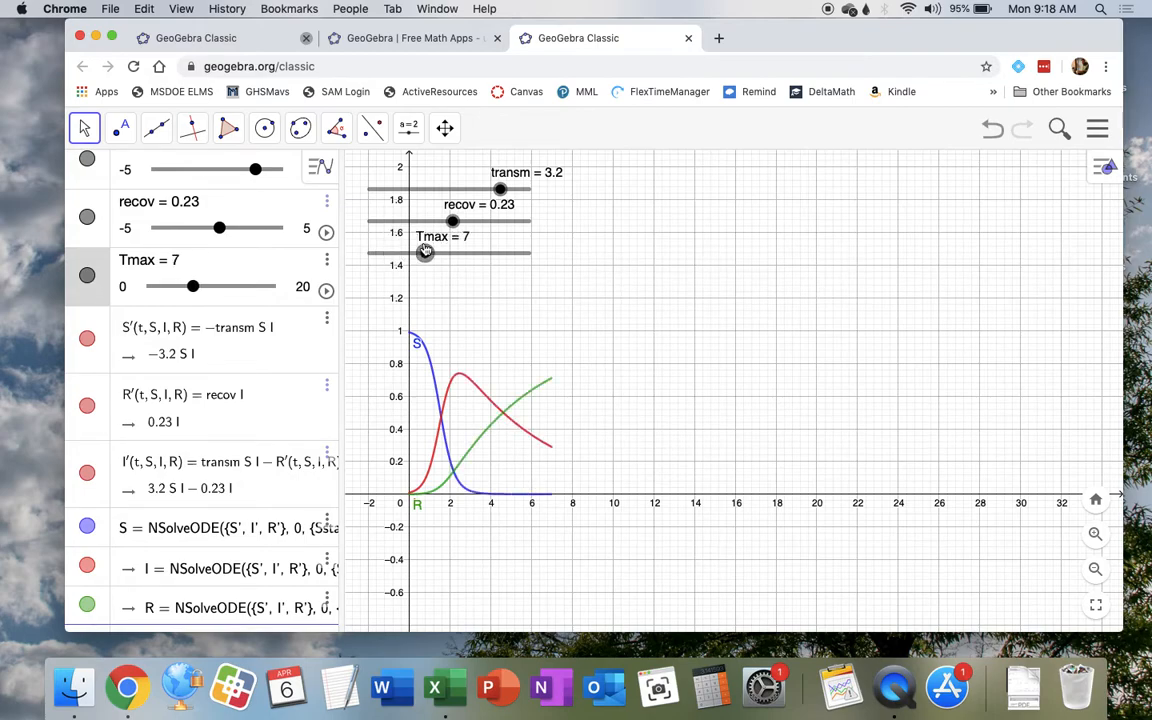
drag(452, 251, 457, 251)
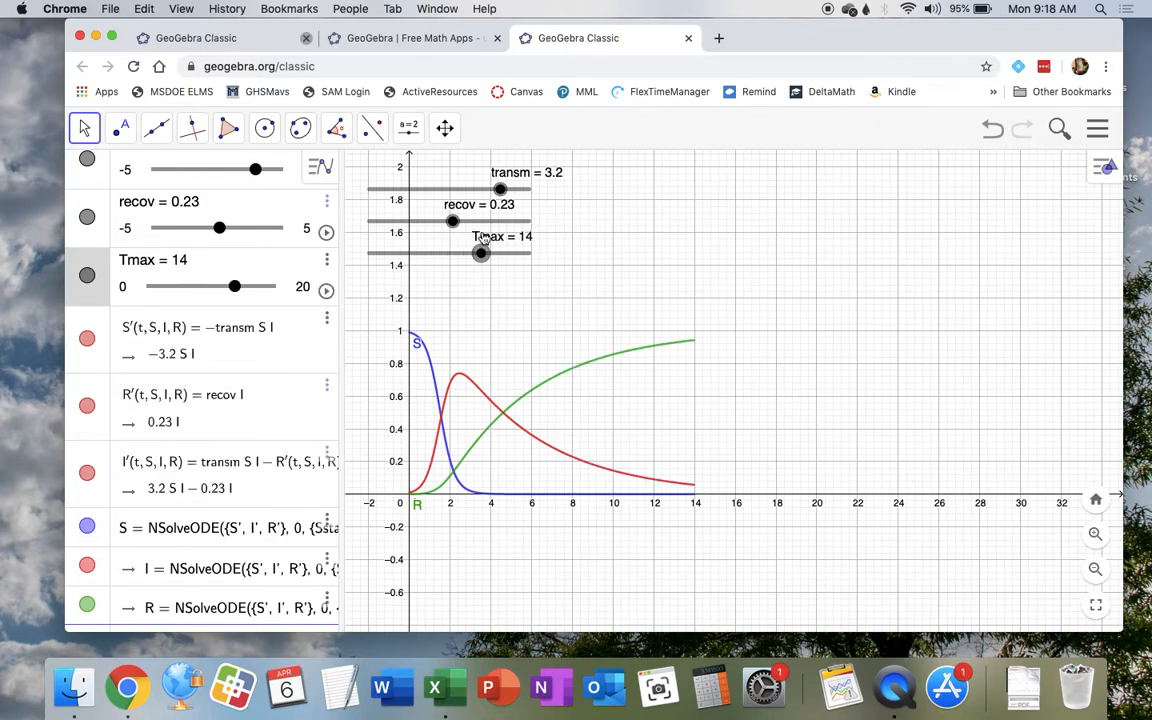
drag(480, 253, 497, 253)
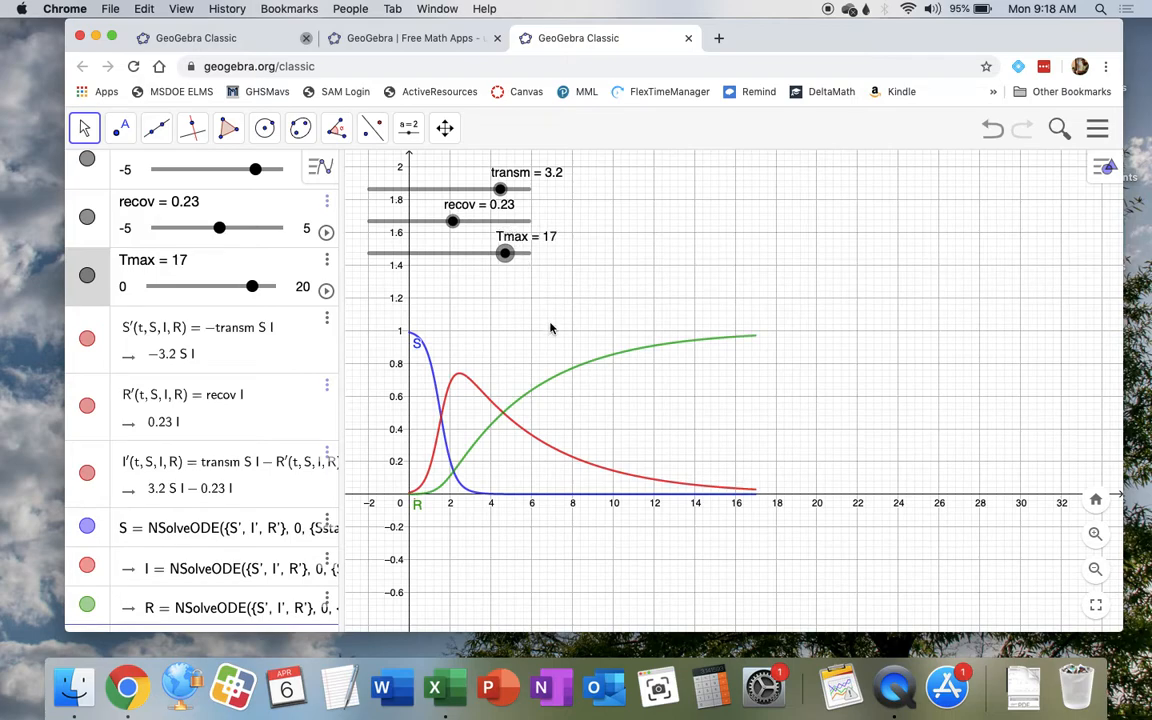
mouse_move(546, 380)
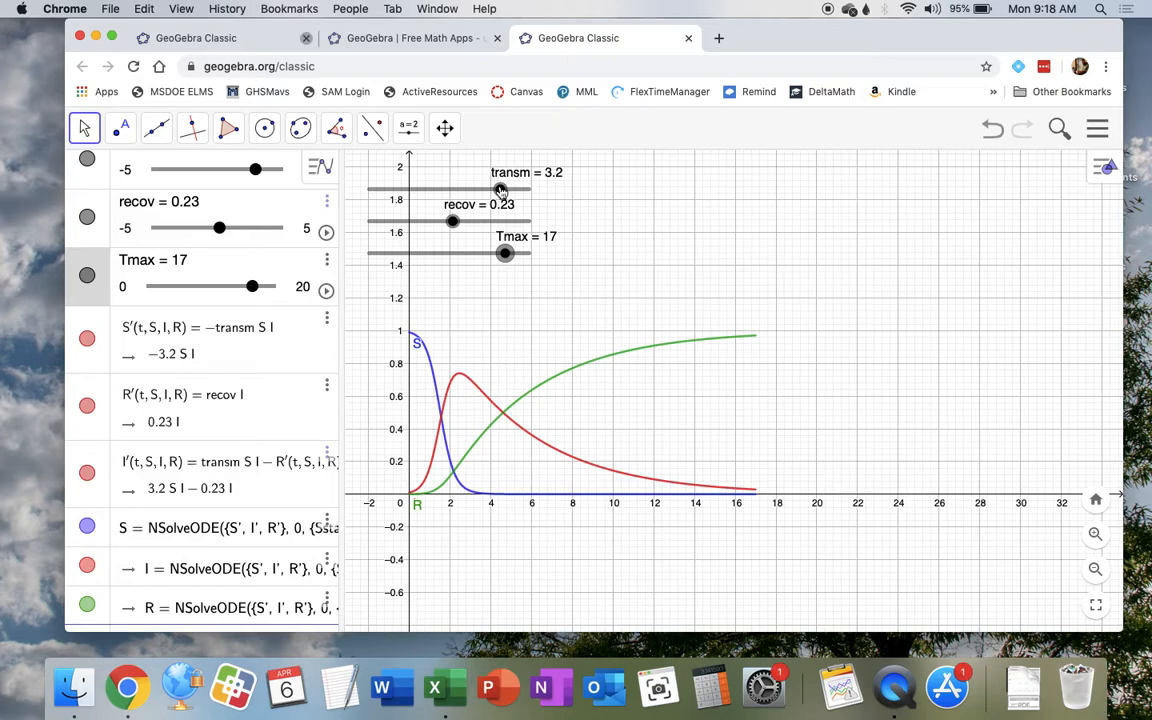
mouse_move(443, 468)
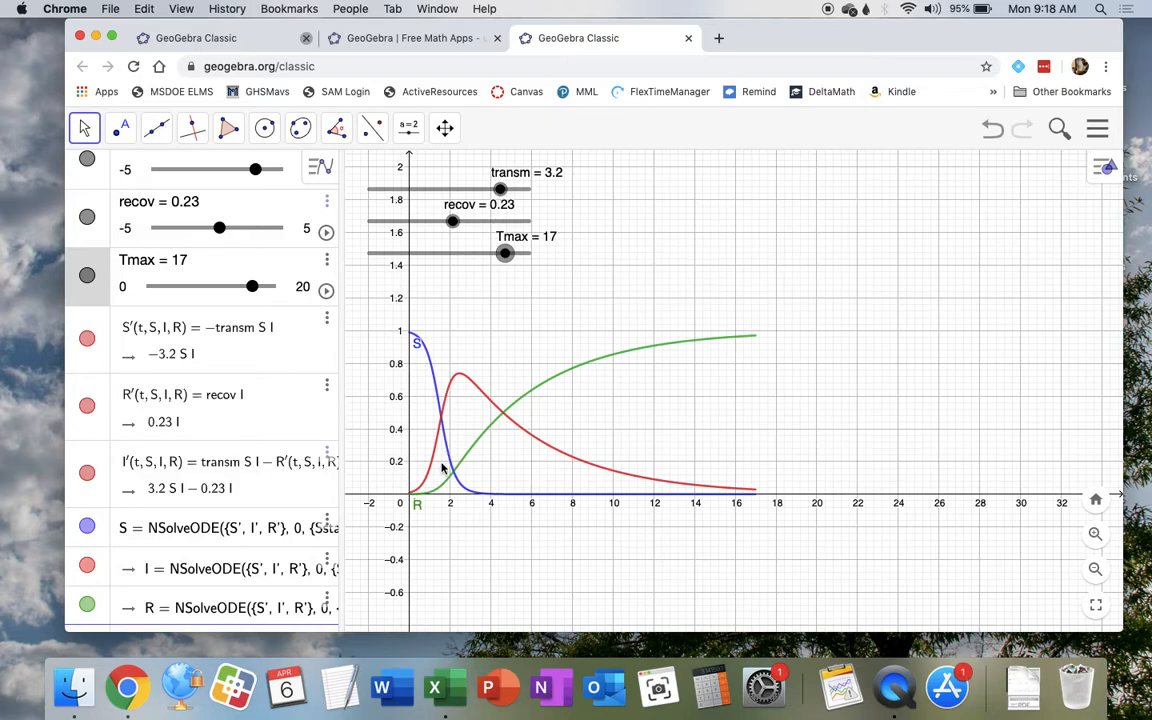
mouse_move(585, 459)
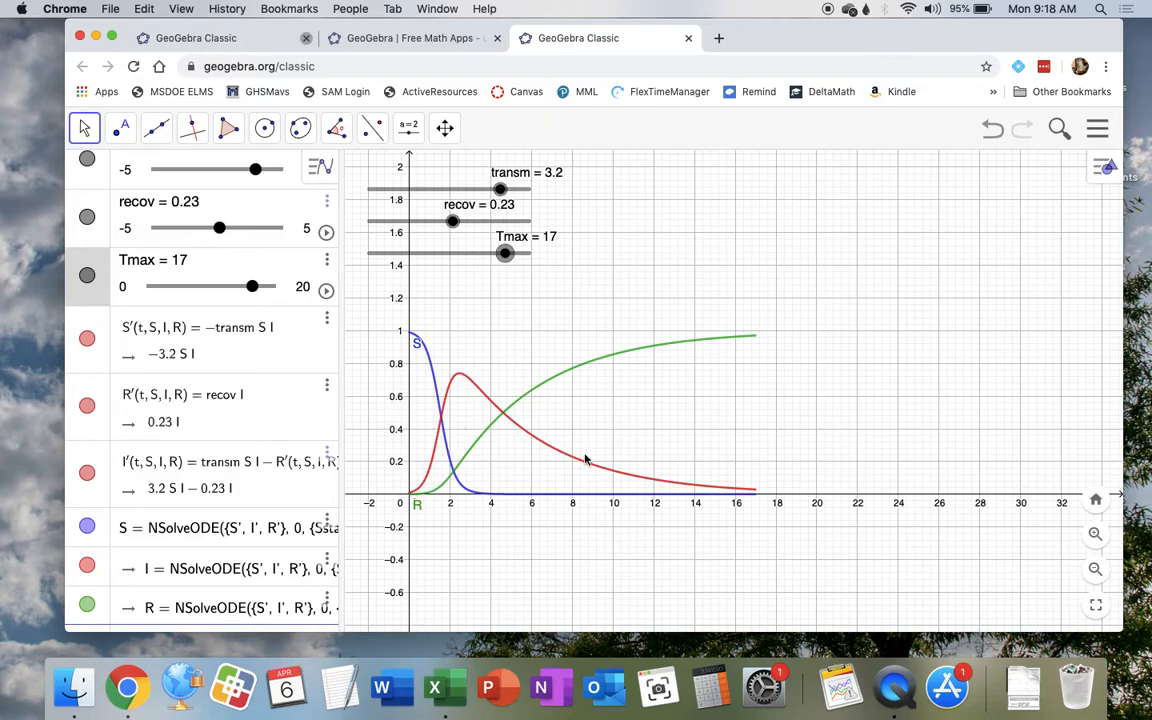
mouse_move(453, 414)
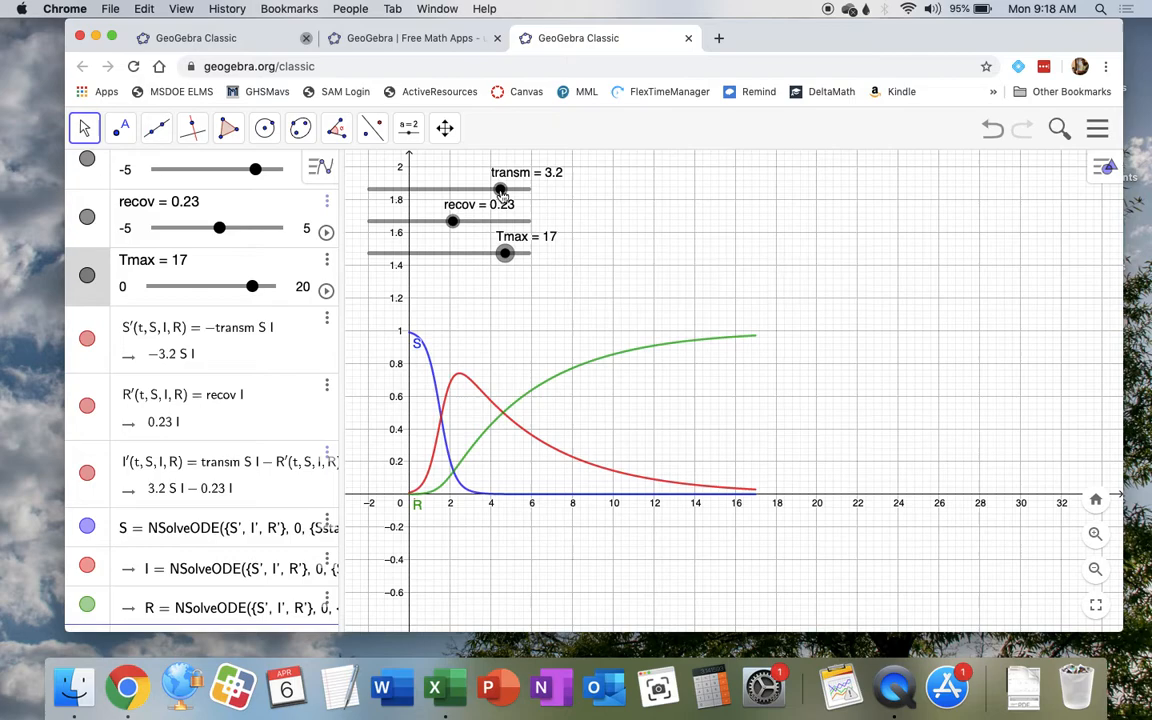
mouse_move(503, 196)
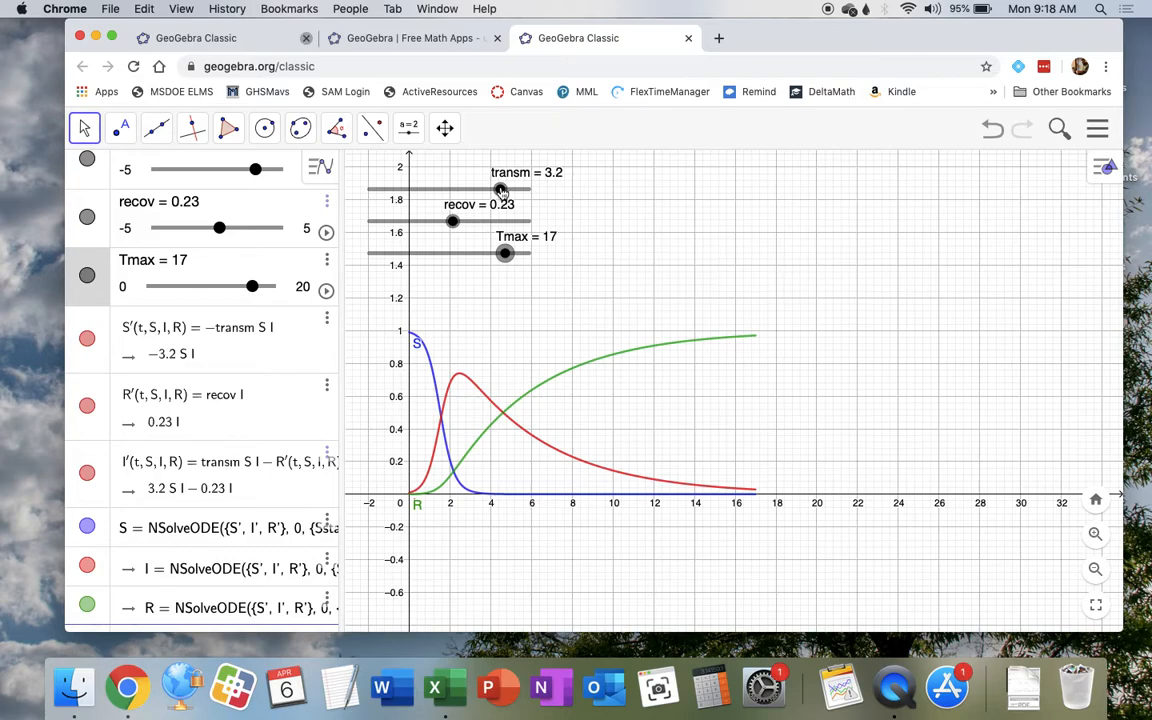
Vary the transm slider through 3.3, 1.2 and 0.6 to flatten infection.
drag(500, 190, 502, 190)
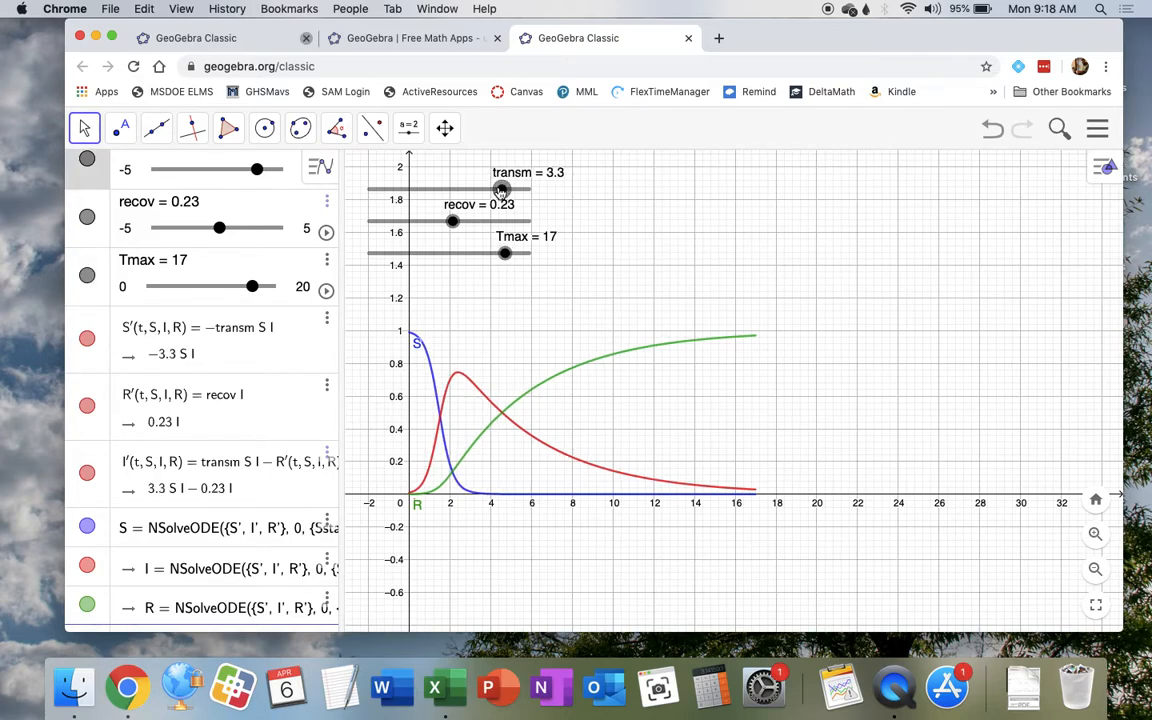
drag(500, 191, 467, 191)
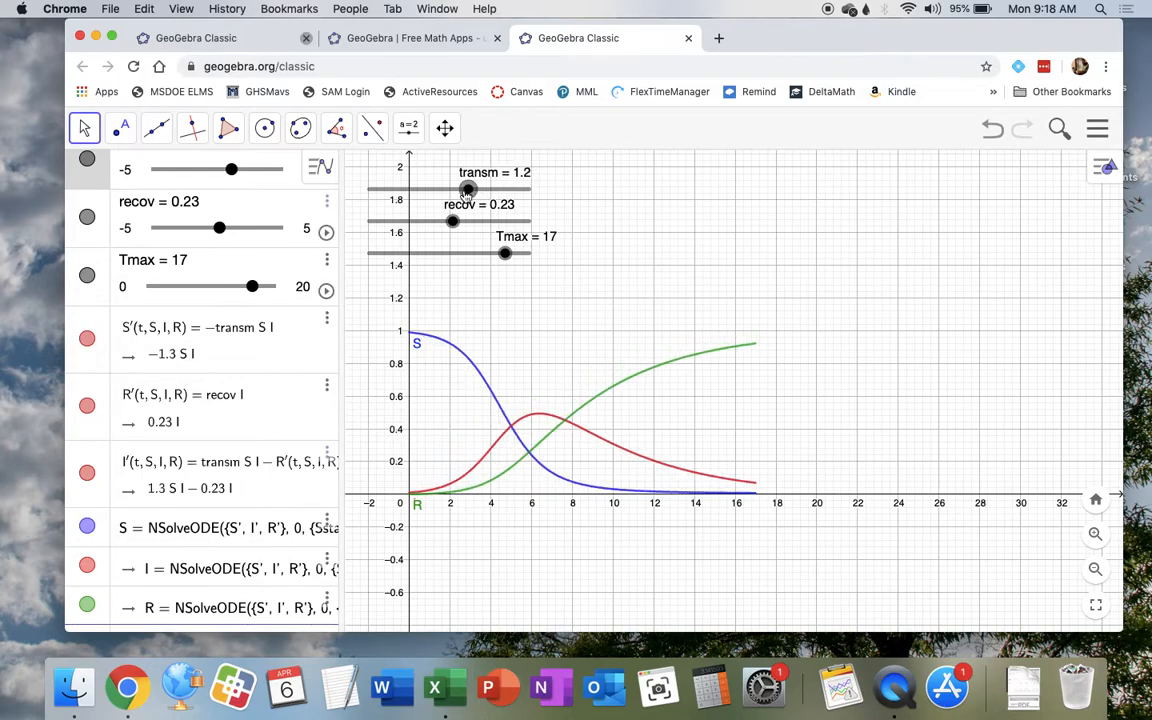
drag(468, 190, 458, 190)
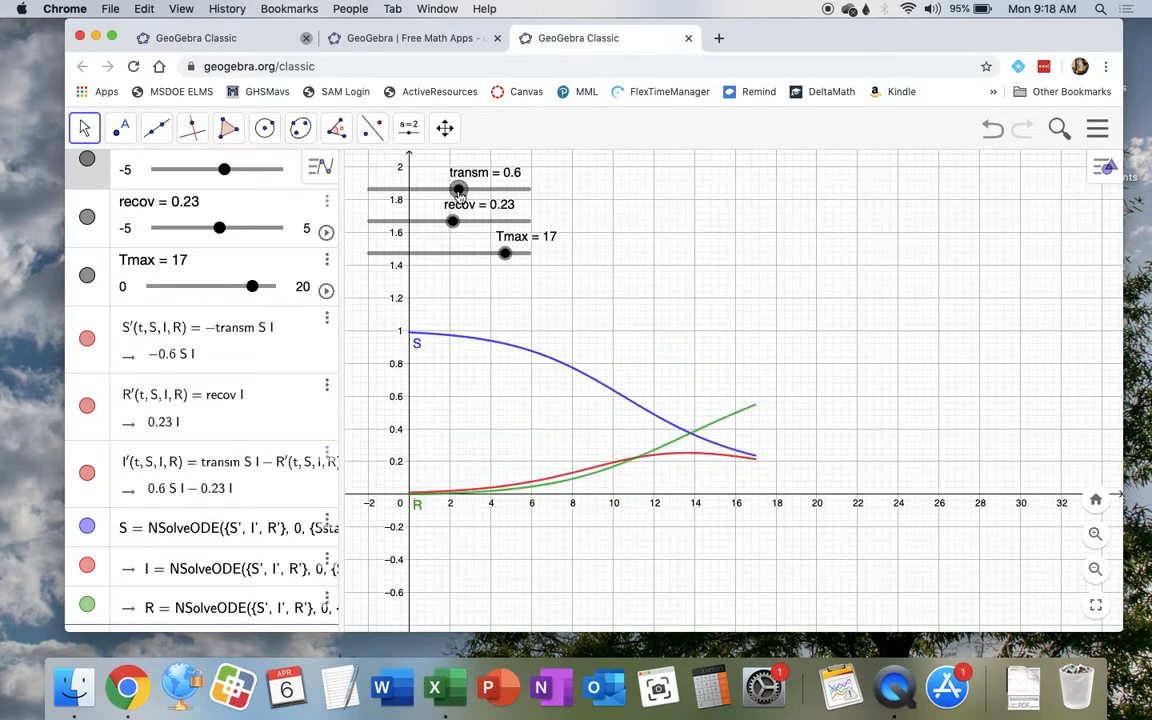
drag(459, 190, 461, 190)
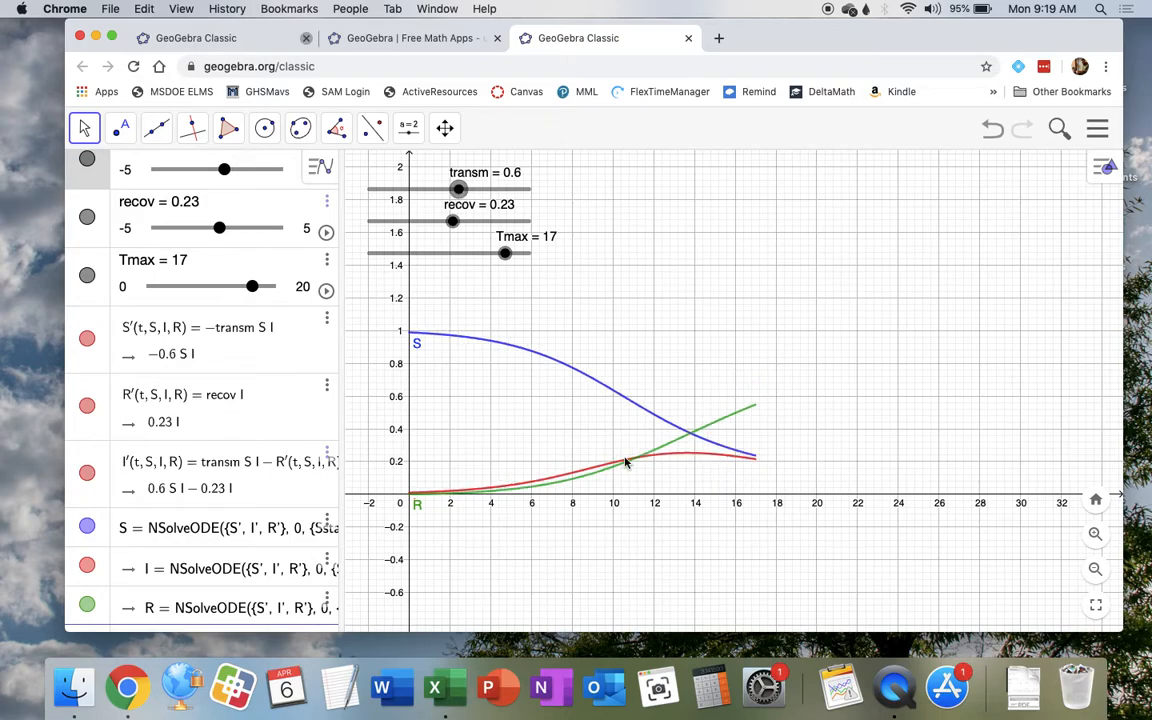
mouse_move(686, 465)
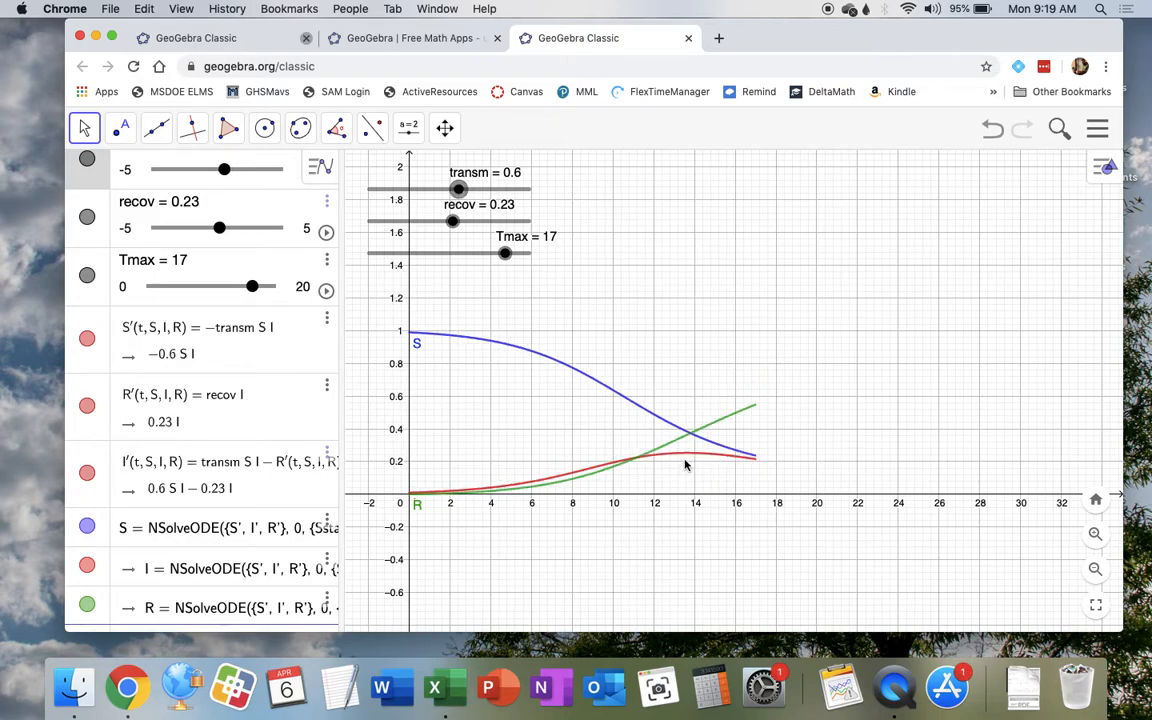
mouse_move(690, 460)
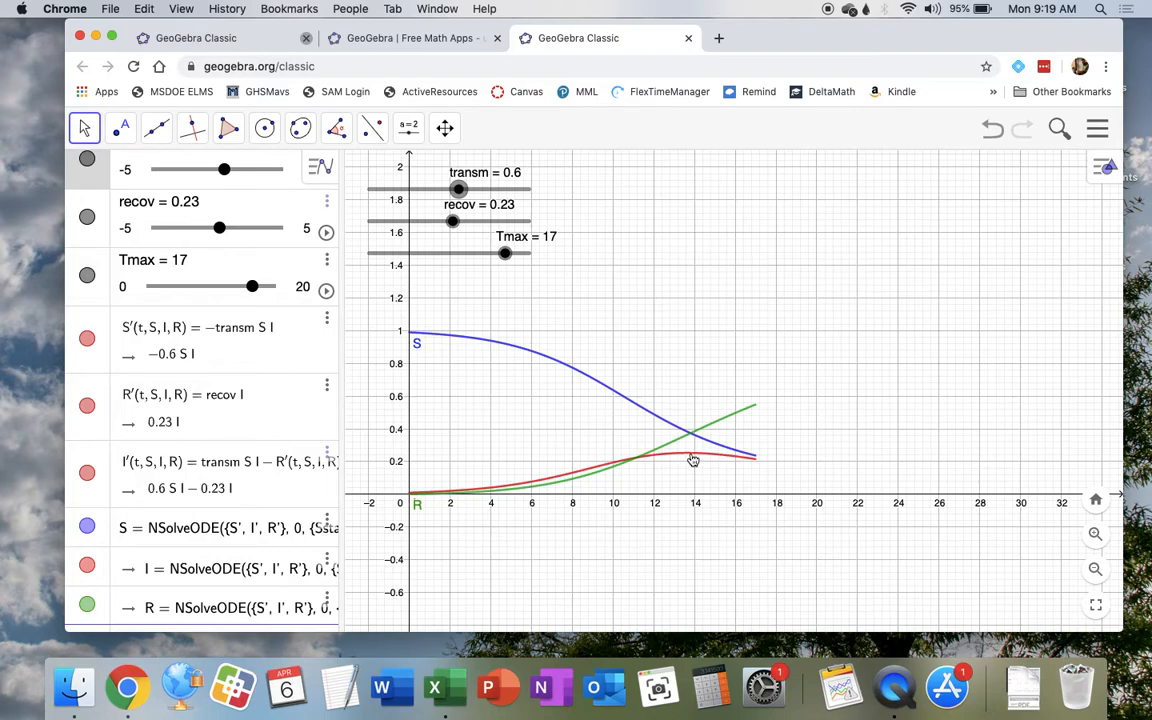
mouse_move(663, 424)
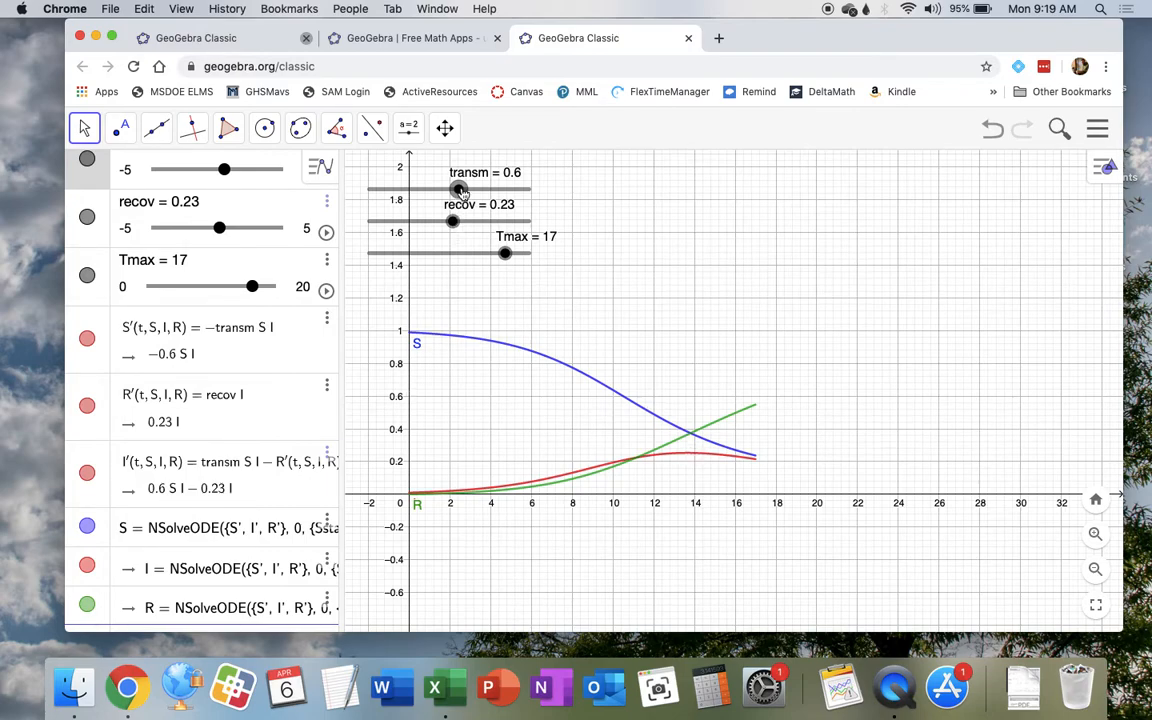
Try transm at 3.2 and 0.3, settle at 0.5, and extend Tmax to 20.
drag(460, 190, 500, 190)
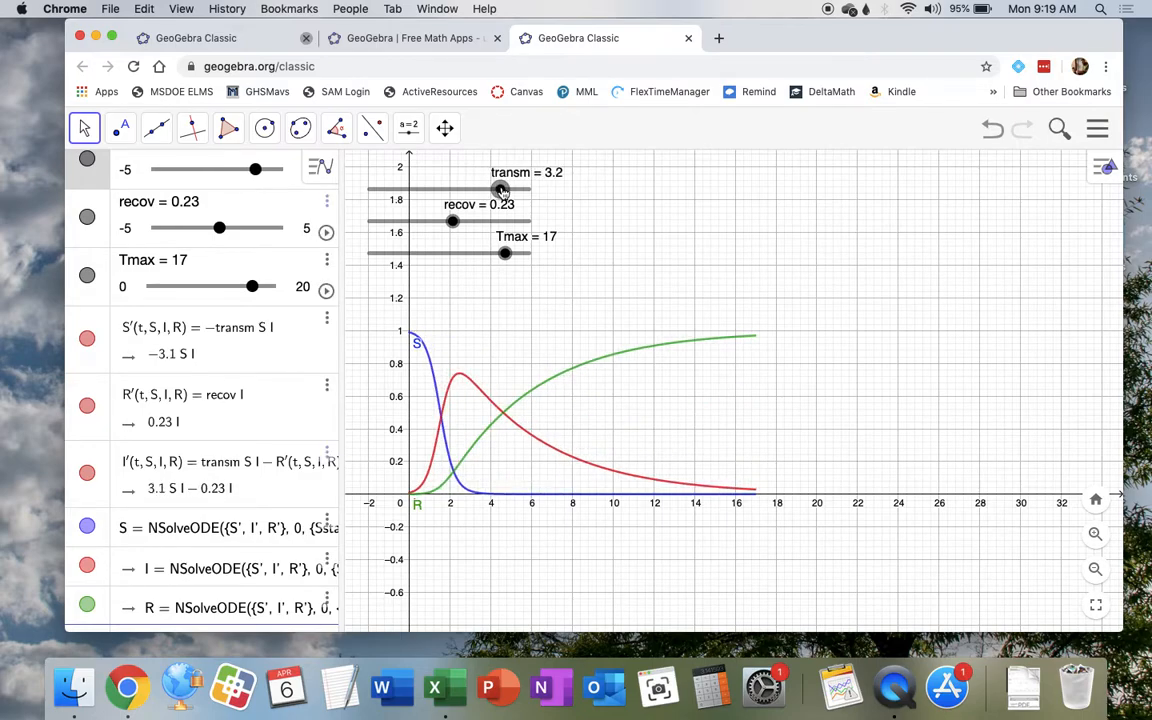
drag(500, 190, 490, 190)
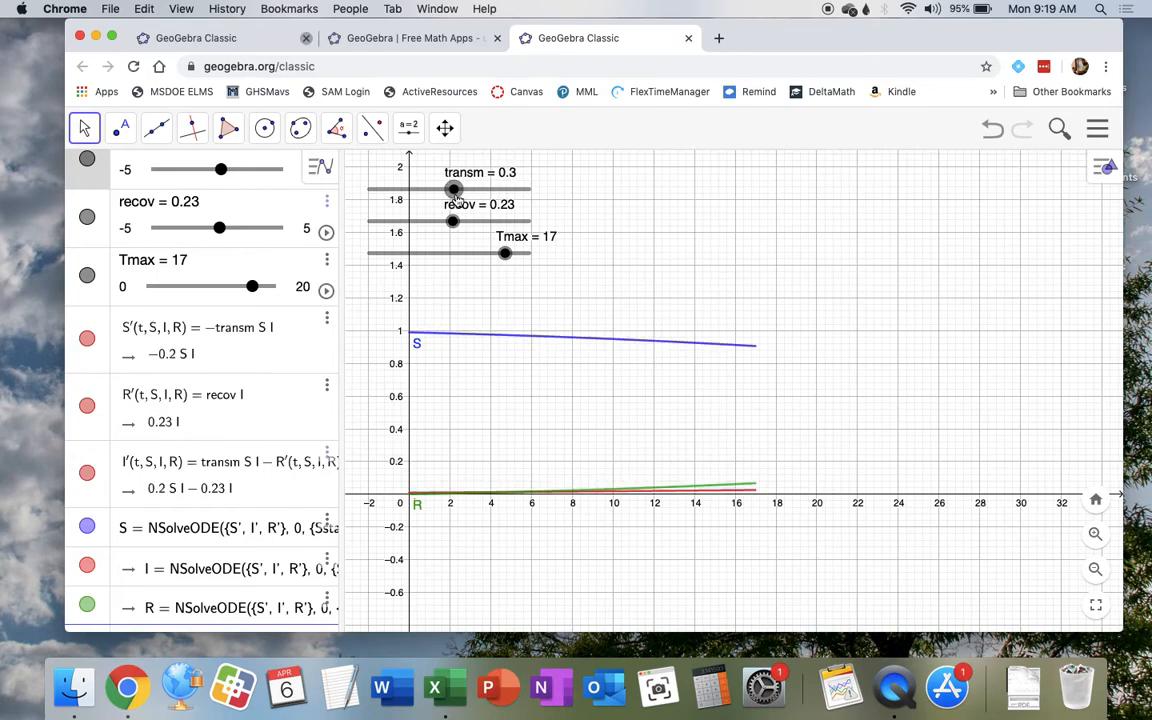
drag(454, 189, 458, 189)
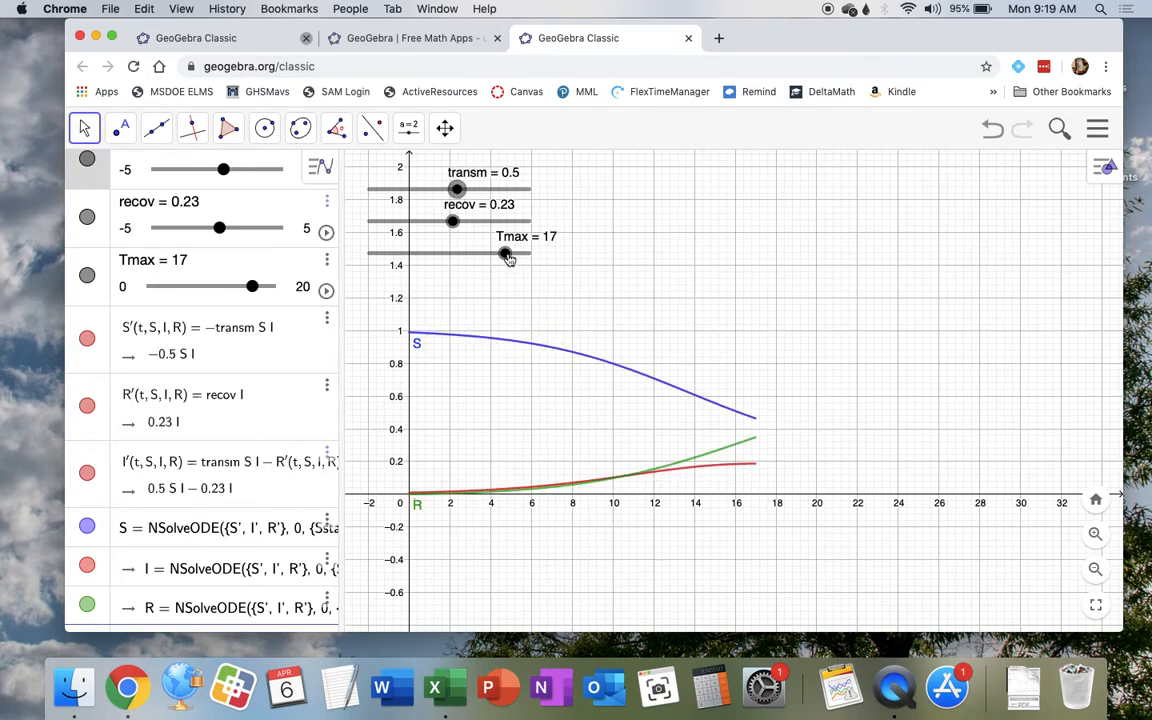
drag(505, 252, 530, 252)
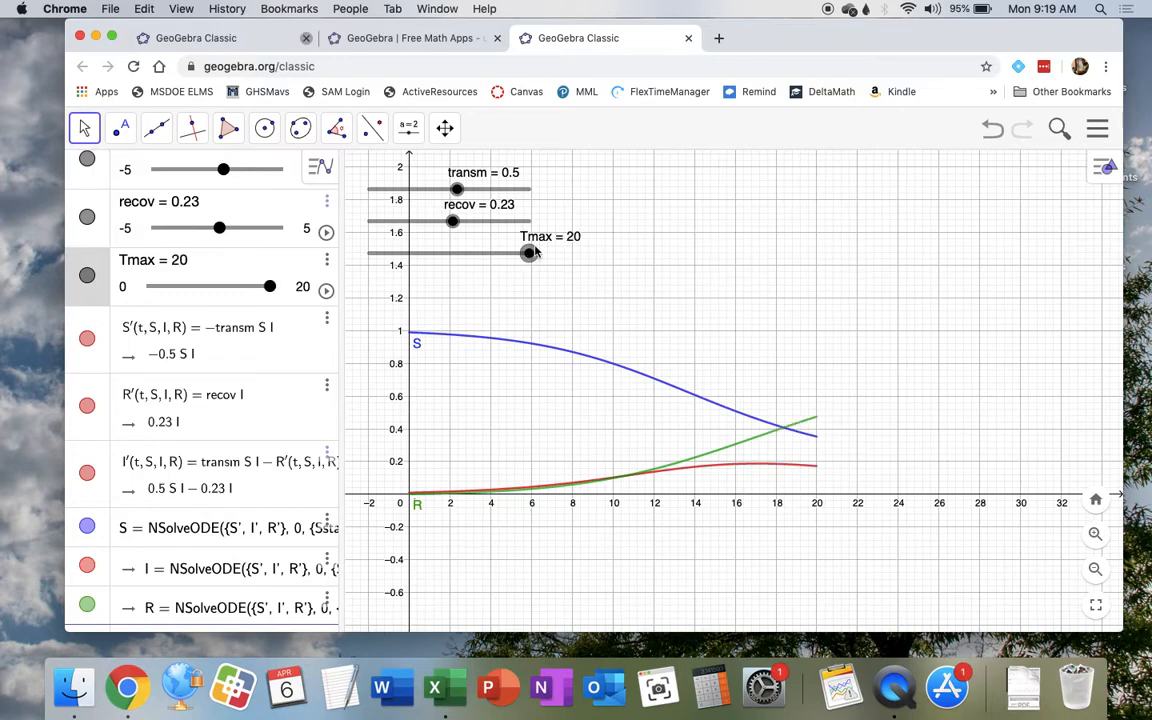
click(326, 259)
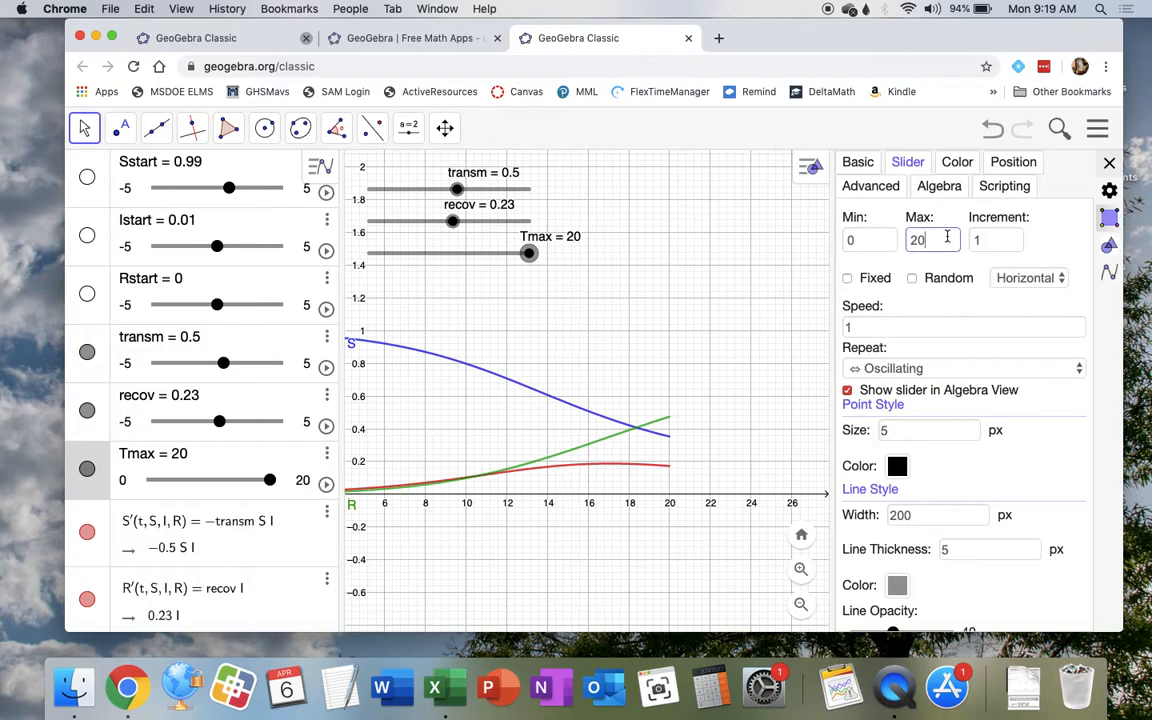
Change the Tmax slider's maximum from 20 to 50 and move Tmax to 25.
text(50)
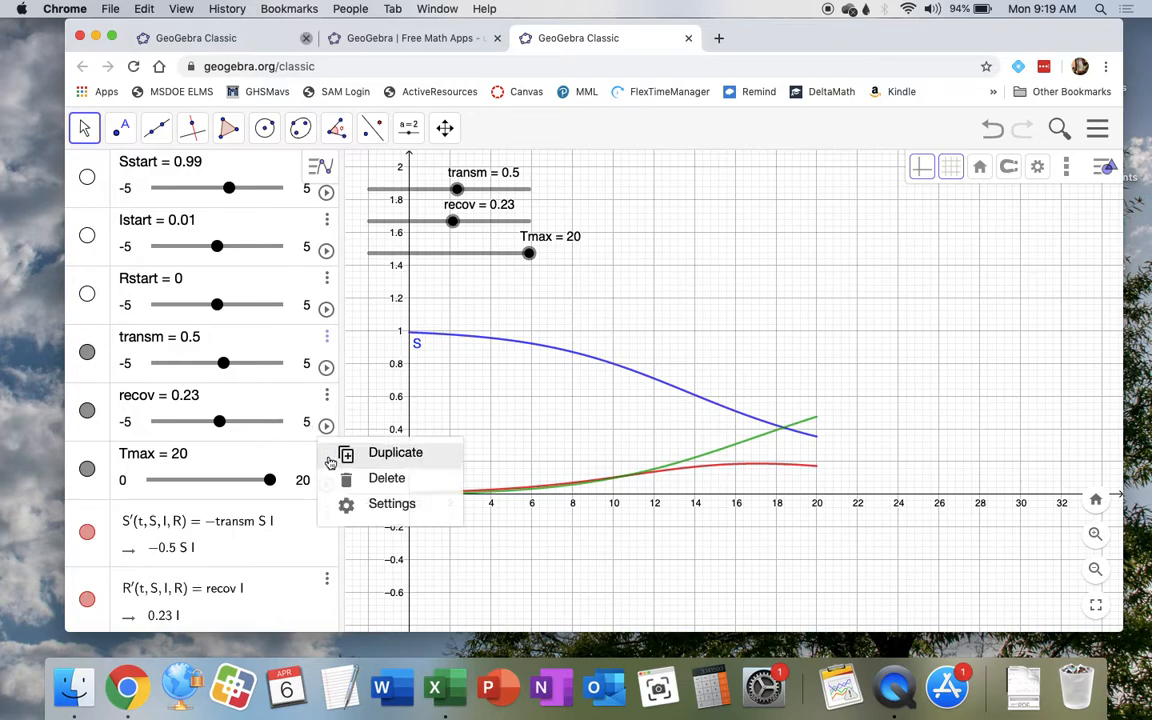
click(392, 503)
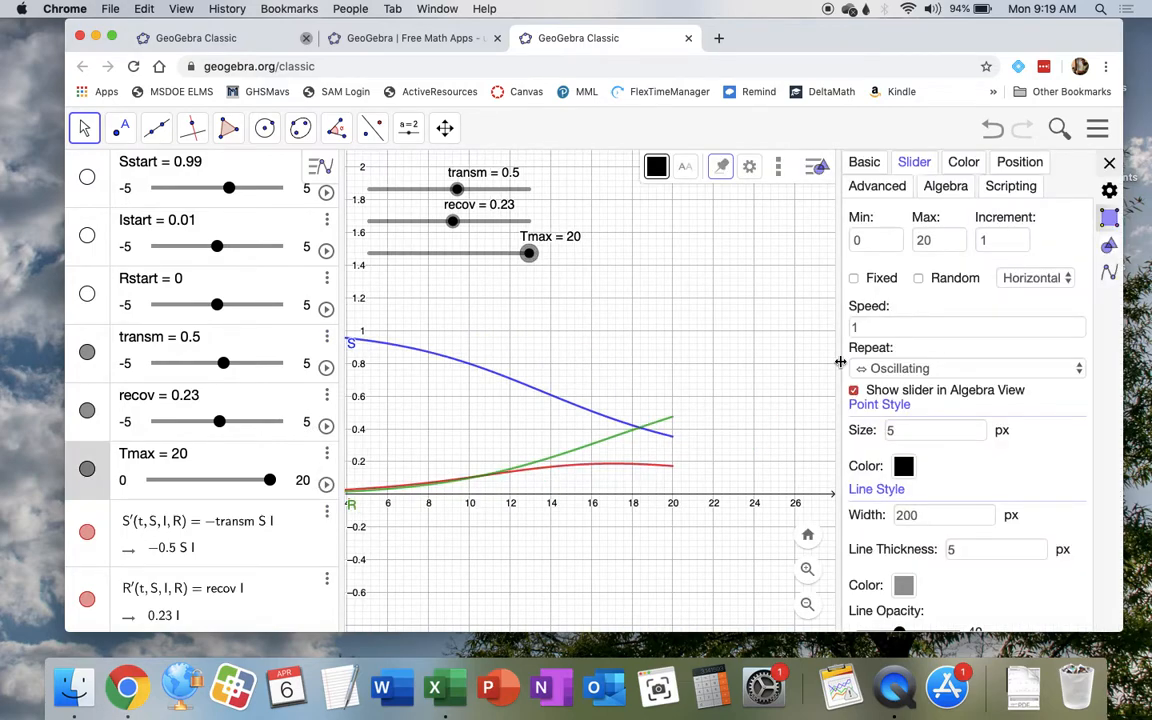
click(938, 239)
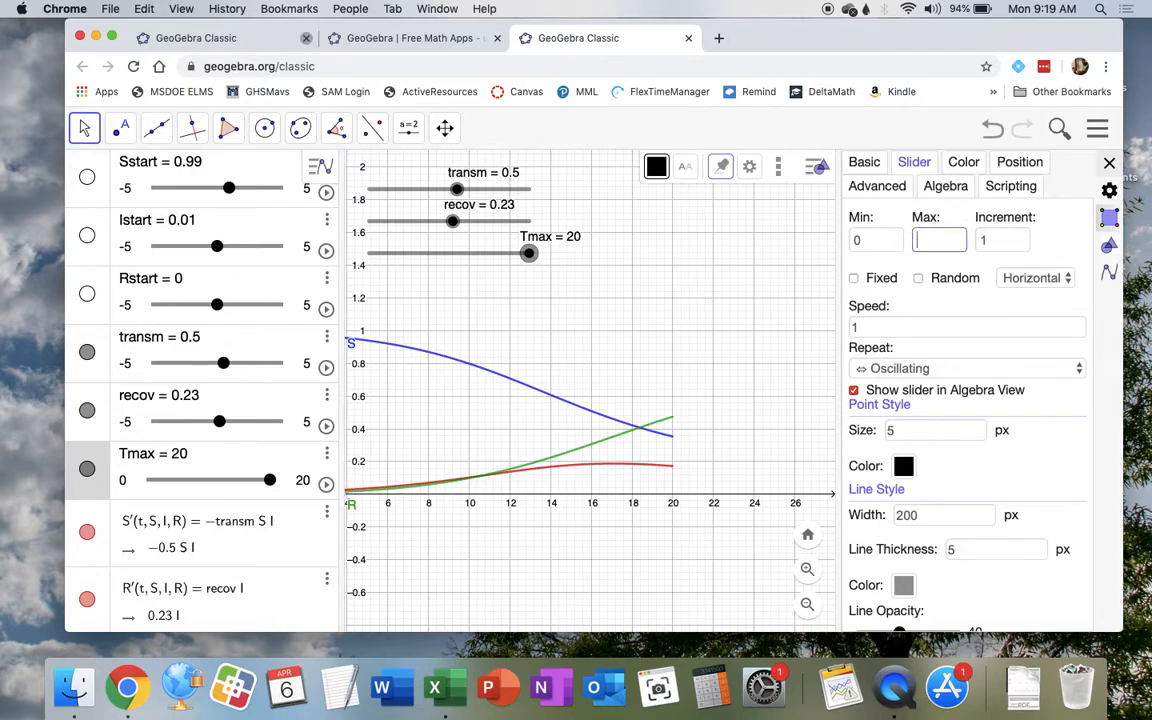
text(50)
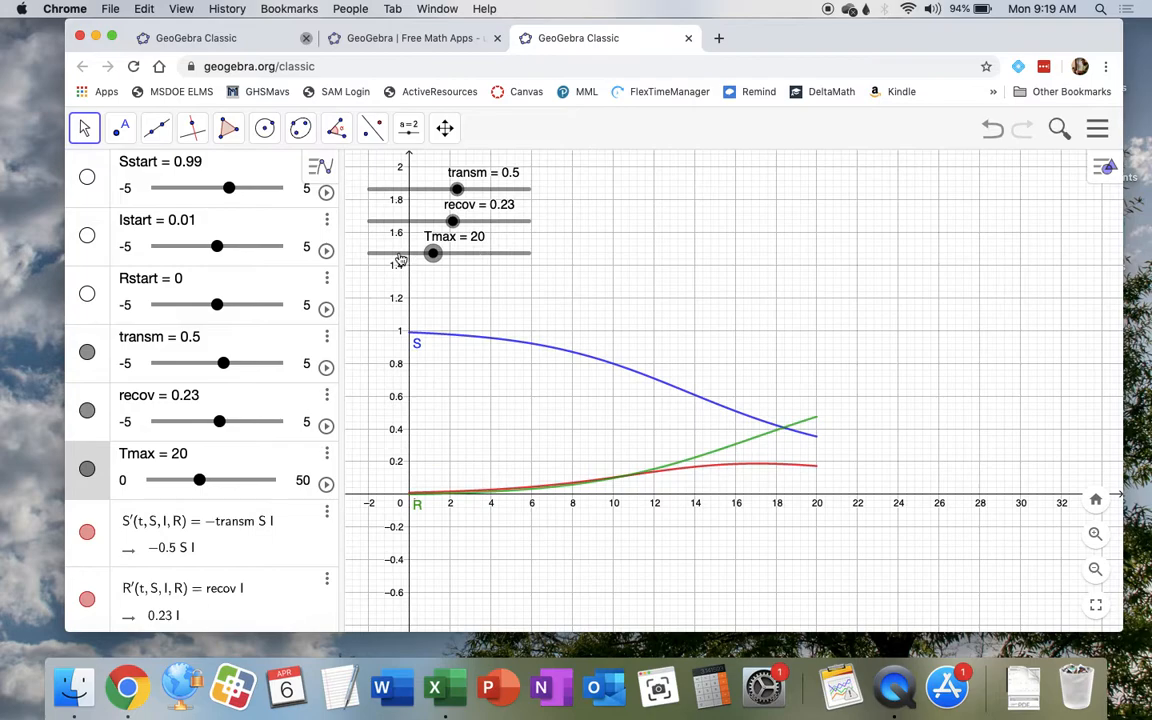
drag(432, 252, 450, 252)
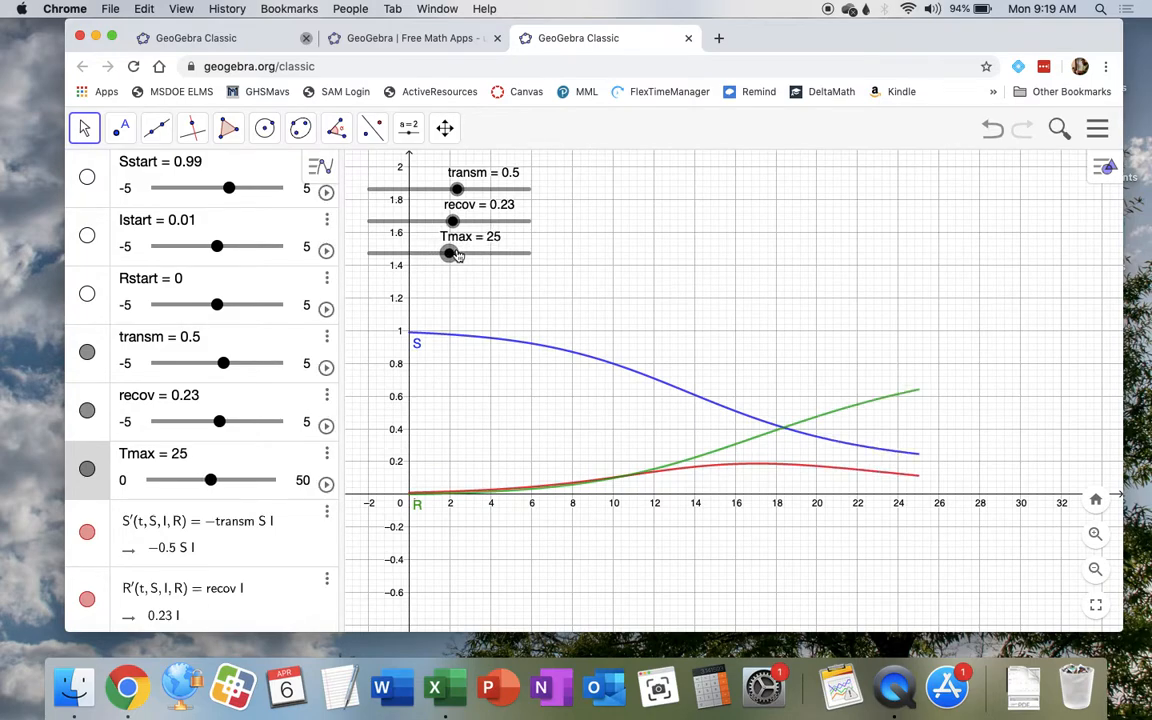
Drag Tmax from 25 to 34 so the curves span the window.
drag(451, 253, 478, 253)
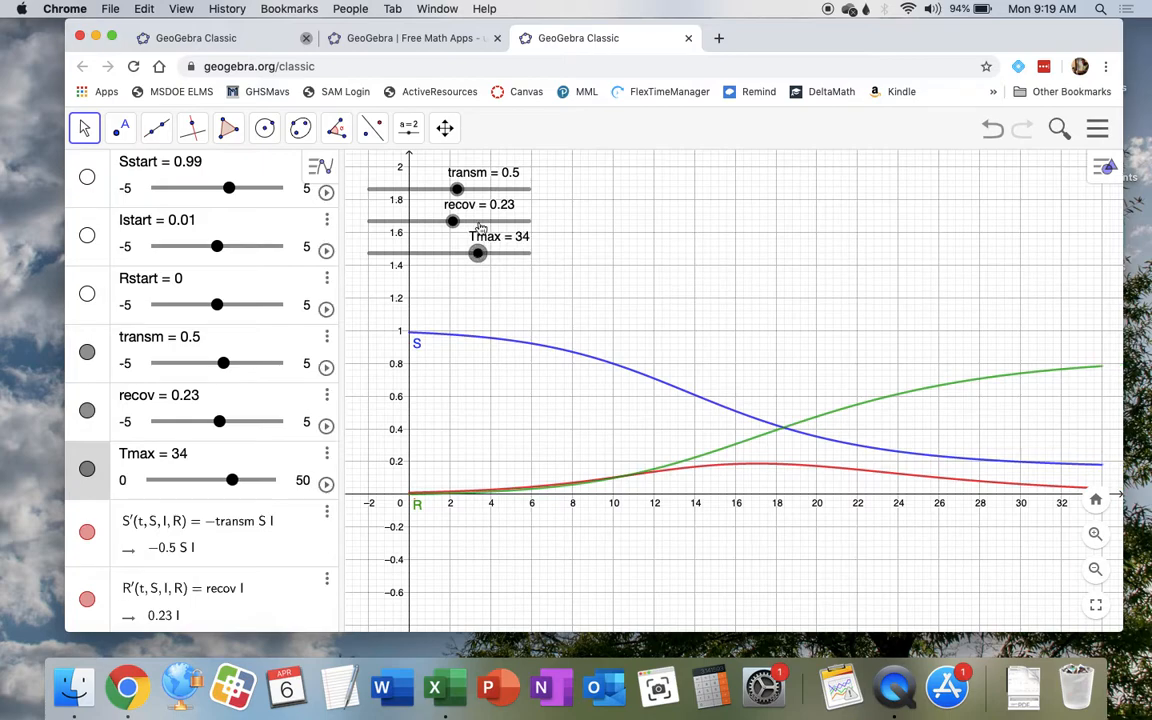
mouse_move(753, 468)
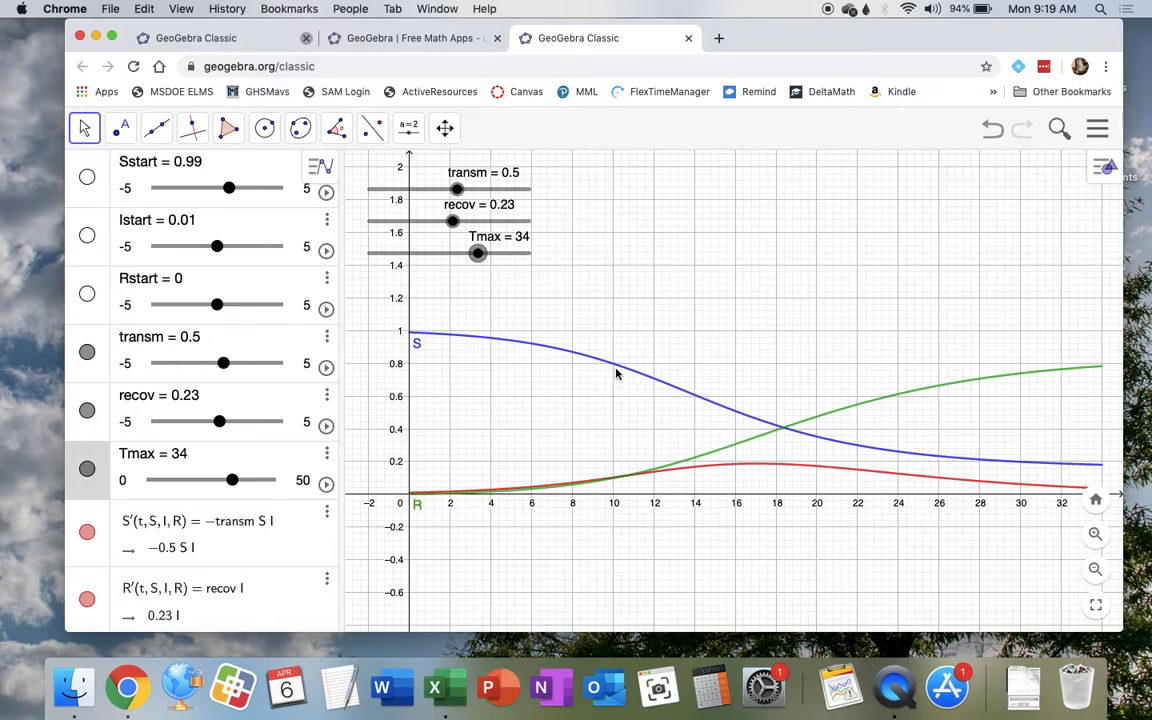
mouse_move(820, 441)
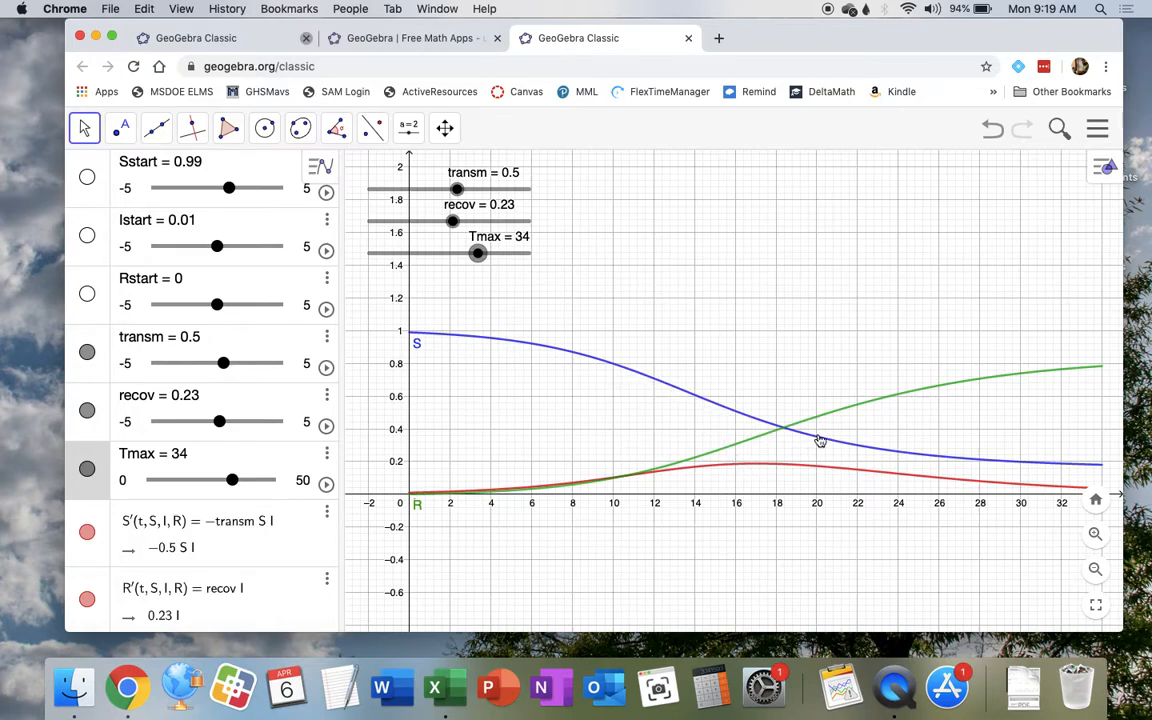
mouse_move(532, 280)
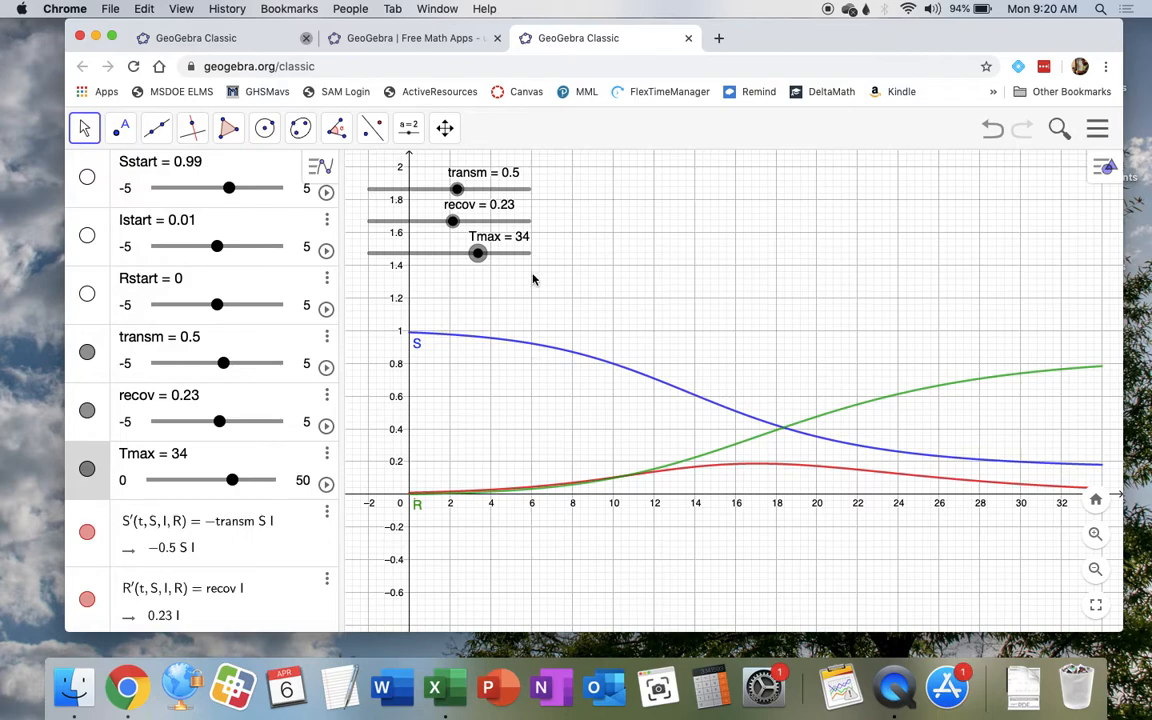
Test transm at 0.7, 1, 1.2 and 0.5, finally leaving it at 0.6.
drag(457, 190, 460, 190)
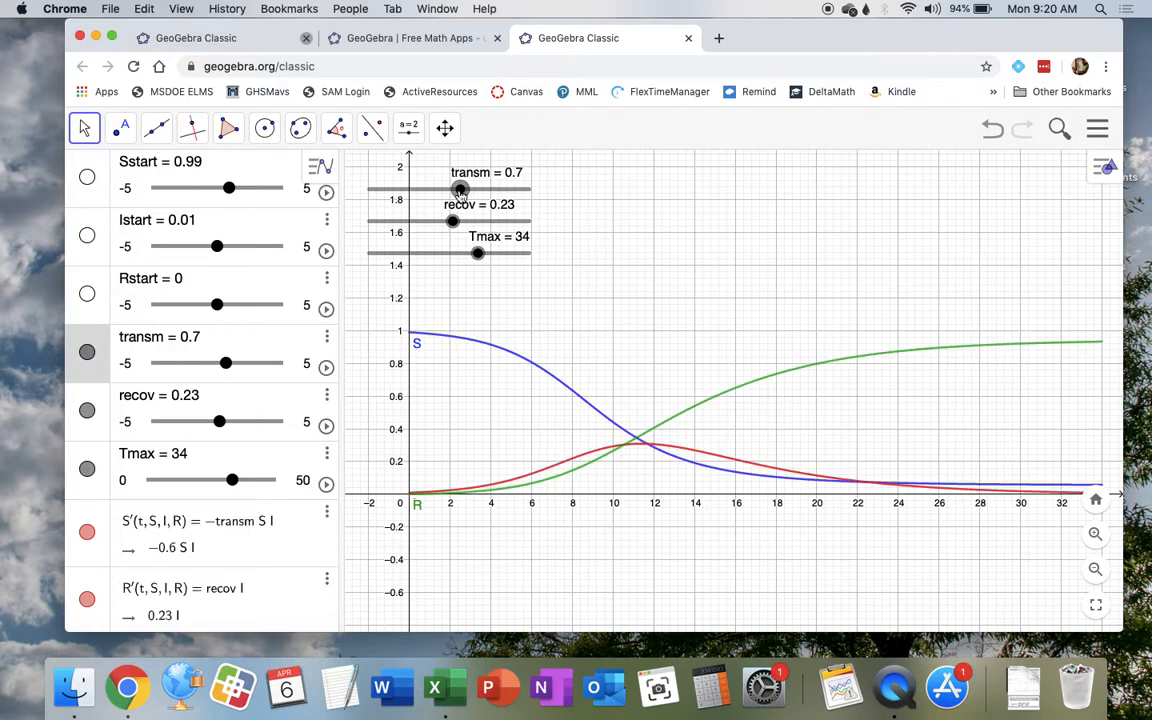
drag(459, 189, 467, 189)
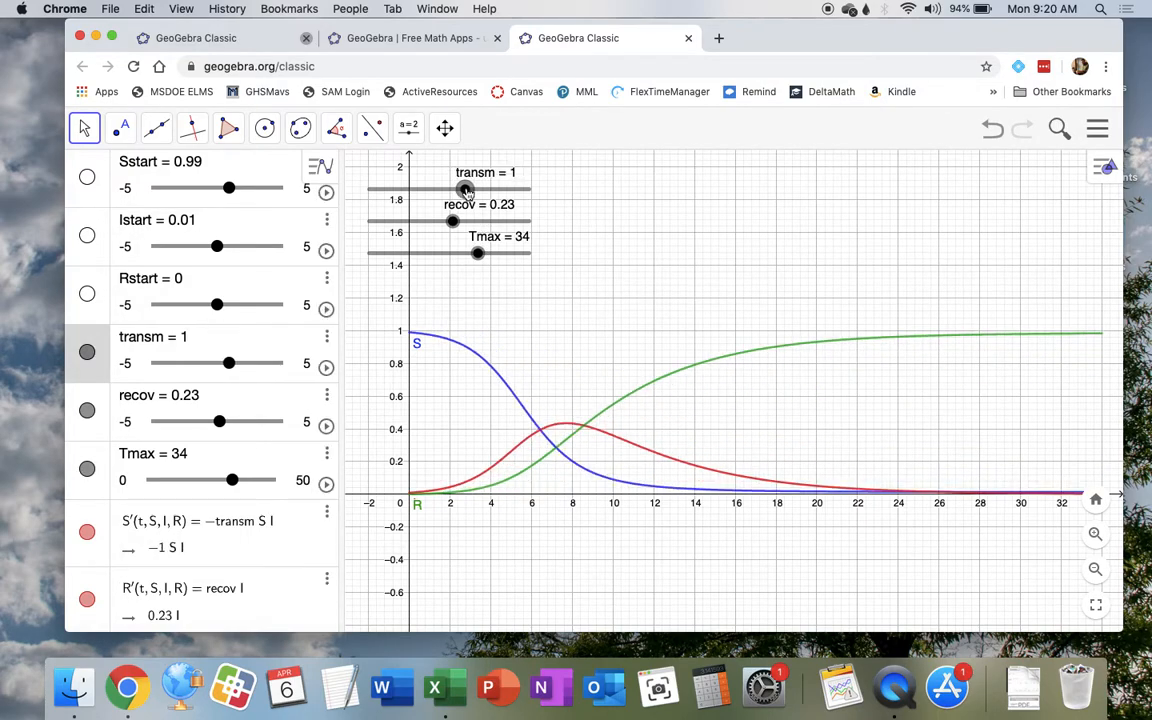
drag(453, 190, 465, 190)
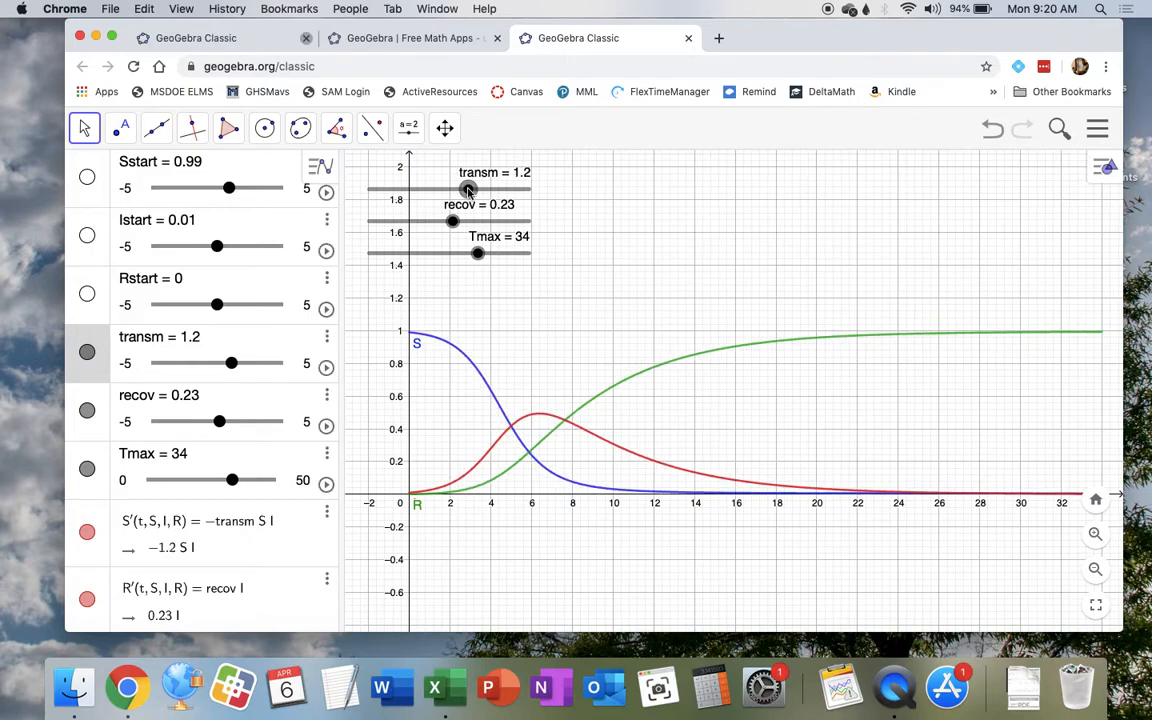
mouse_move(703, 498)
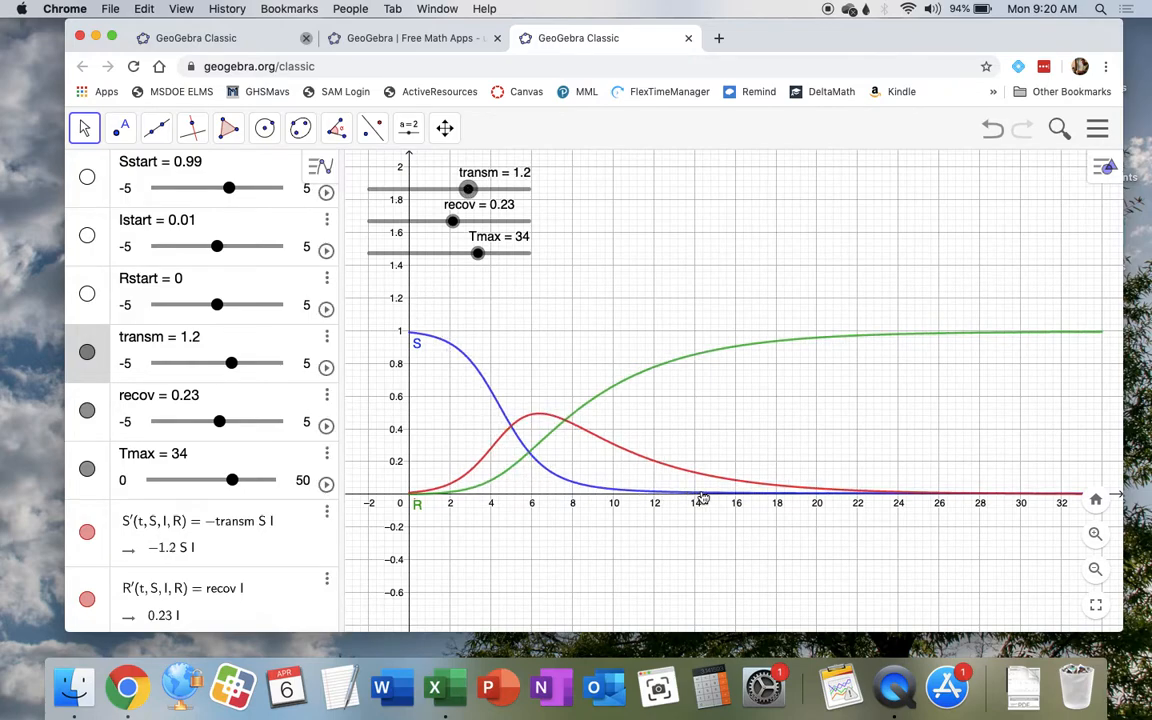
drag(468, 190, 472, 190)
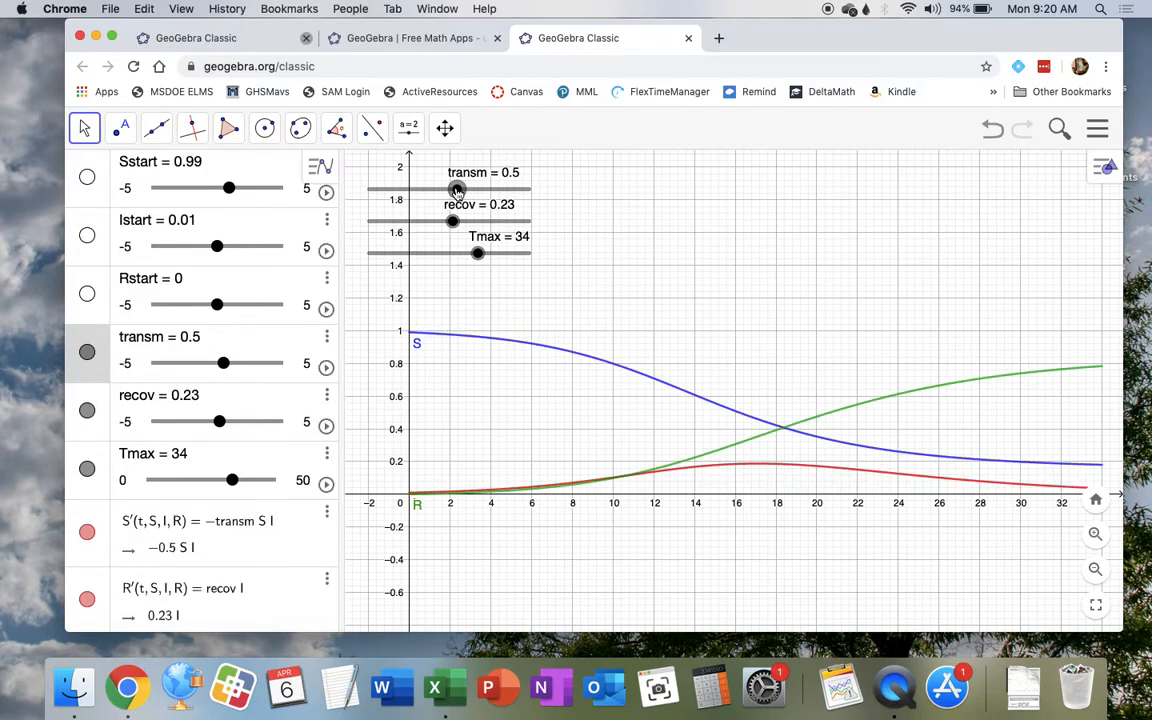
mouse_move(505, 507)
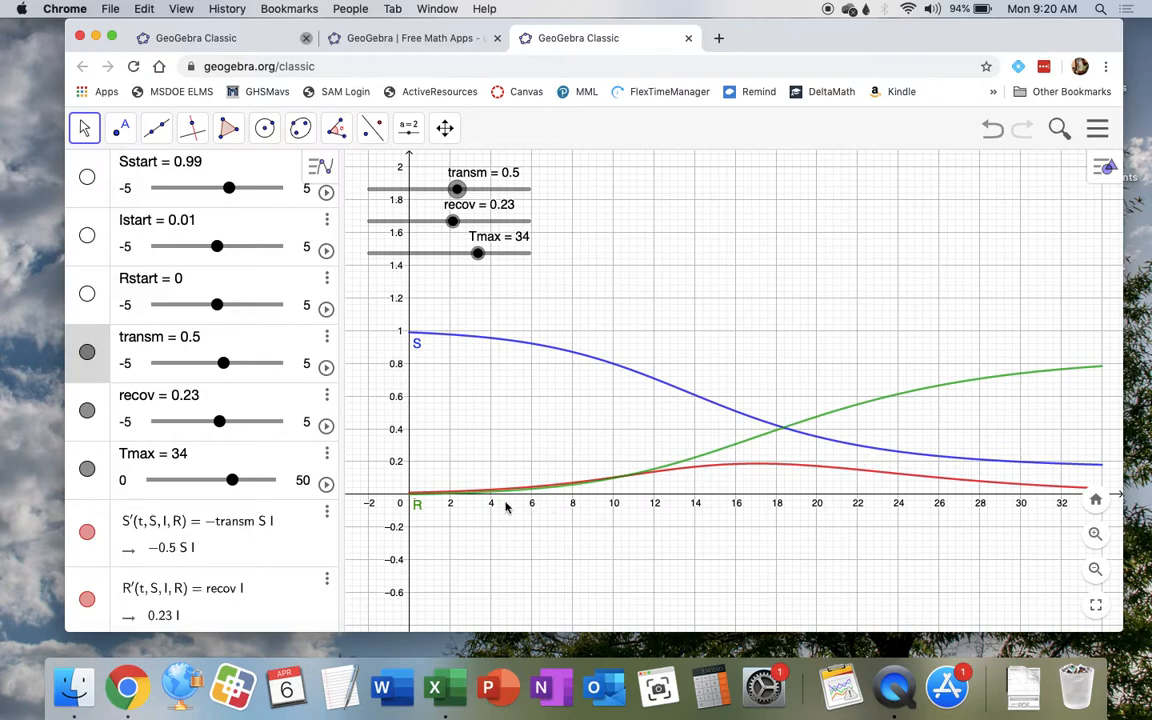
mouse_move(930, 487)
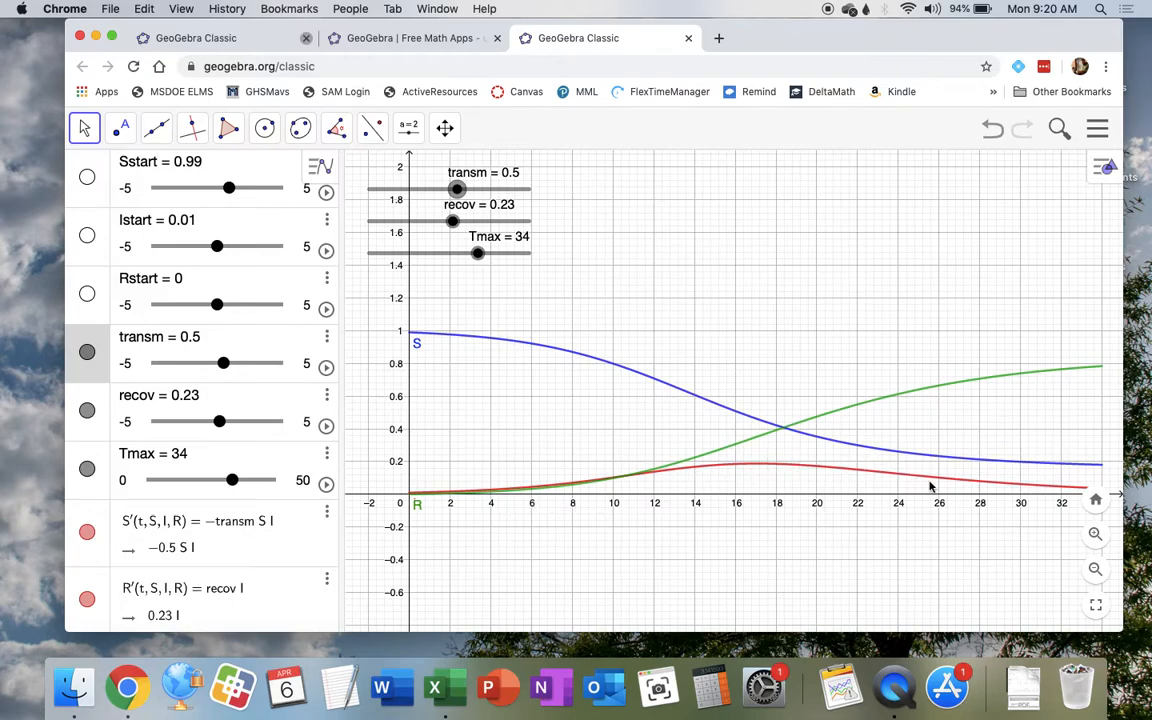
mouse_move(768, 465)
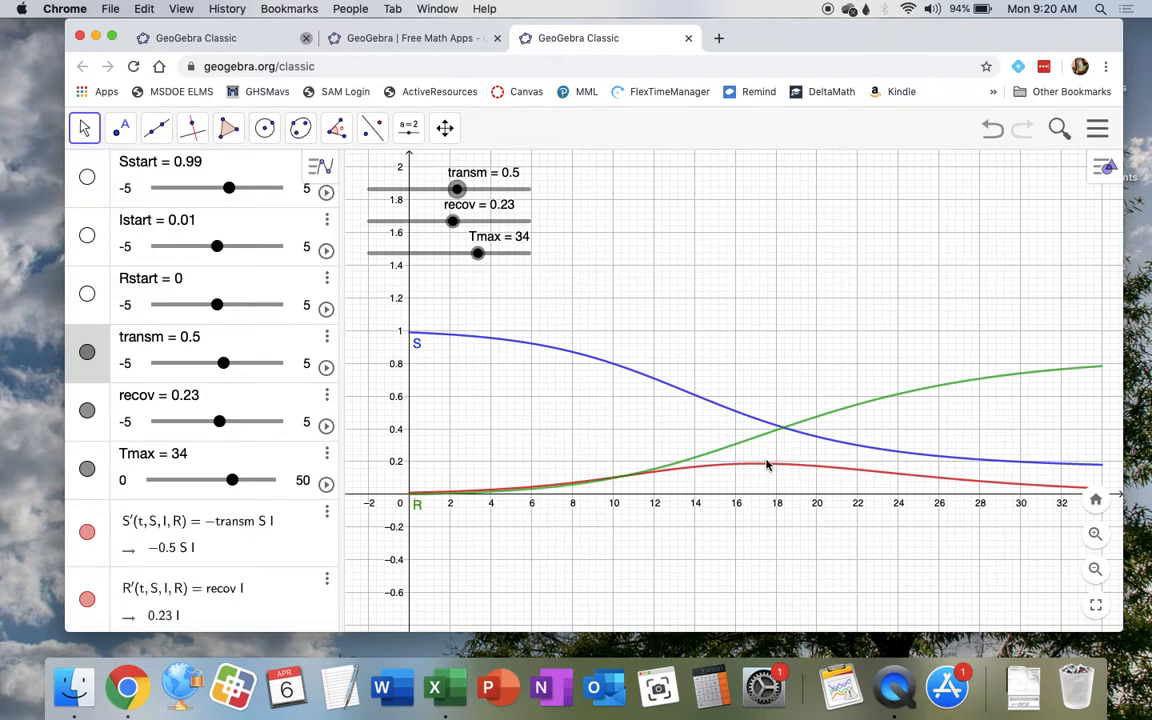
mouse_move(770, 471)
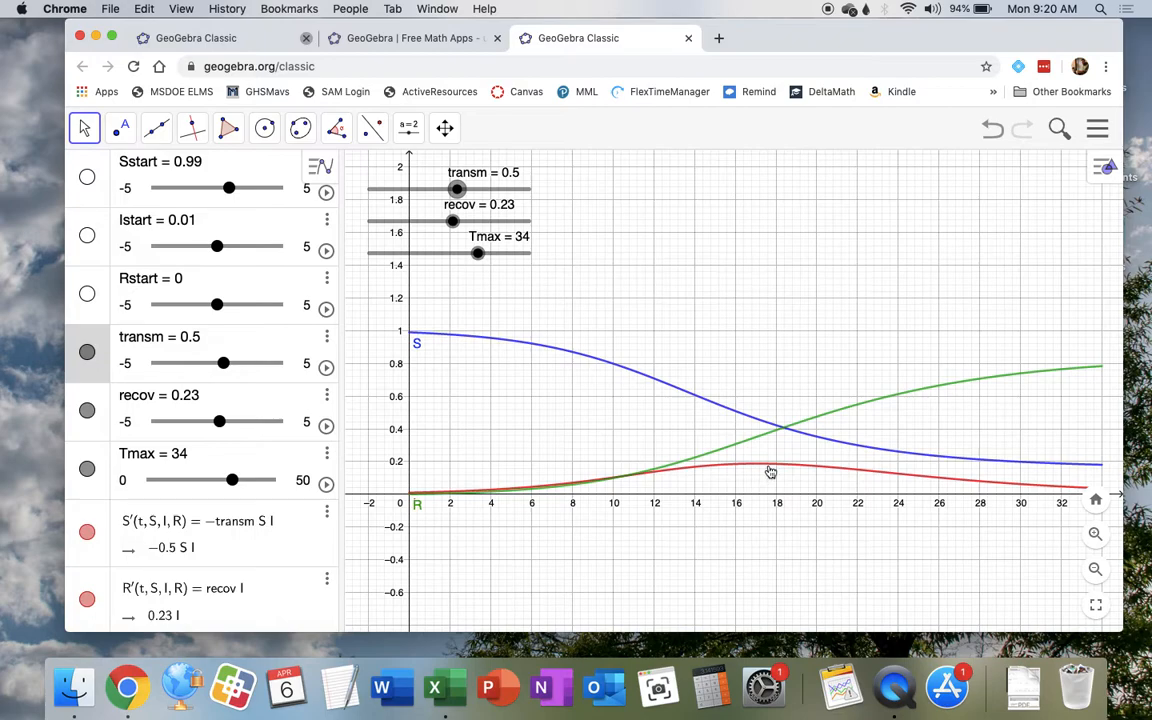
mouse_move(601, 310)
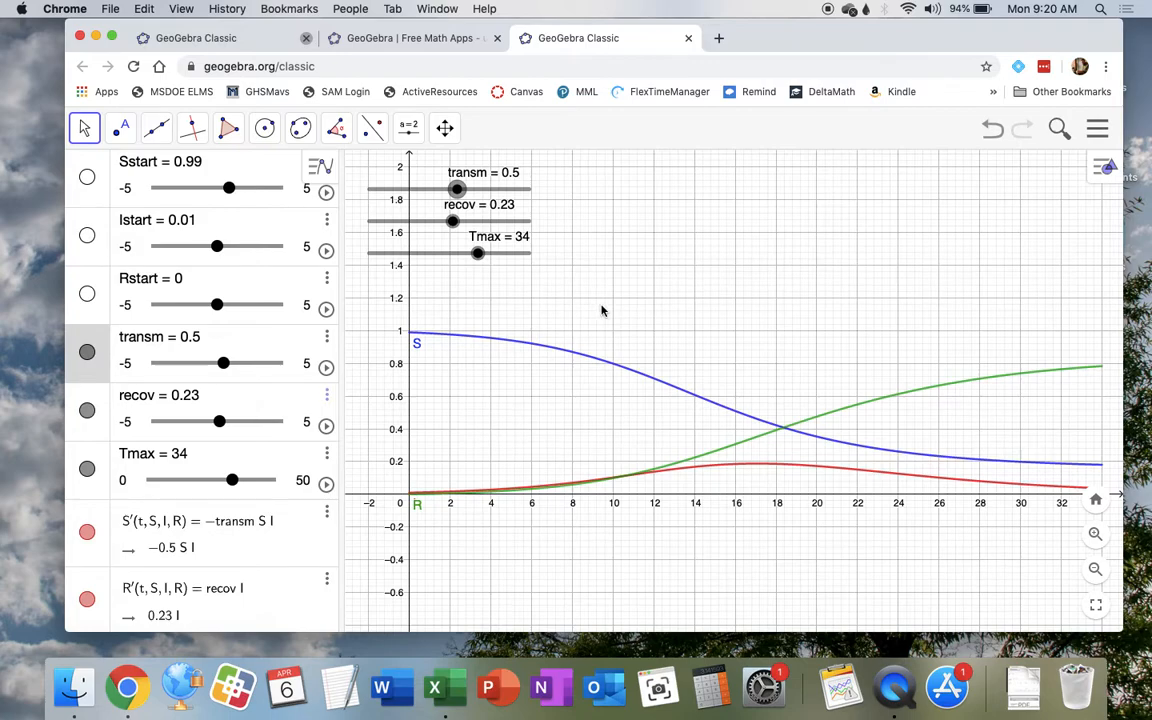
mouse_move(207, 444)
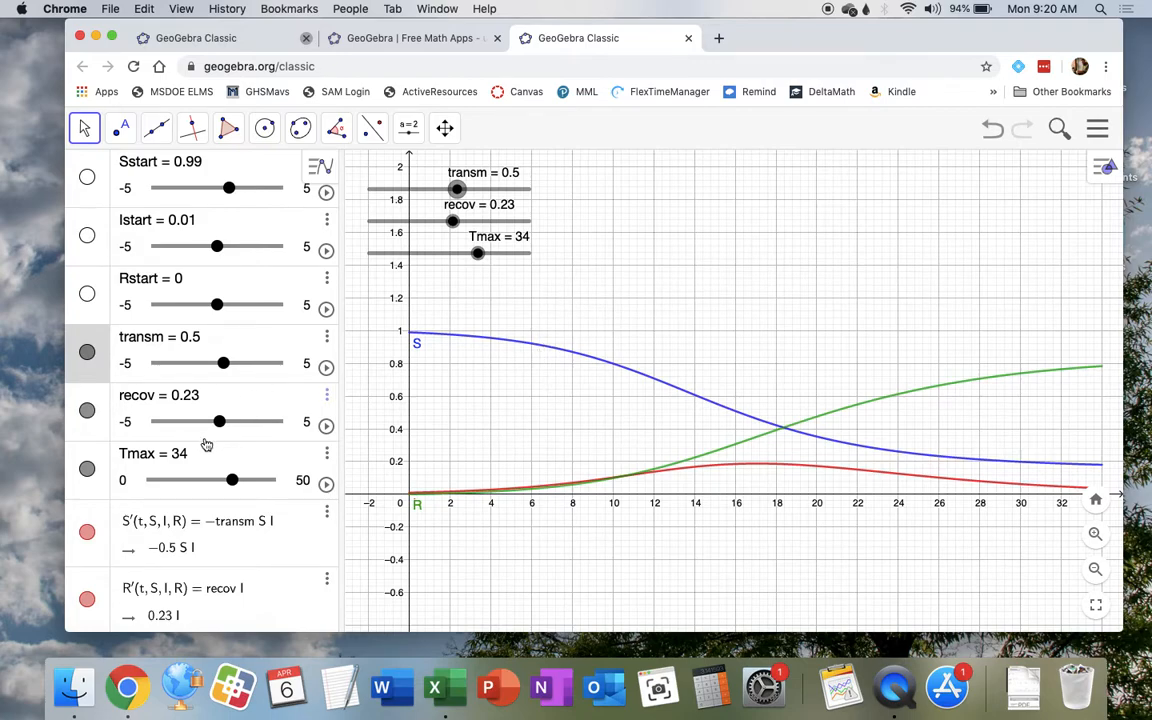
scroll(down, 3)
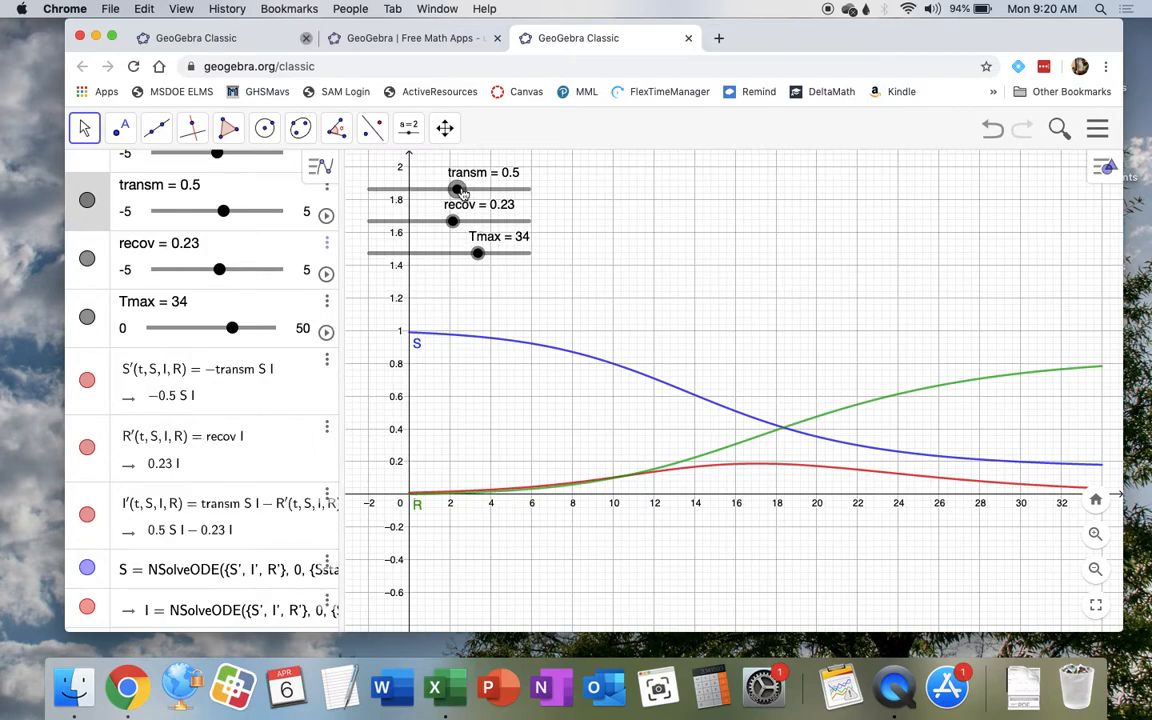
drag(458, 190, 462, 190)
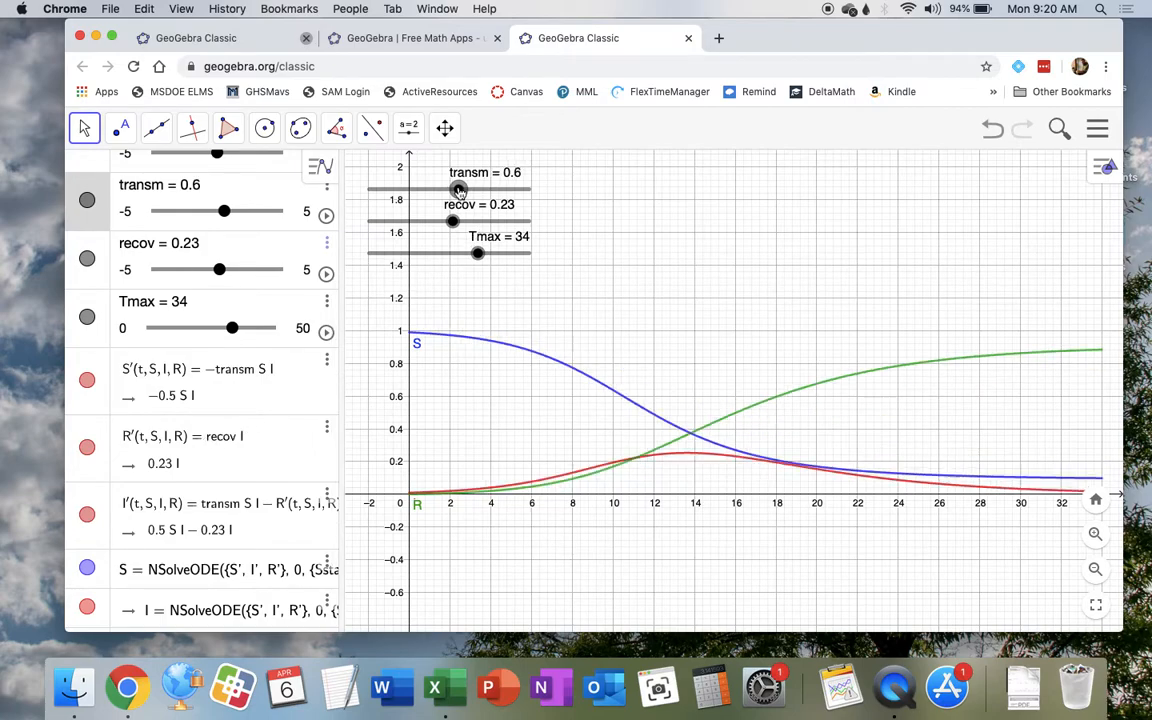